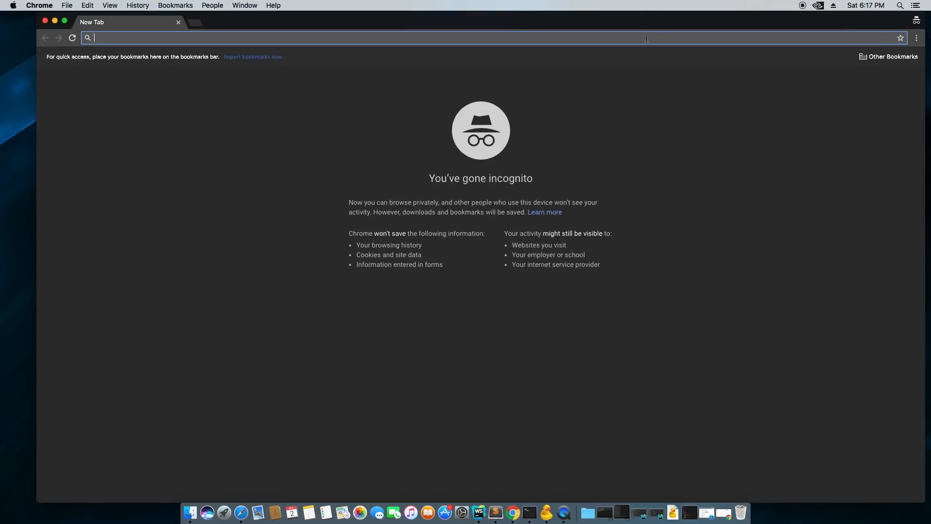
- Load safex.io in the Chrome incognito window
type("safex.io")
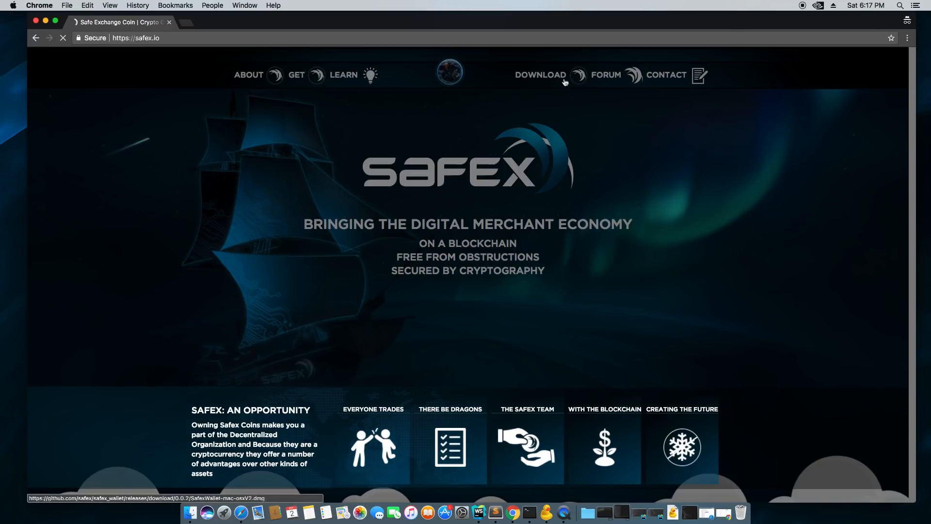
- Download the OS X SafexWallet installer from the site's Download menu
left_click(539, 75)
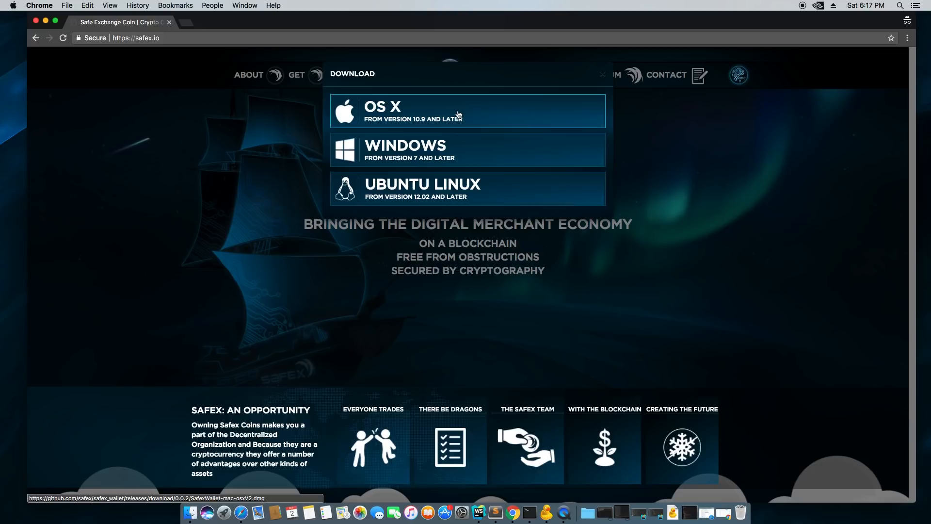
left_click(468, 111)
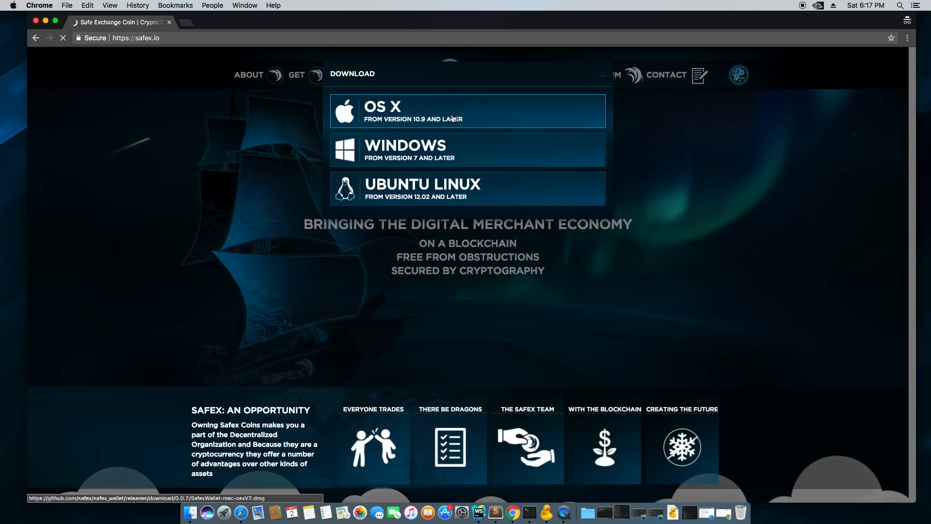
left_click(467, 111)
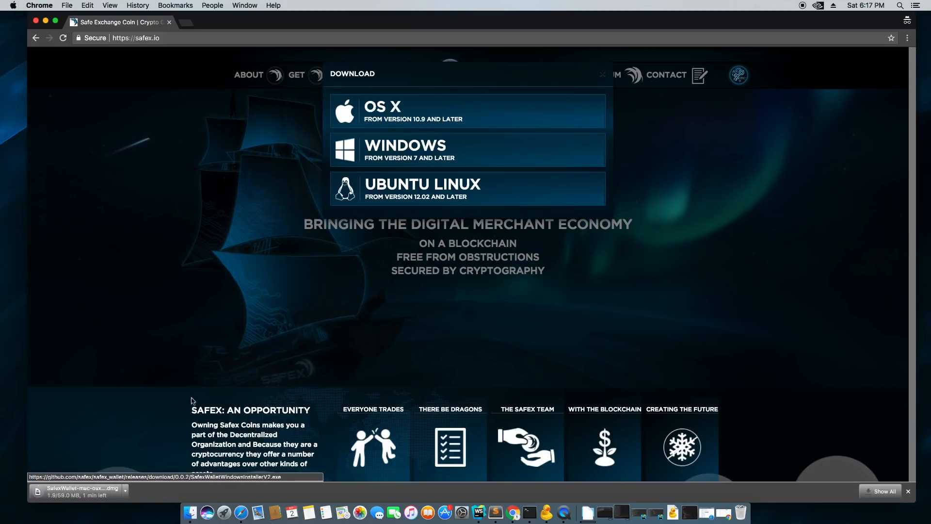
mouse_move(301, 266)
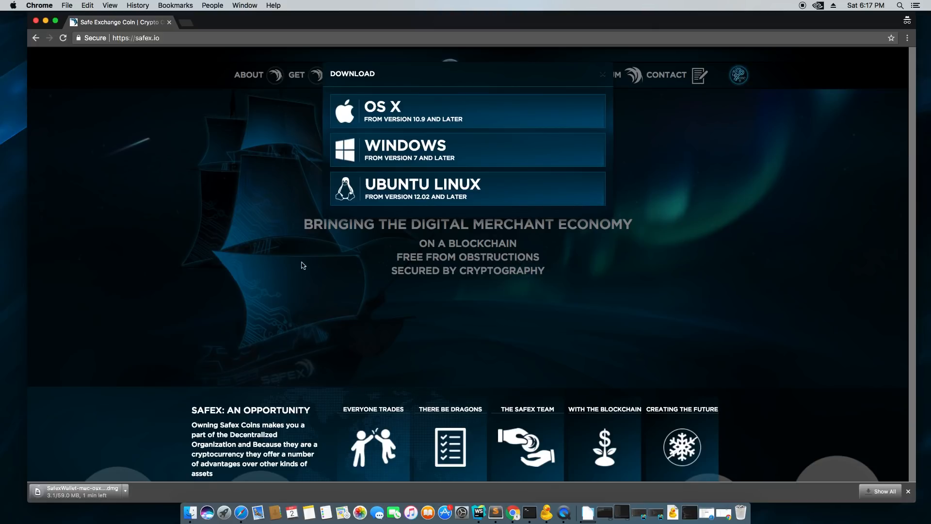
mouse_move(362, 152)
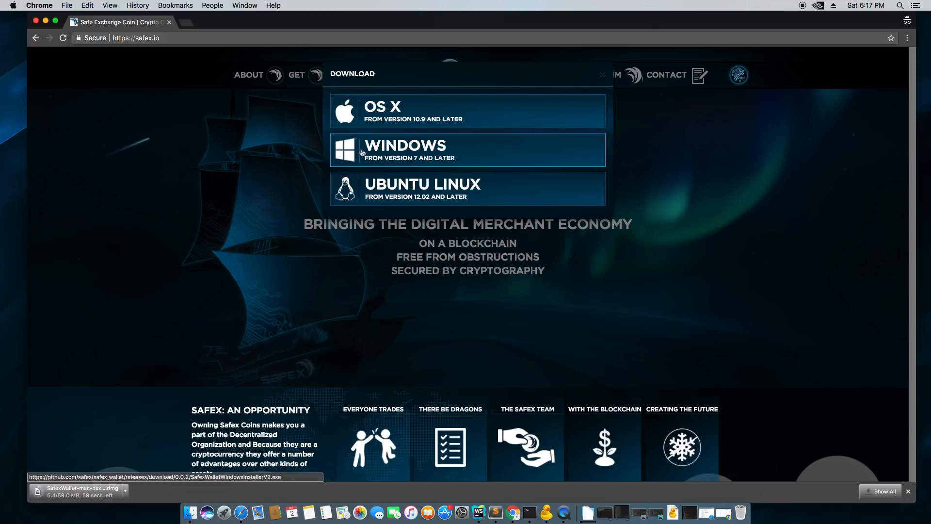
mouse_move(421, 187)
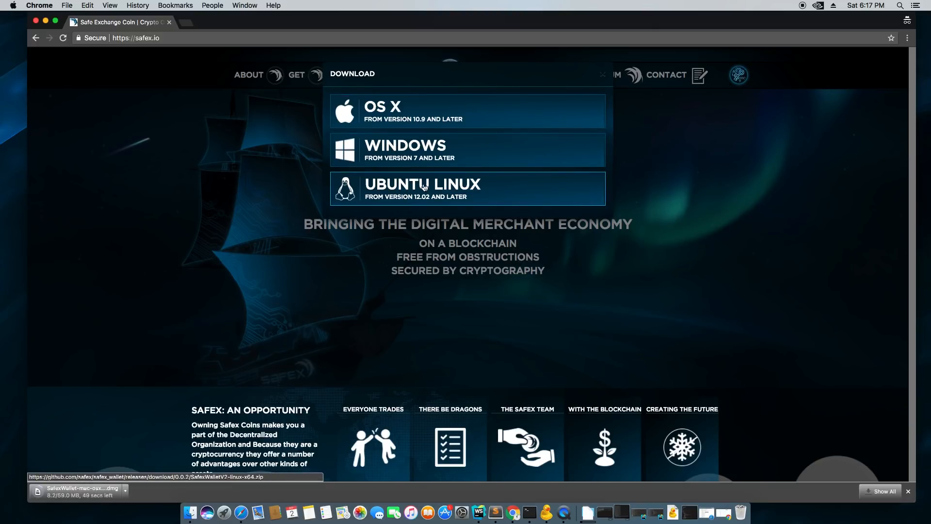
mouse_move(706, 178)
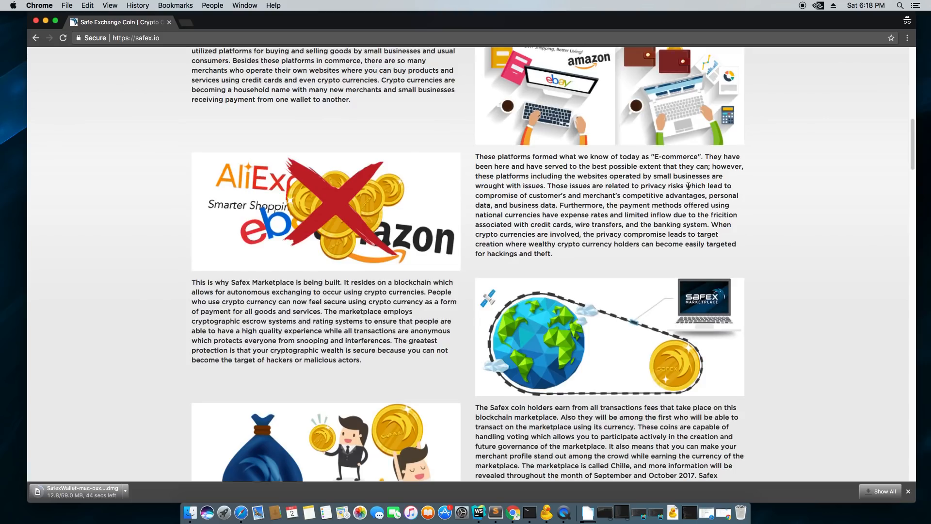
scroll("down", 3)
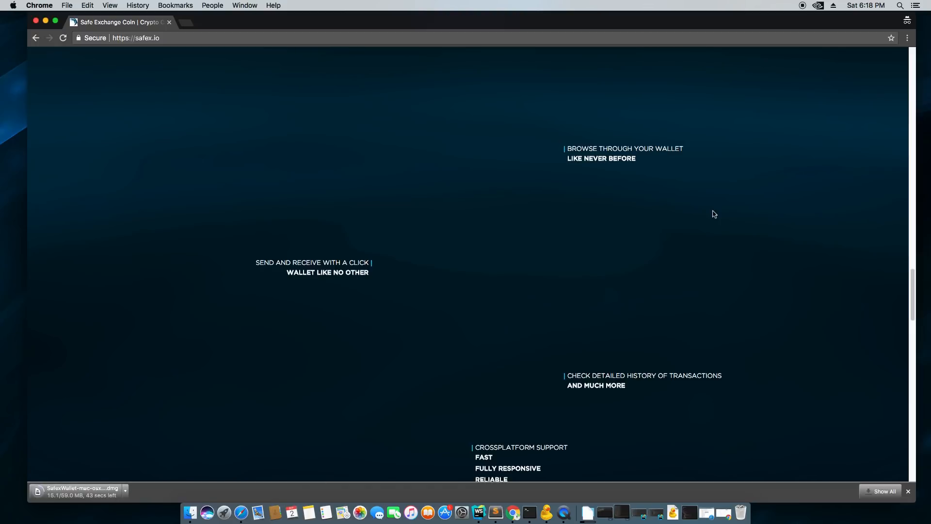
scroll("down", 3)
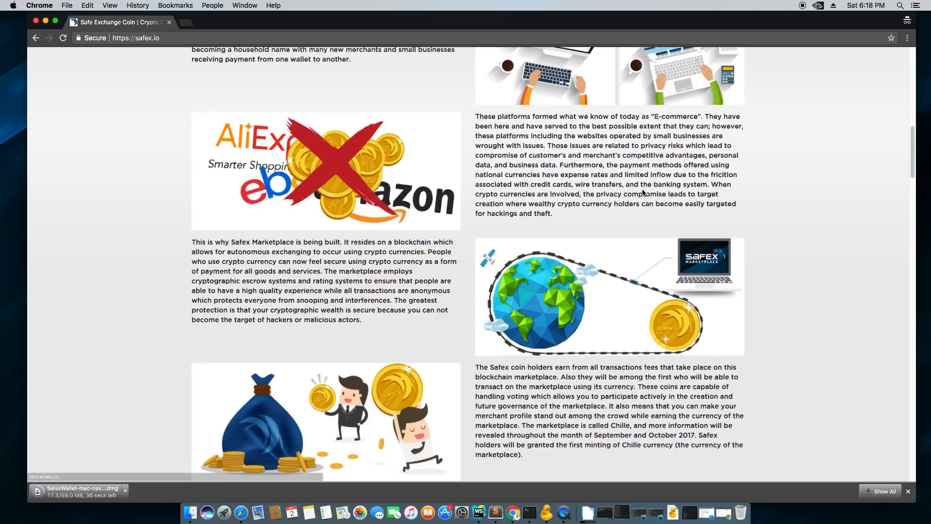
scroll("down", 3)
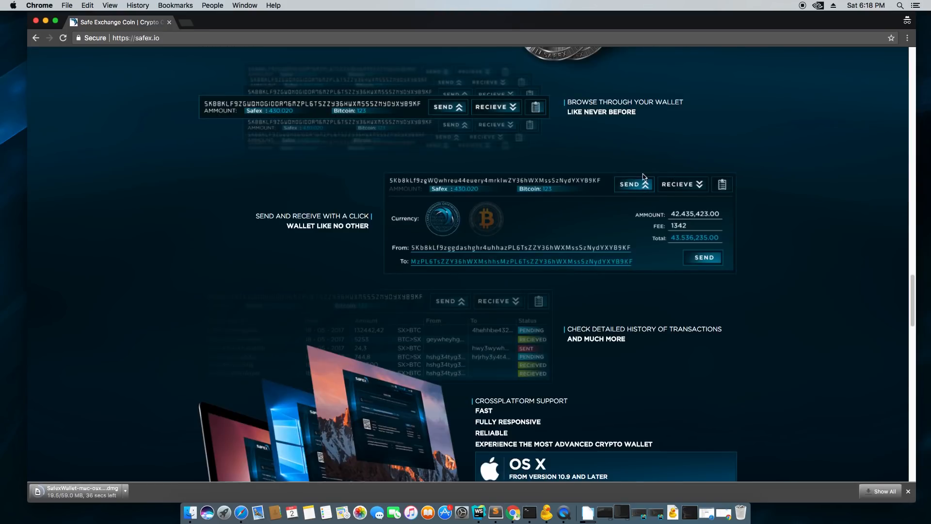
scroll("down", 3)
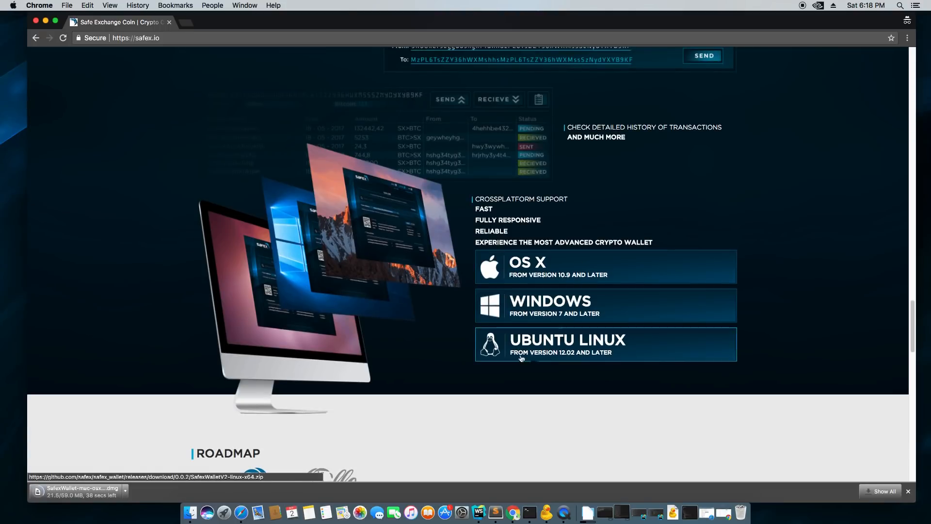
scroll("up", 3)
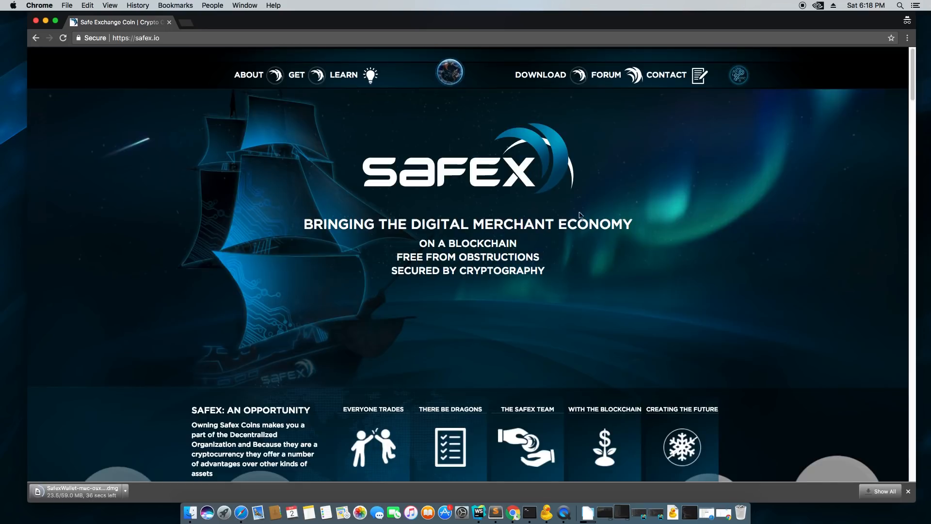
mouse_move(316, 75)
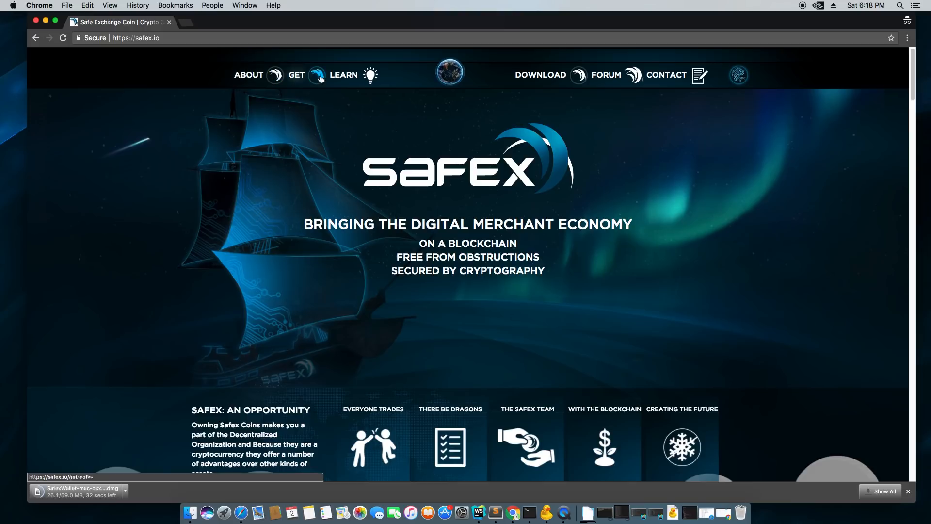
- Visit the Learn page and key-pair generator, selecting the generated public key
left_click(343, 75)
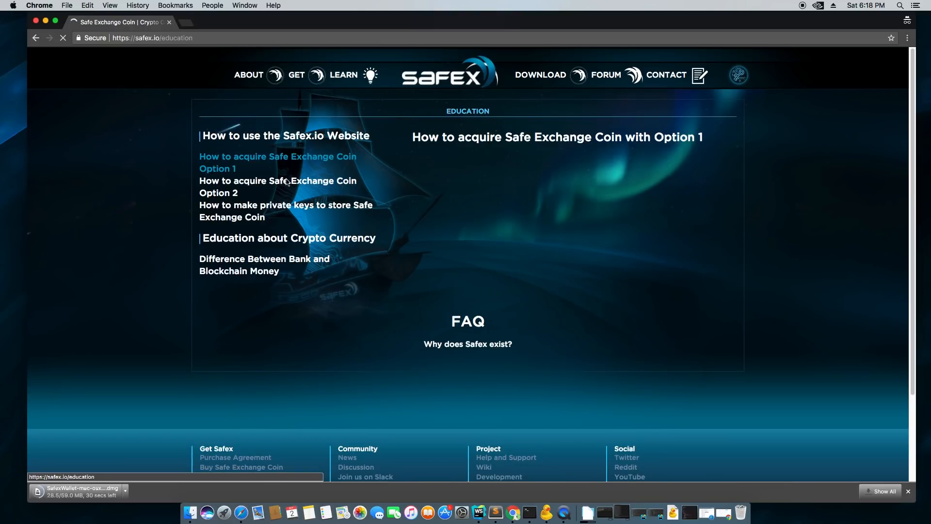
left_click(277, 162)
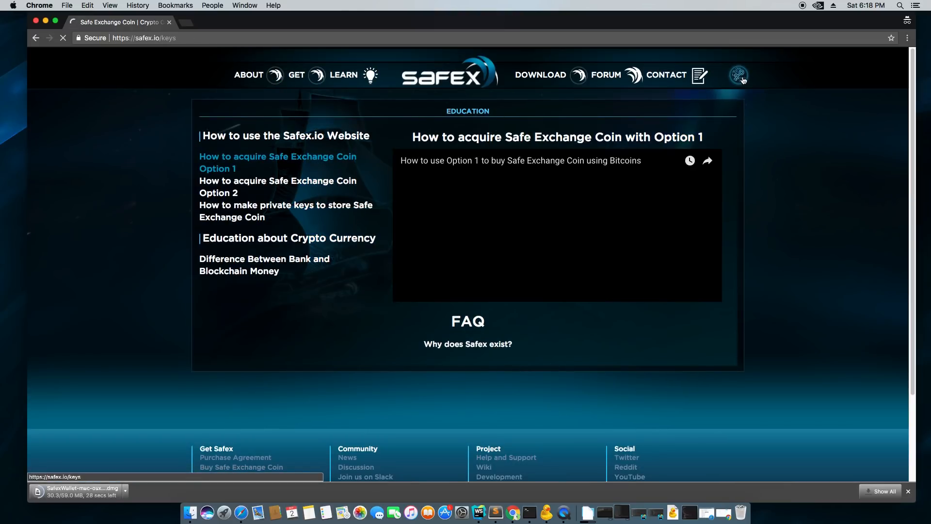
left_click(738, 74)
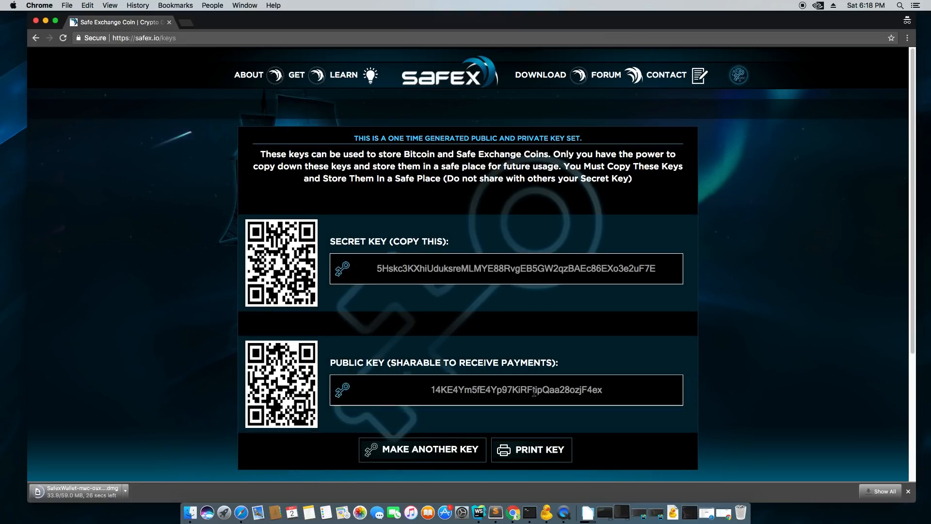
triple_click(516, 389)
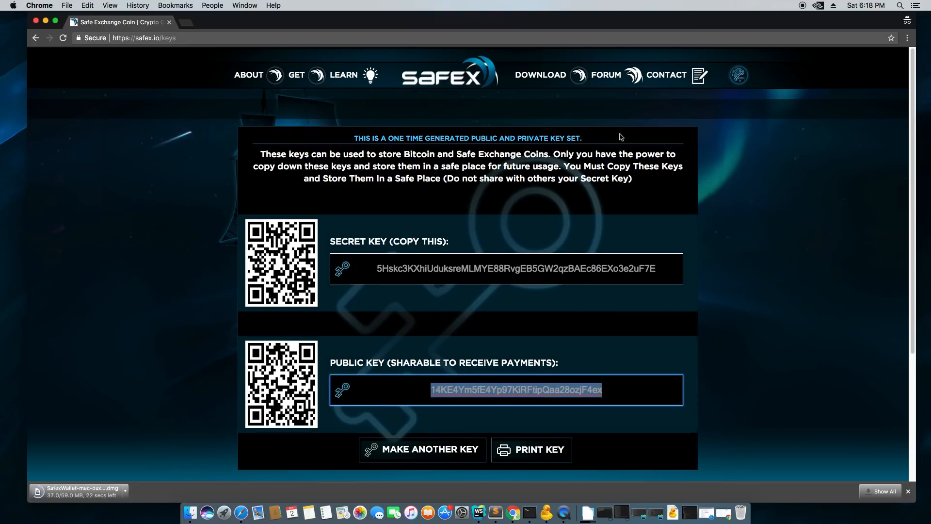
- Visit Contact, then Get coins and proceed to the payment options
left_click(666, 75)
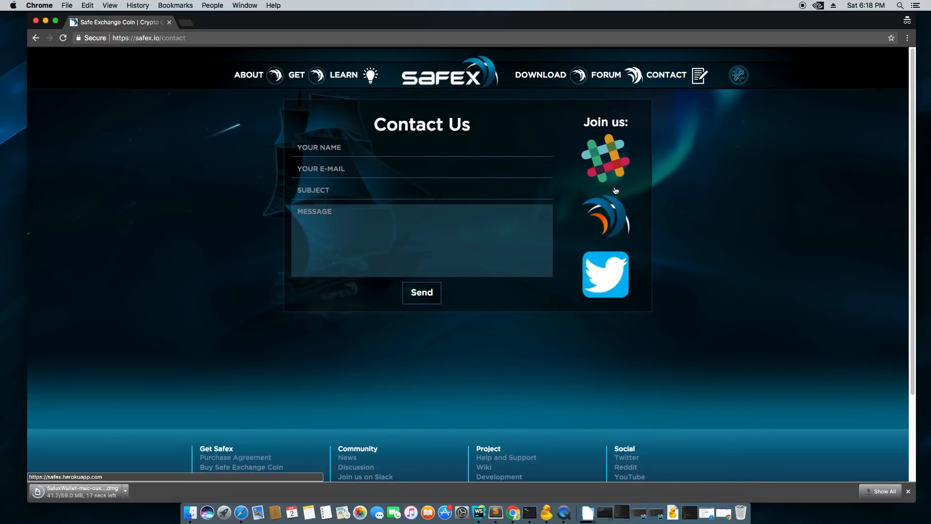
mouse_move(584, 98)
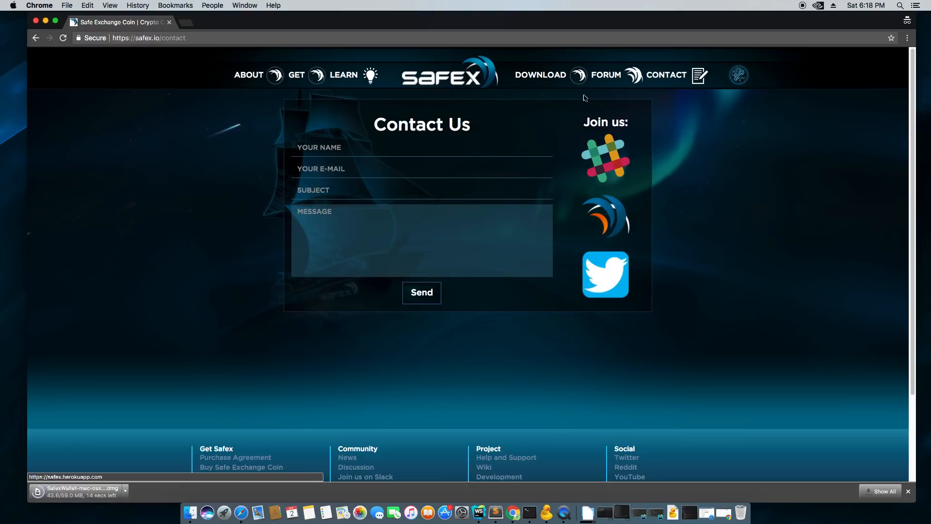
mouse_move(623, 74)
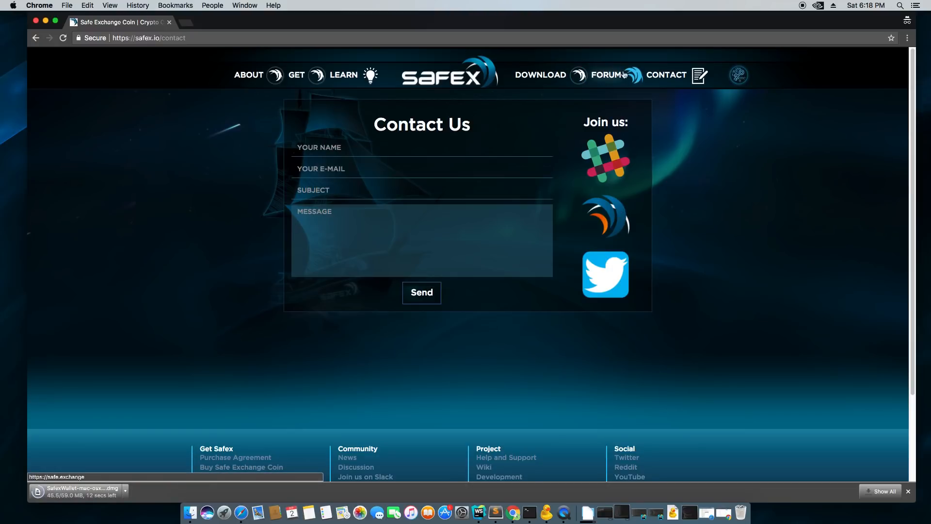
left_click(296, 74)
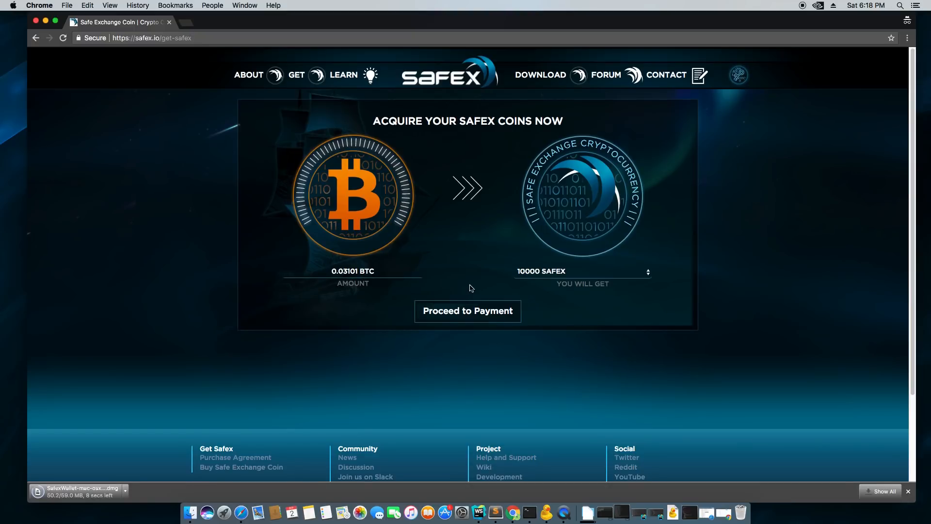
left_click(467, 310)
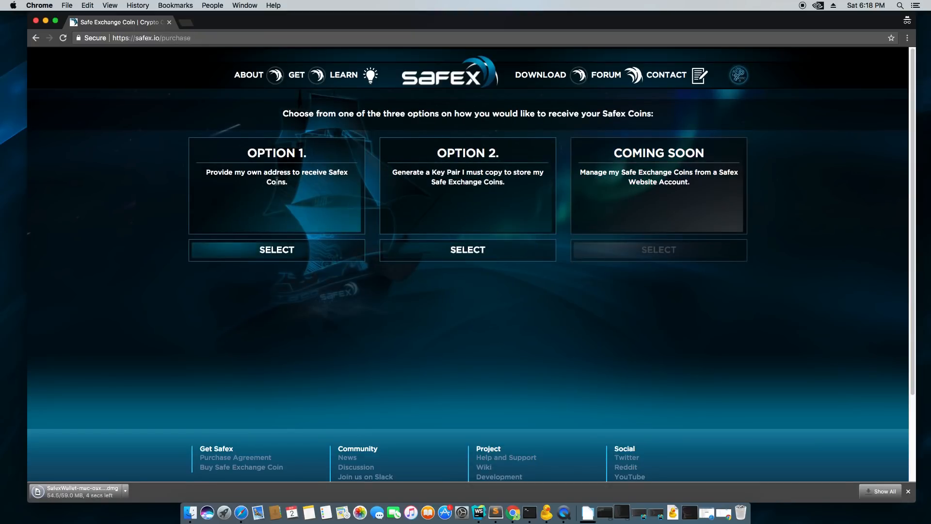
mouse_move(217, 30)
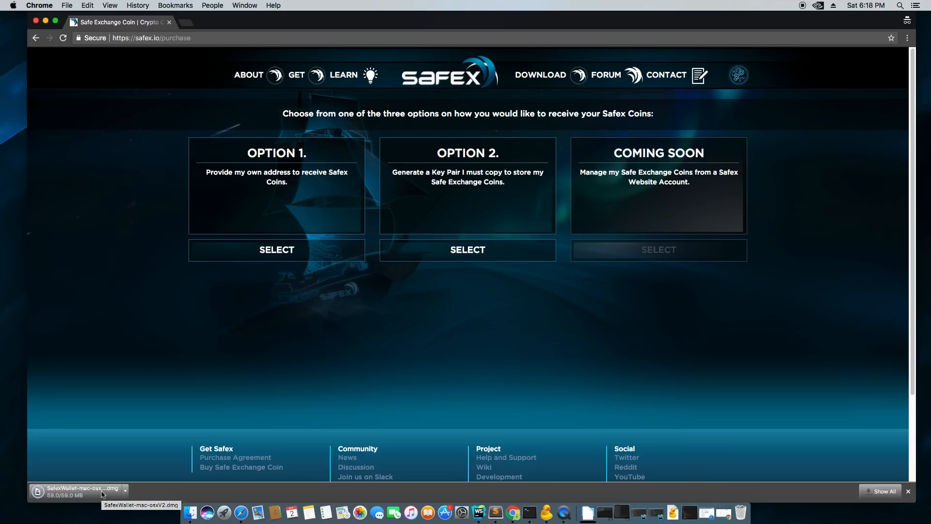
mouse_move(109, 430)
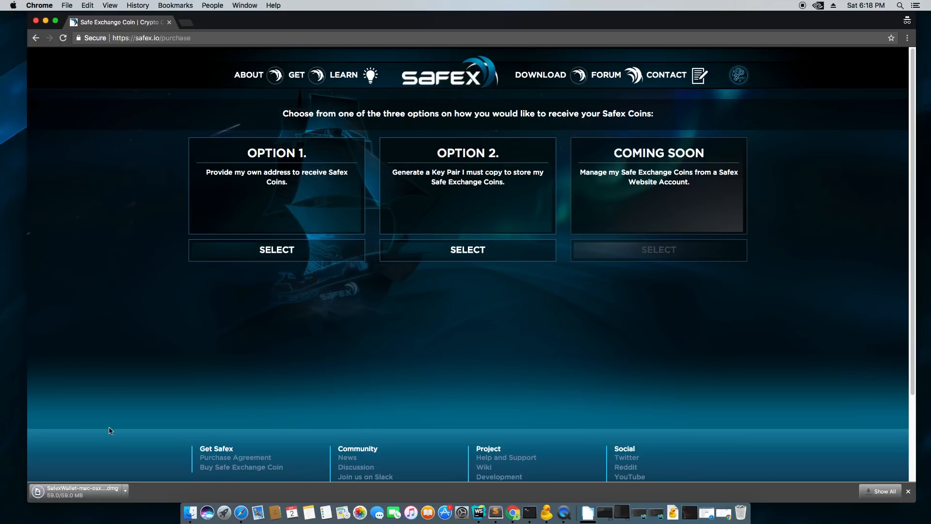
mouse_move(236, 17)
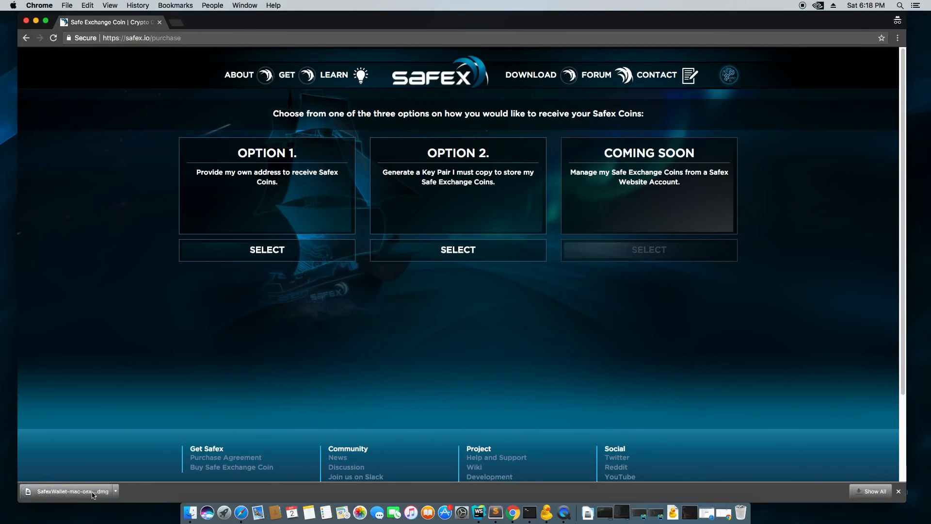
- Copy SafexWallet from the mounted disk image into Applications and confirm it installed
left_click(70, 490)
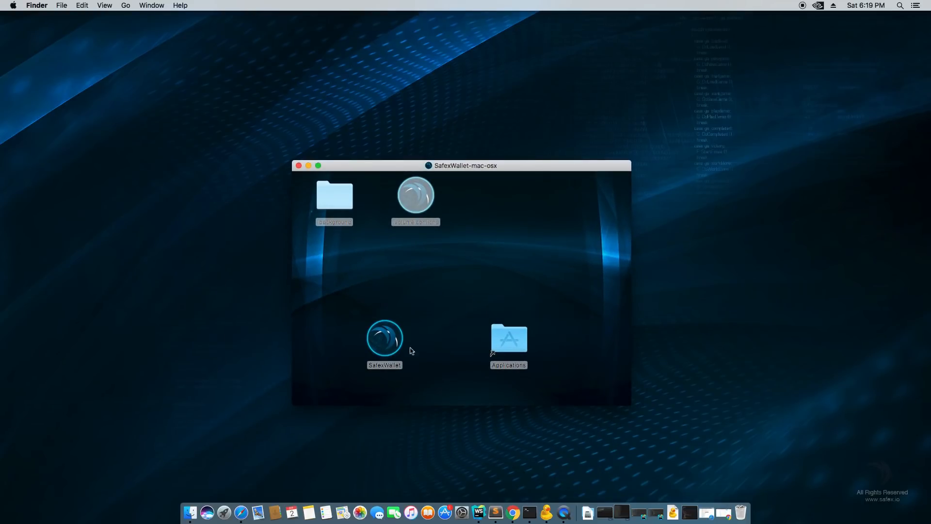
mouse_move(434, 337)
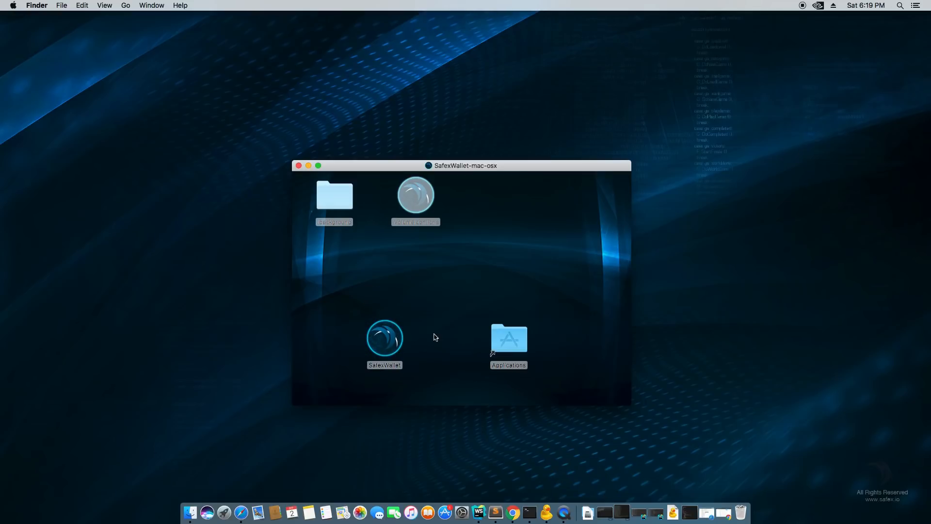
left_click(384, 338)
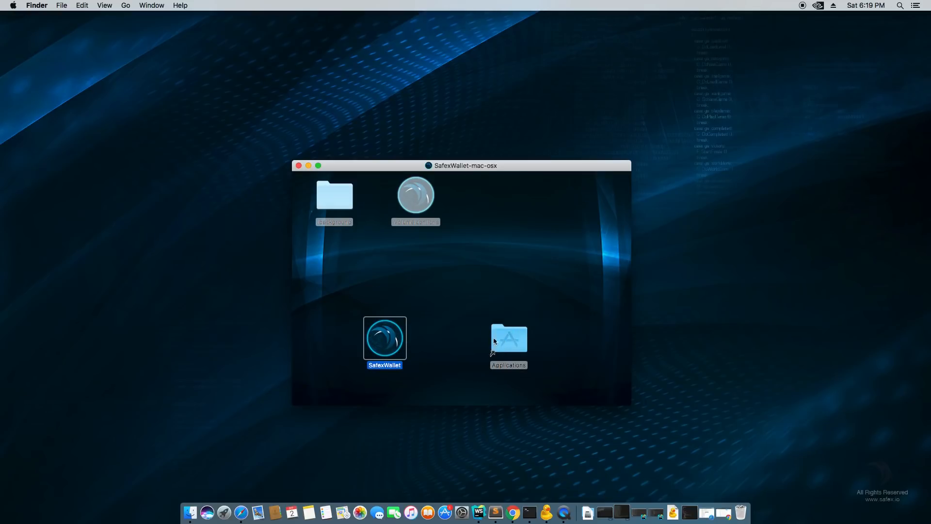
left_click(508, 337)
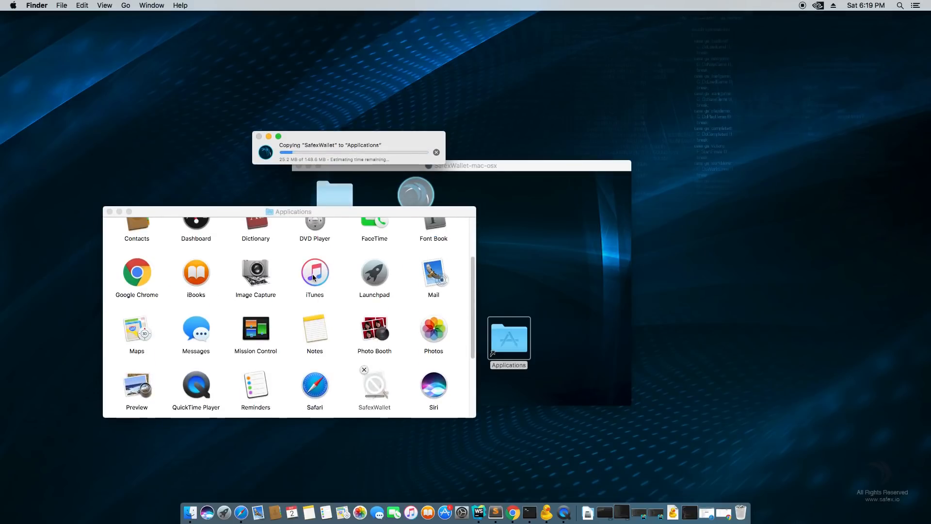
scroll("down", 3)
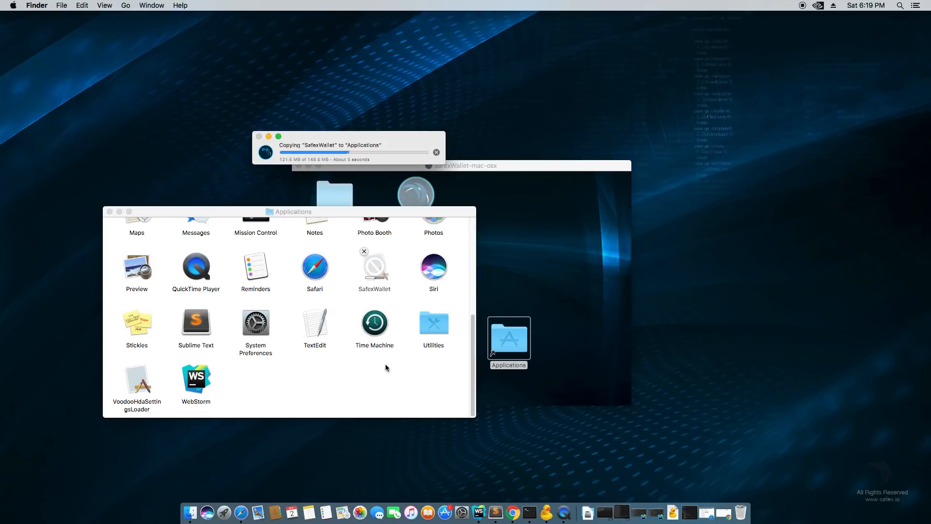
left_click_drag(288, 212, 341, 193)
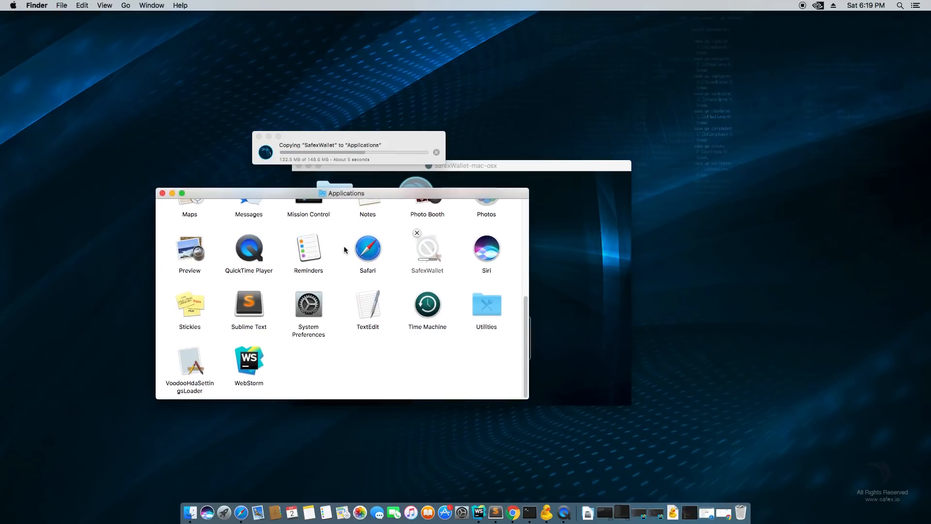
scroll("up", 3)
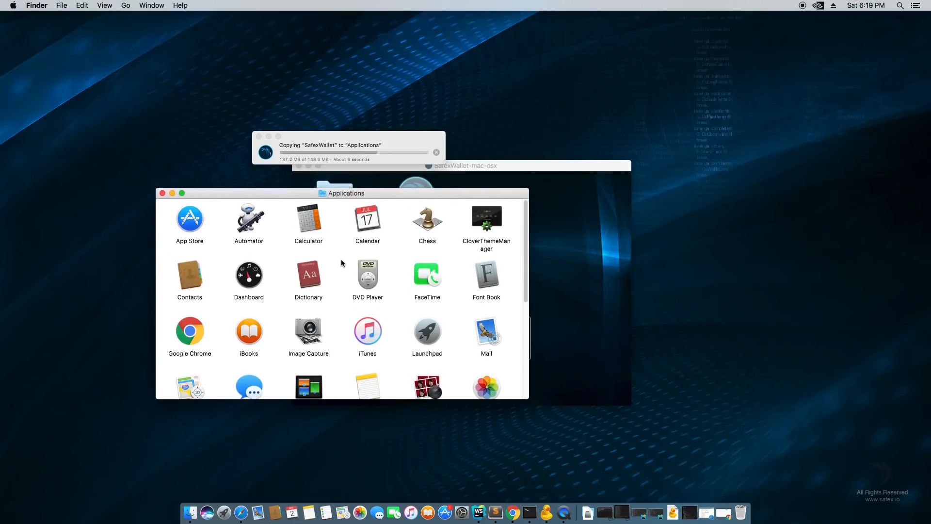
scroll("down", 3)
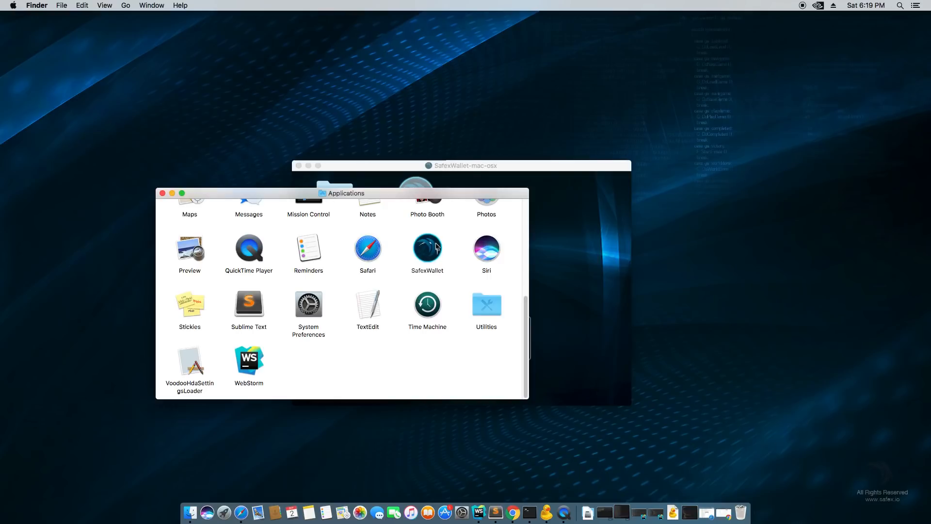
- Launch the installed SafexWallet app and close the Finder windows
left_click(460, 165)
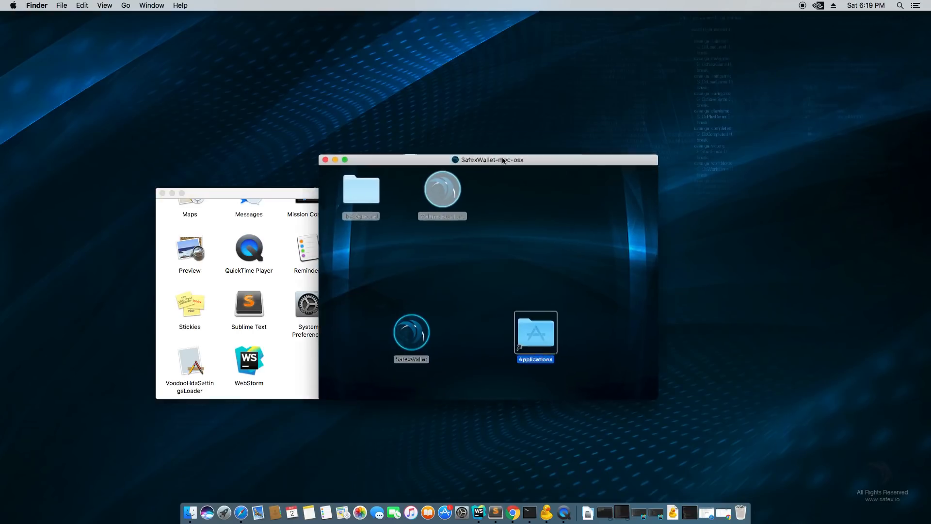
double_click(534, 333)
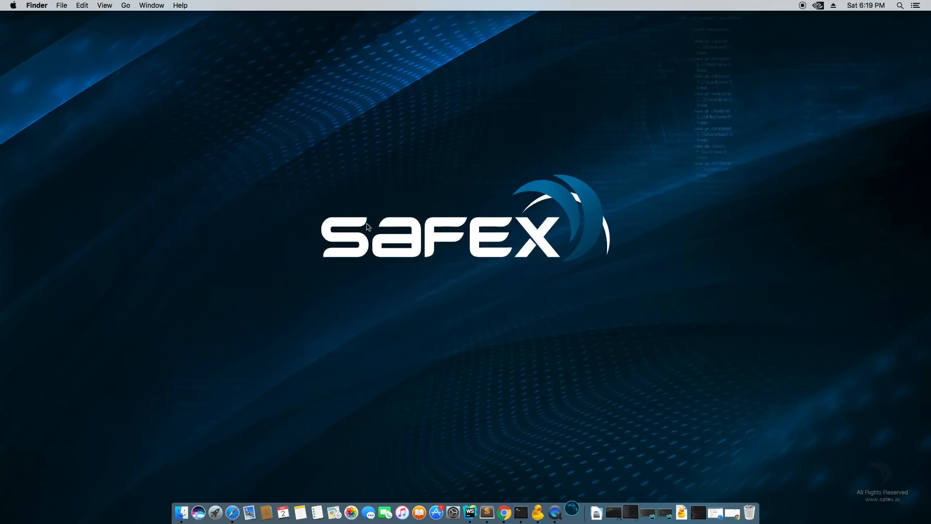
mouse_move(557, 358)
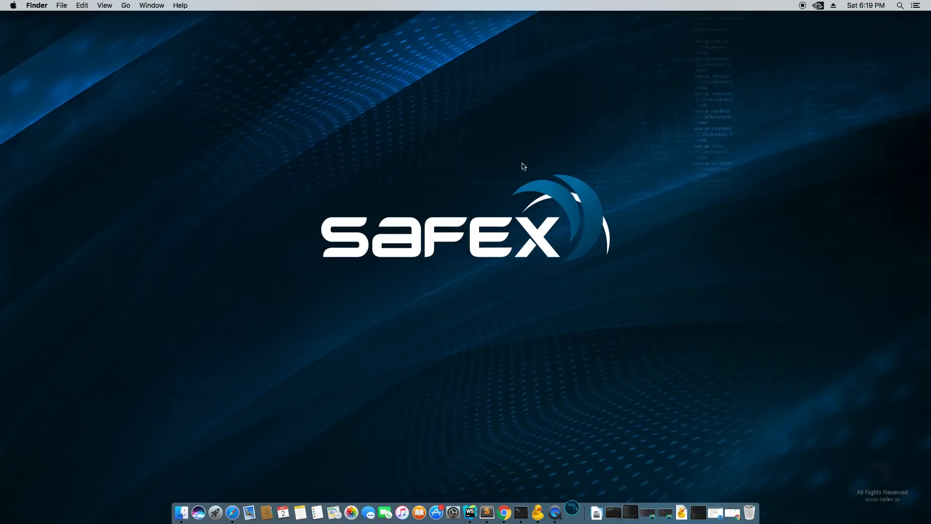
left_click(569, 512)
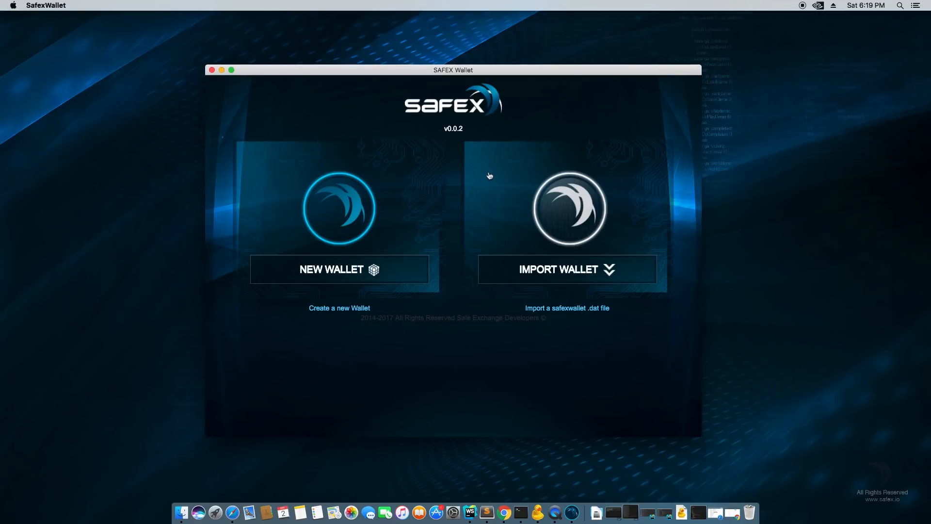
mouse_move(566, 269)
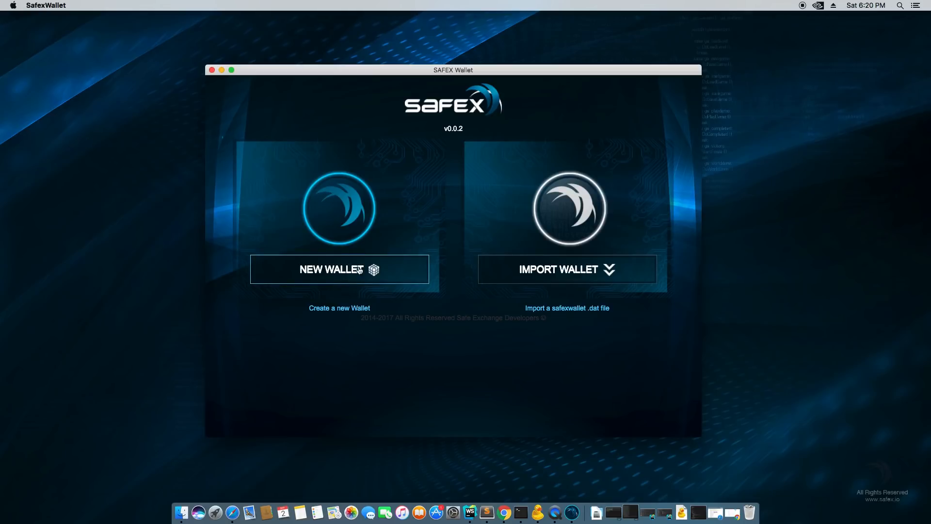
mouse_move(350, 273)
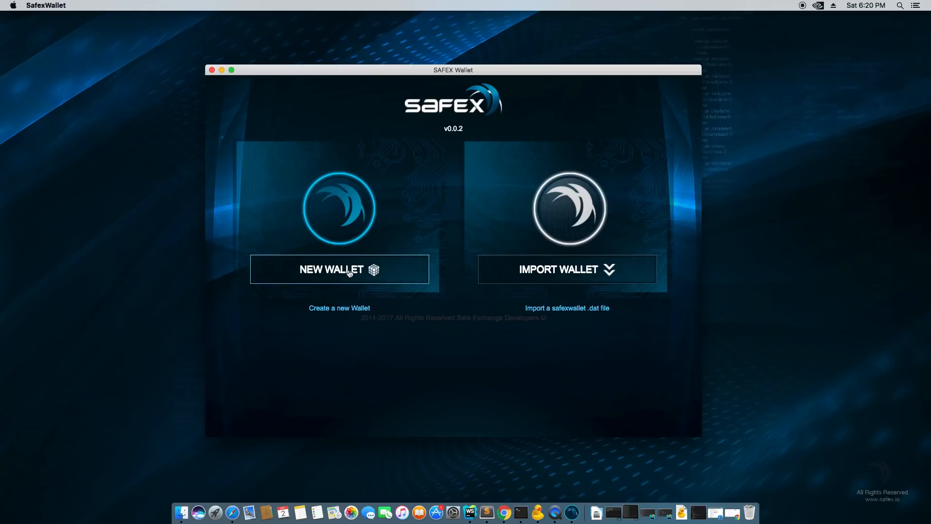
- Choose NEW WALLET on the SafexWallet start screen
left_click(339, 269)
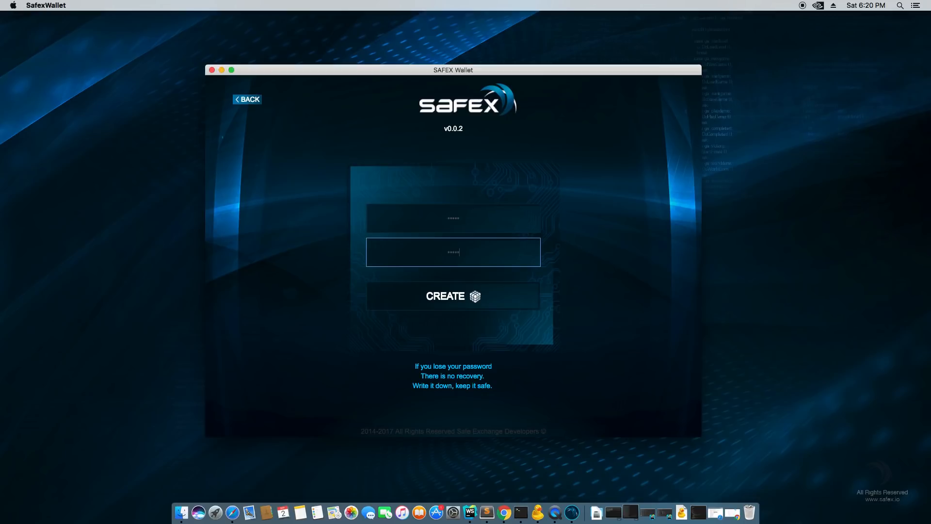
mouse_move(584, 212)
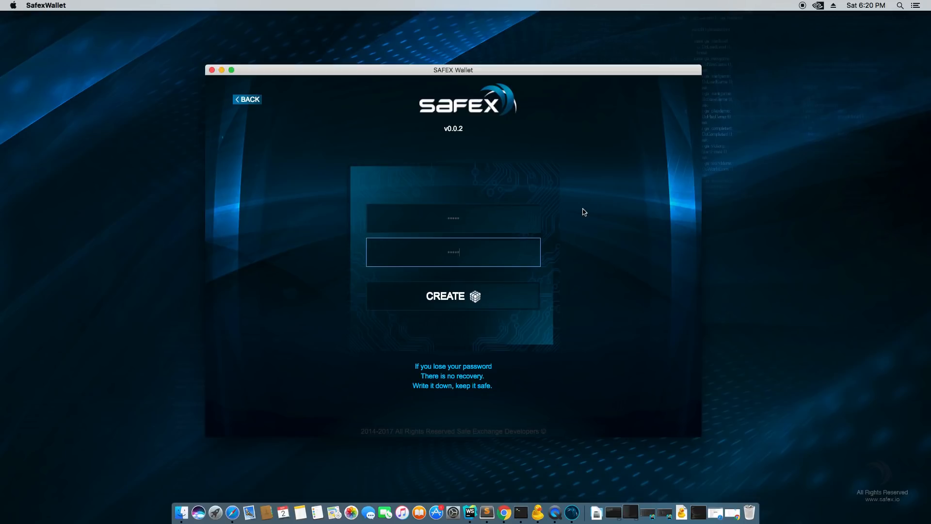
mouse_move(558, 212)
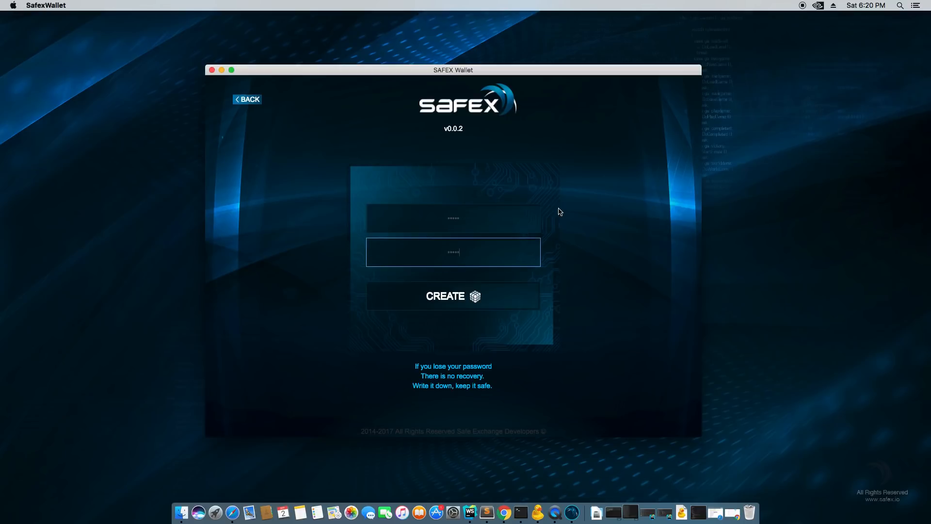
mouse_move(490, 217)
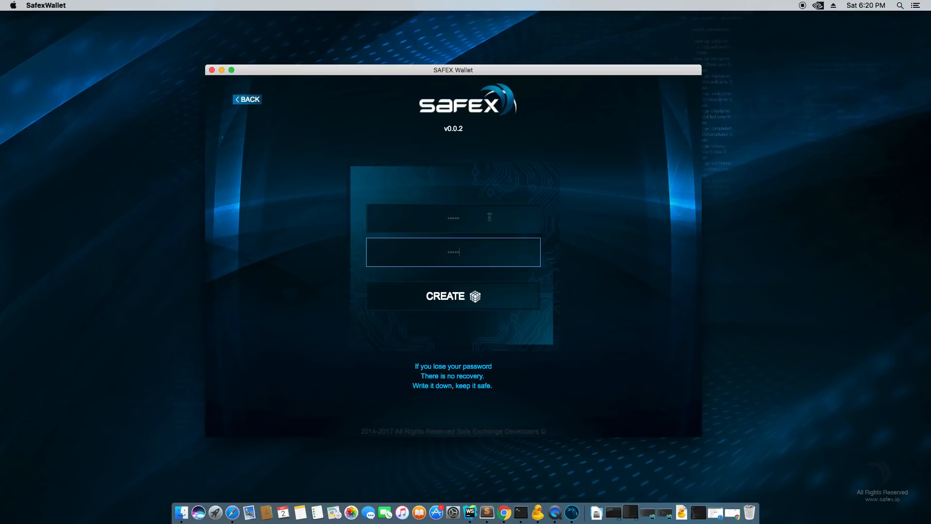
- Fill in the wallet password and its confirmation field
left_click(452, 218)
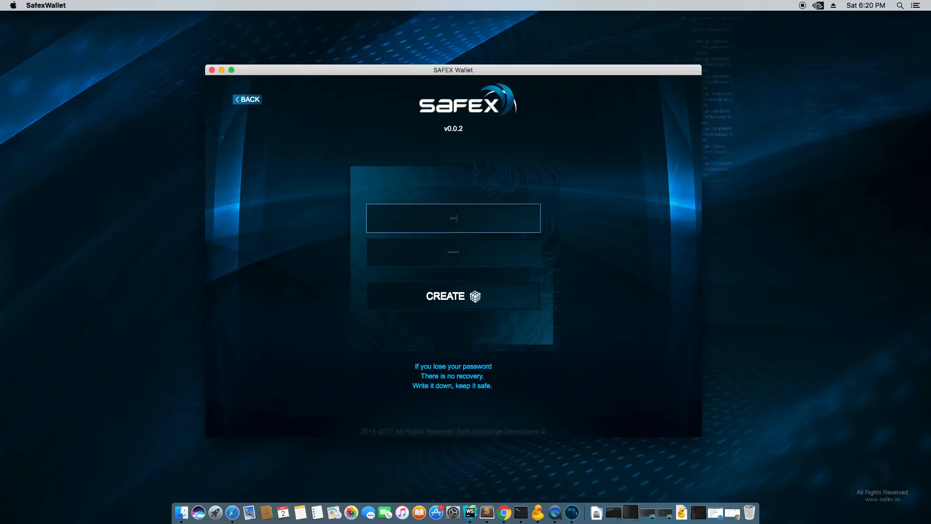
left_click(453, 251)
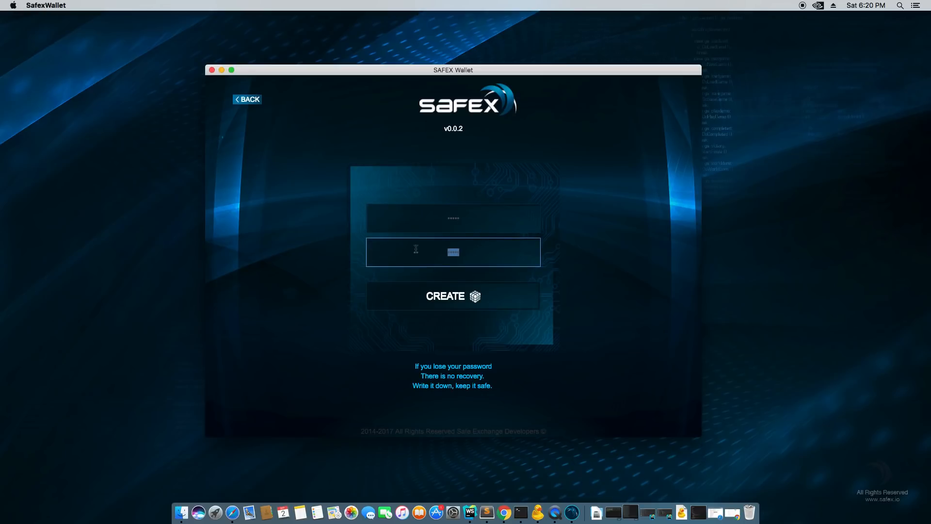
type("•••••")
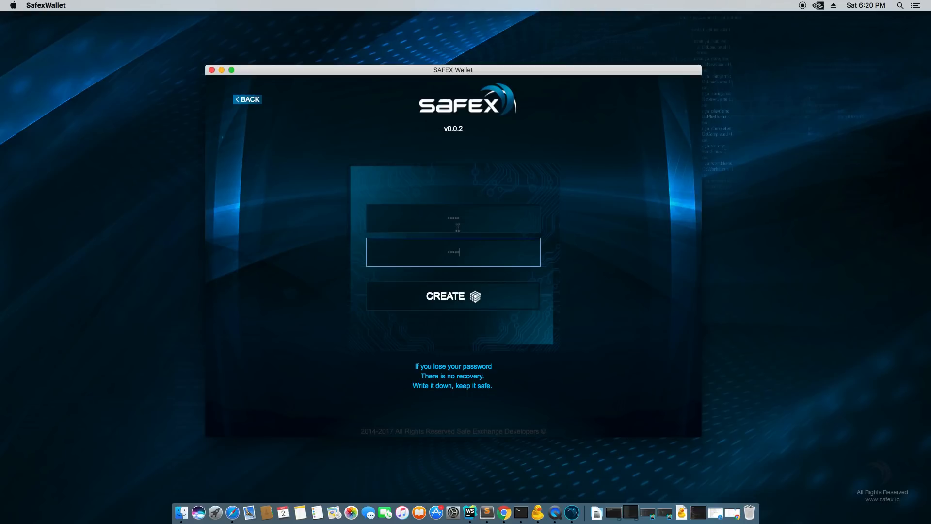
mouse_move(437, 288)
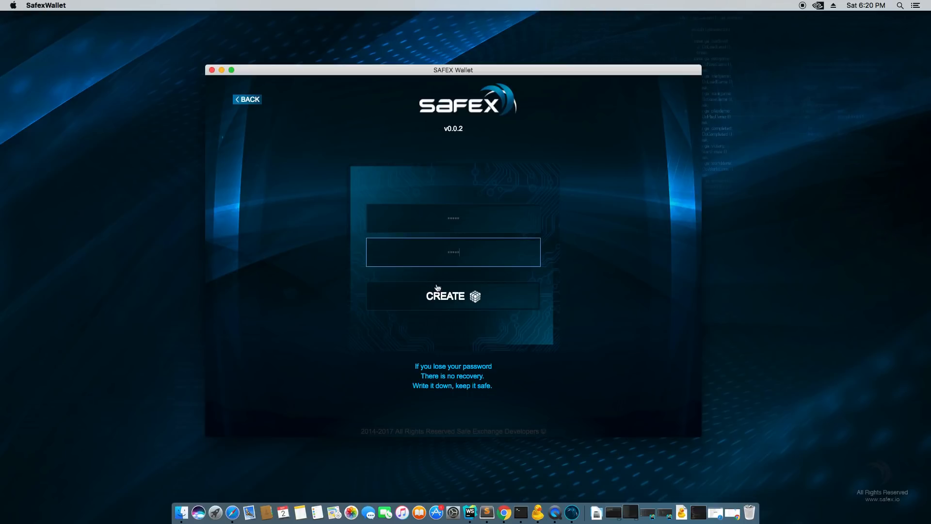
mouse_move(526, 219)
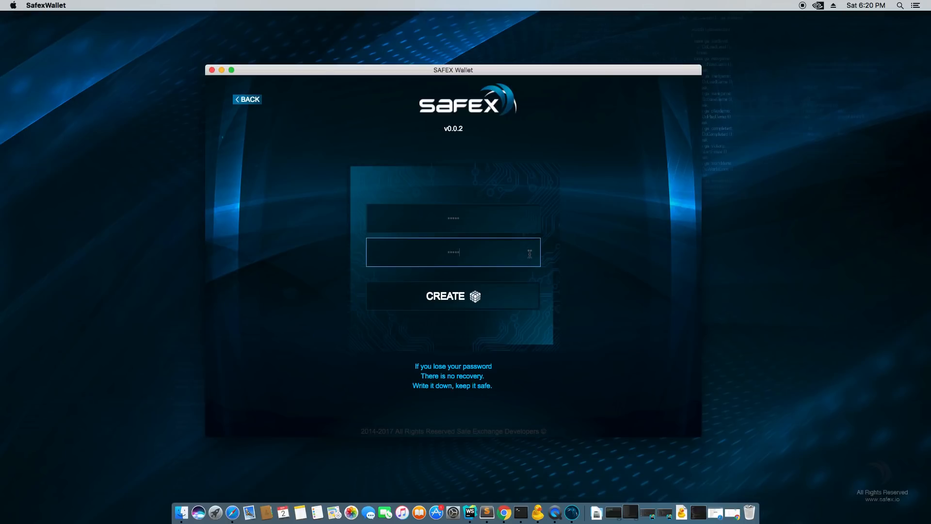
mouse_move(487, 350)
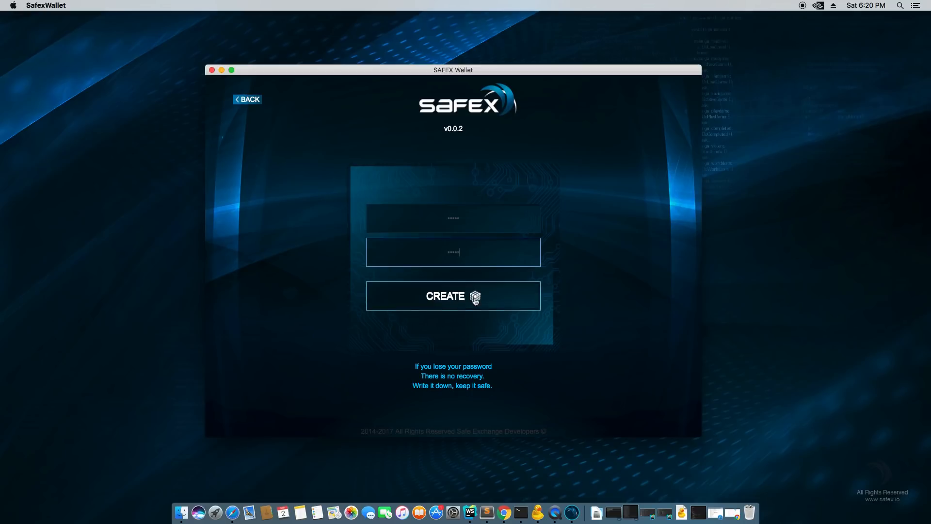
- Create the wallet, let it synchronize, and select its zero-balance address
left_click(453, 296)
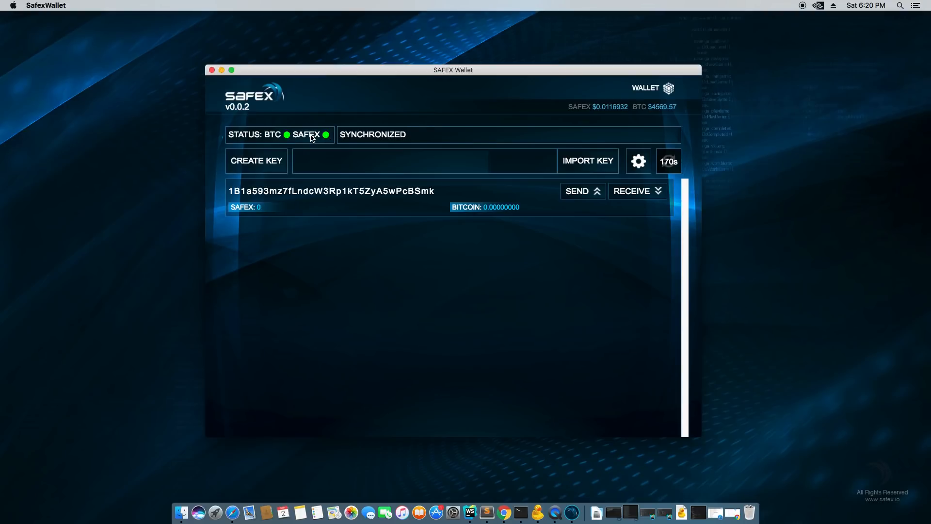
mouse_move(275, 144)
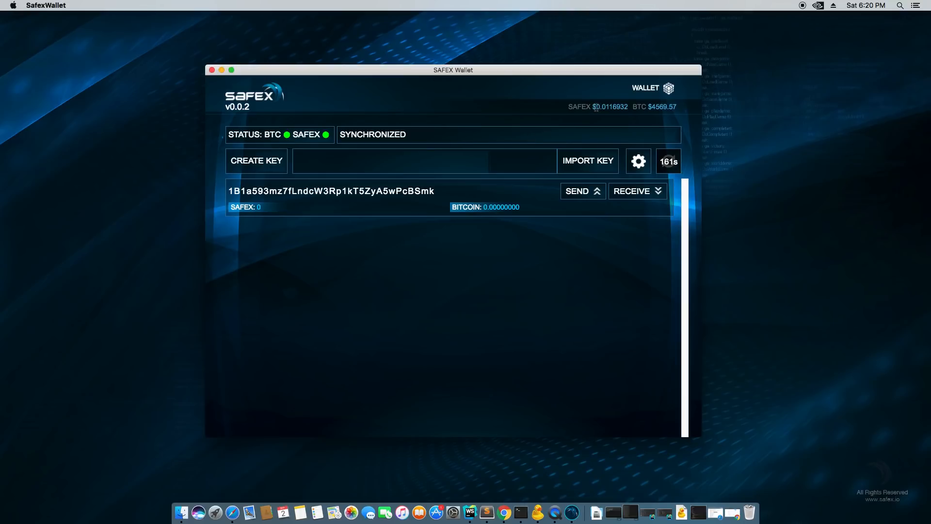
mouse_move(631, 118)
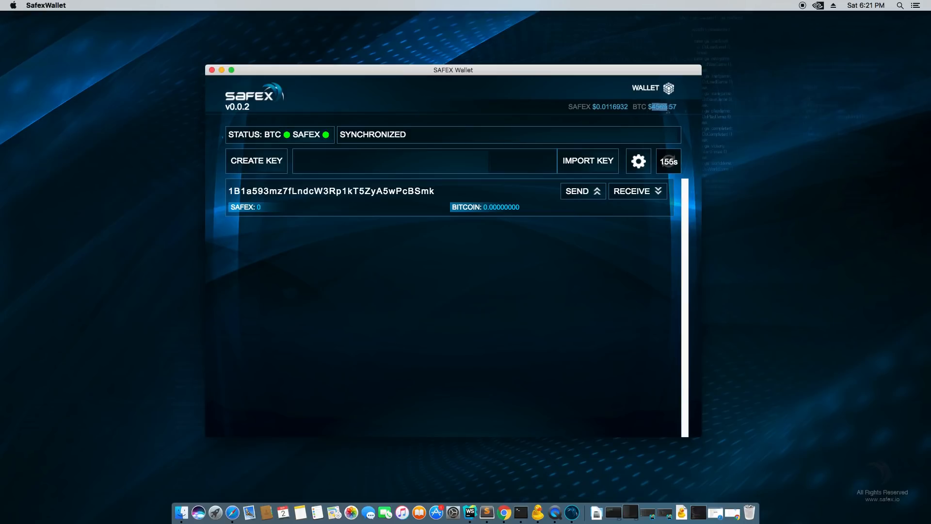
double_click(331, 190)
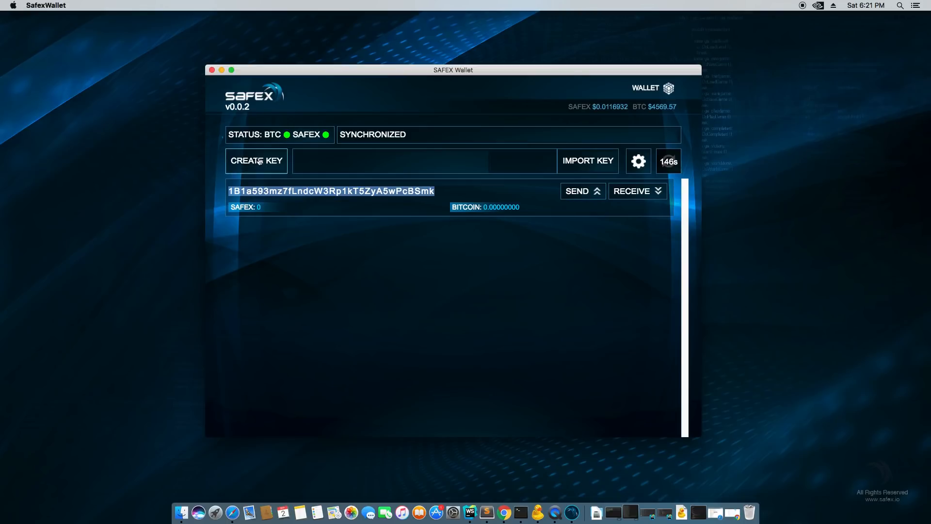
left_click(256, 160)
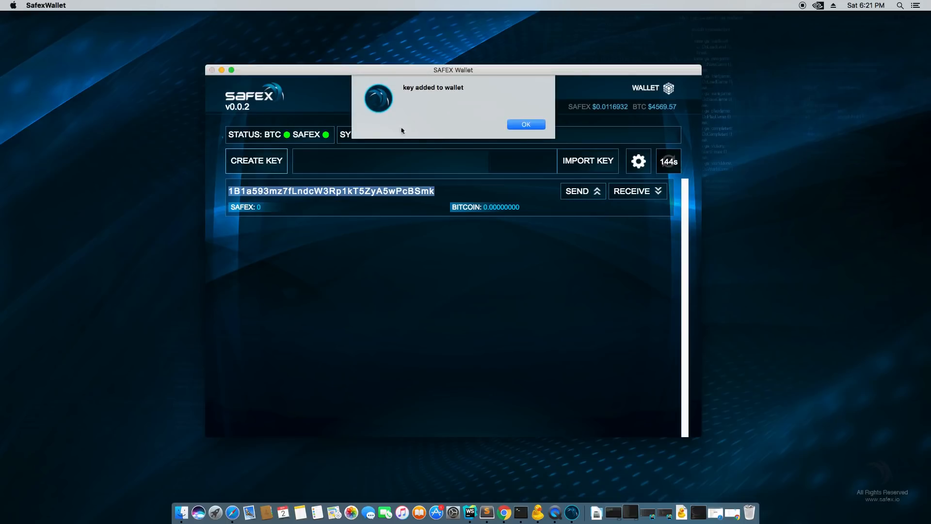
mouse_move(475, 99)
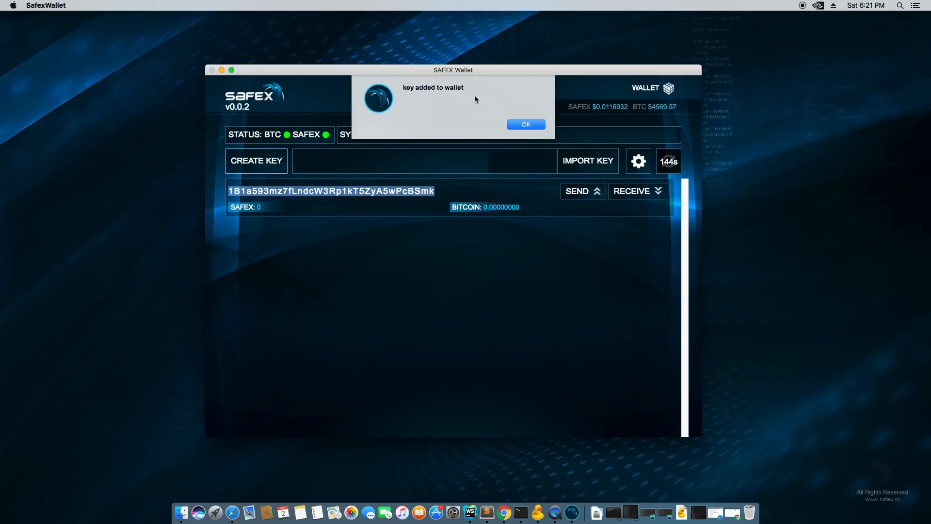
left_click(525, 124)
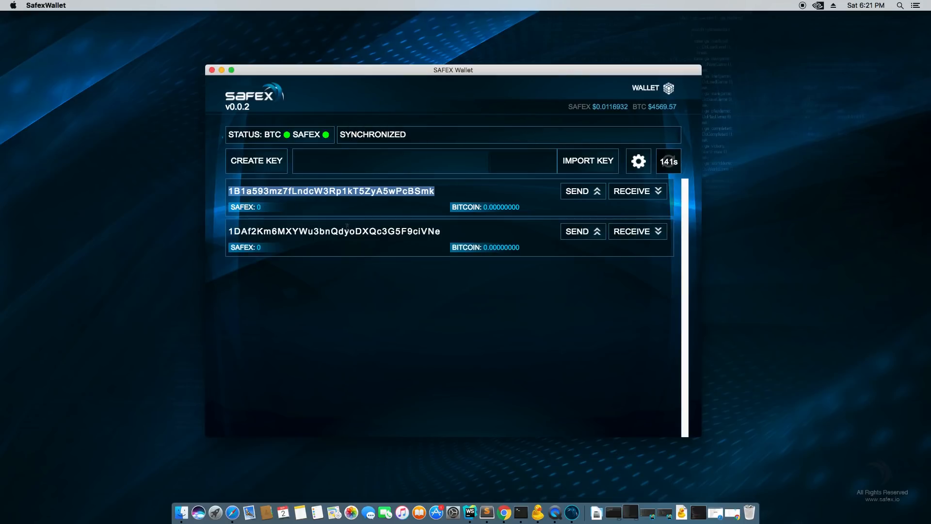
left_click(333, 230)
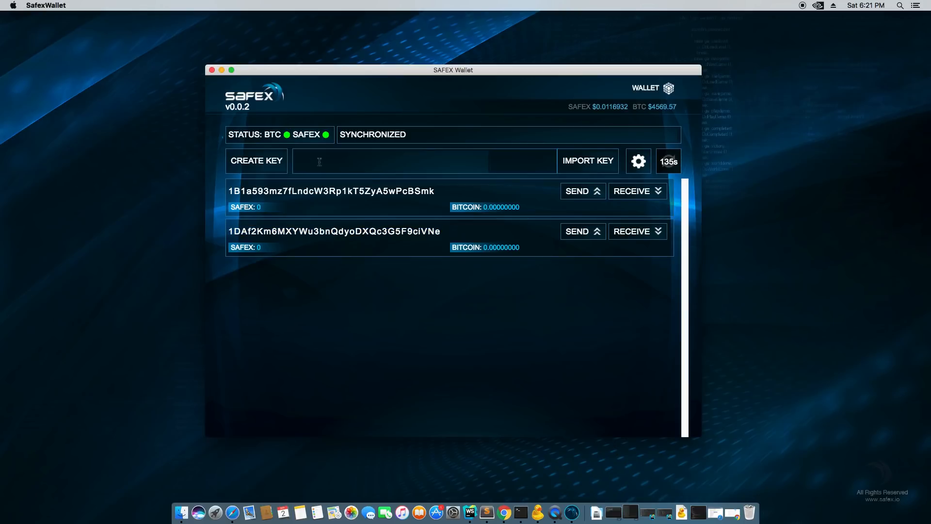
mouse_move(587, 160)
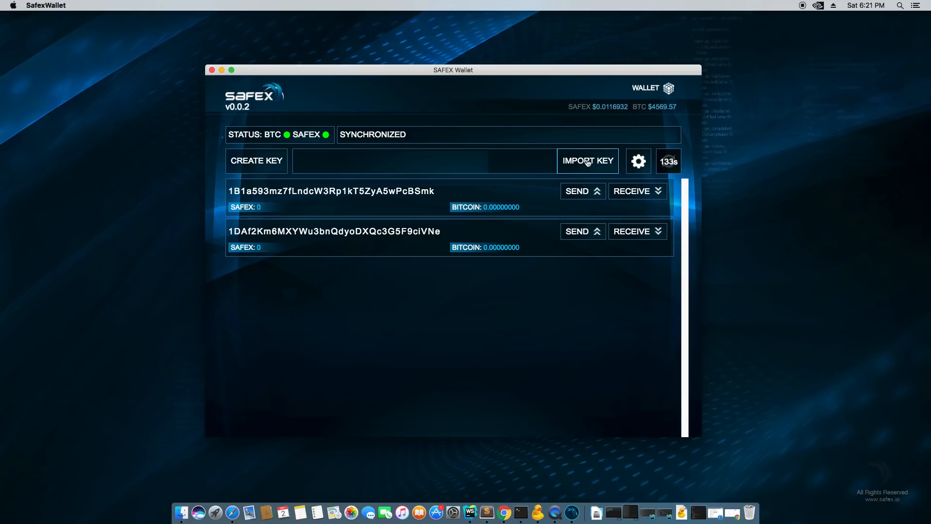
mouse_move(532, 151)
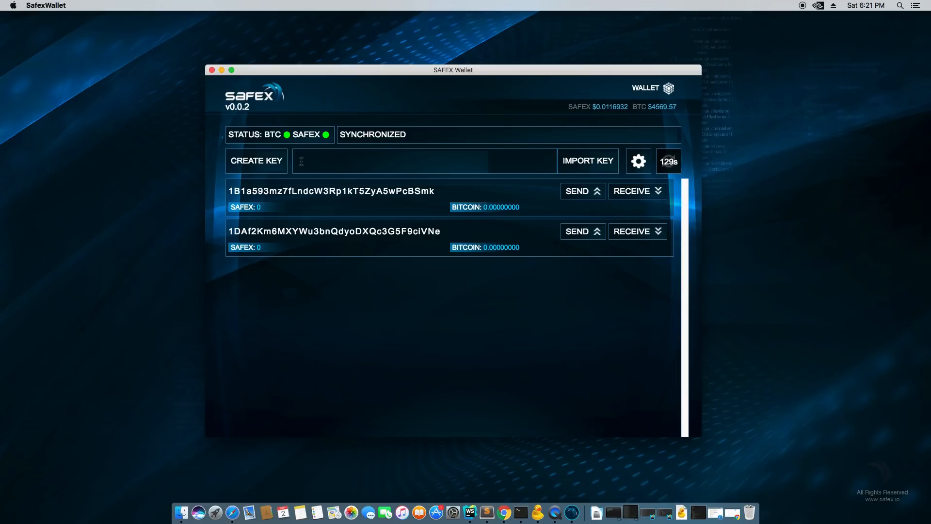
right_click(302, 161)
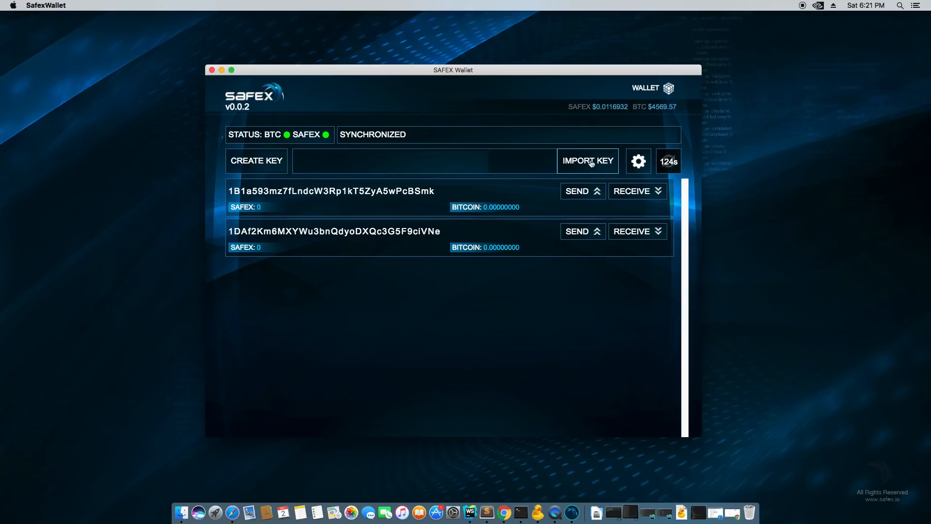
- Open wallet Settings showing password change, wallet export and key export options
left_click(638, 161)
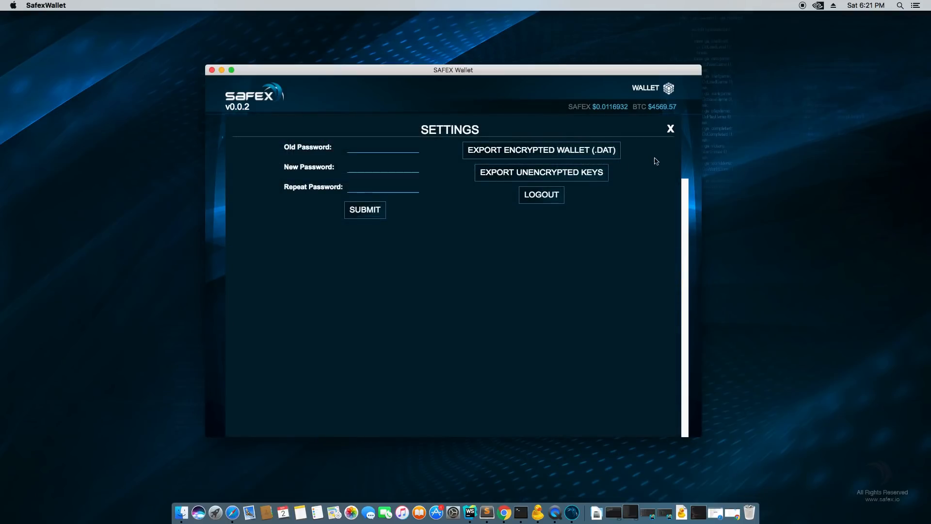
left_click(382, 147)
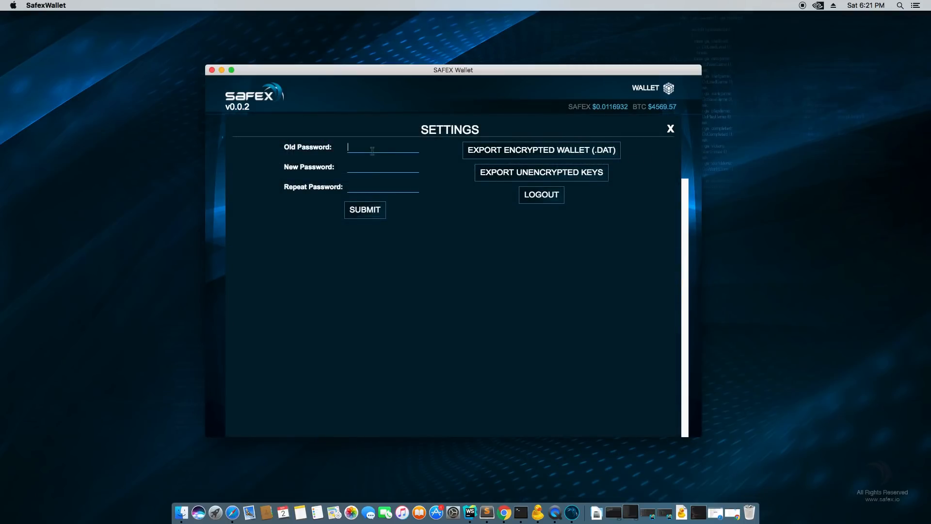
mouse_move(560, 153)
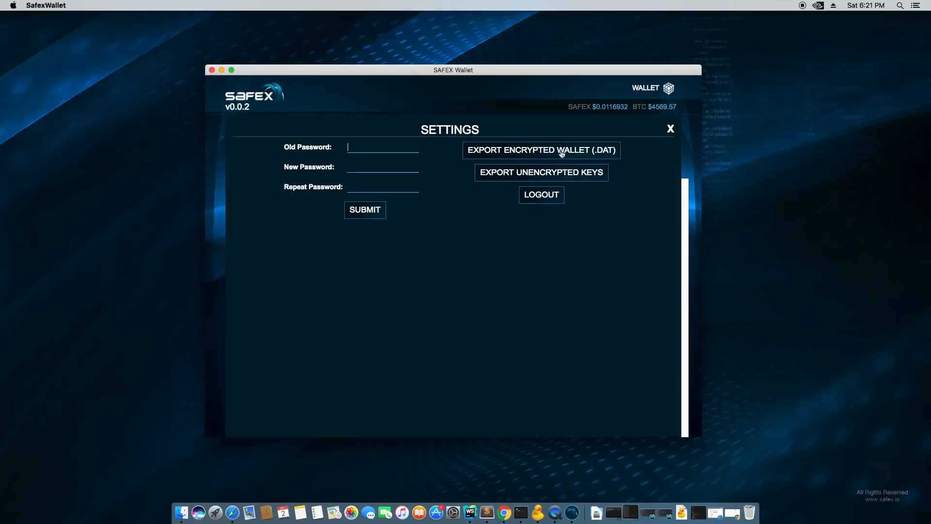
mouse_move(637, 151)
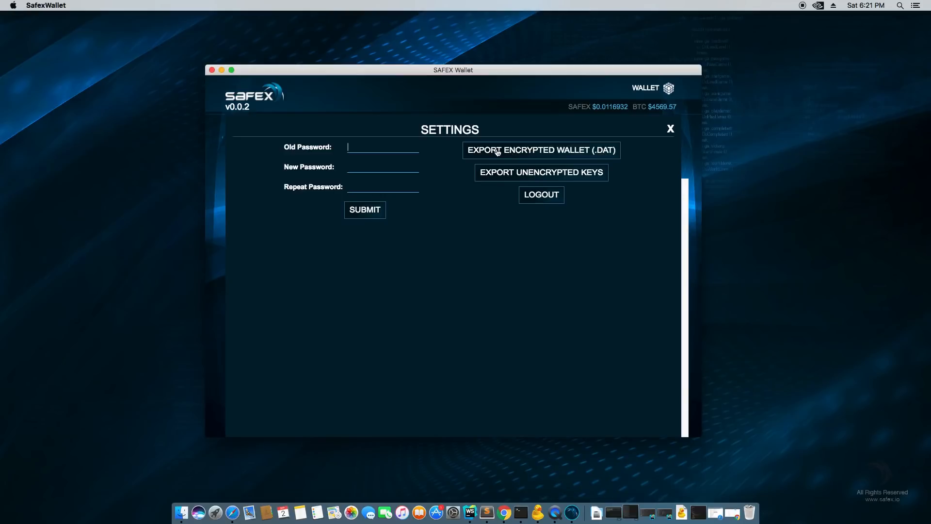
mouse_move(509, 180)
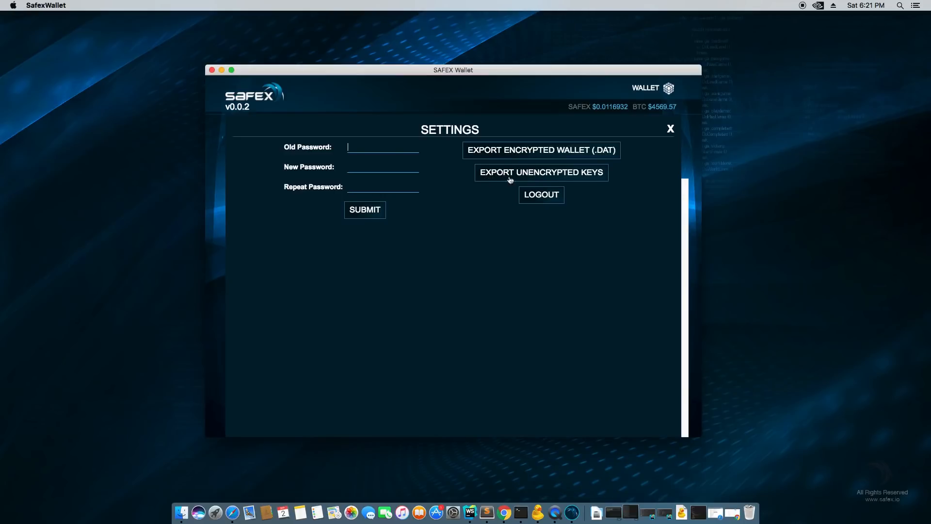
mouse_move(597, 178)
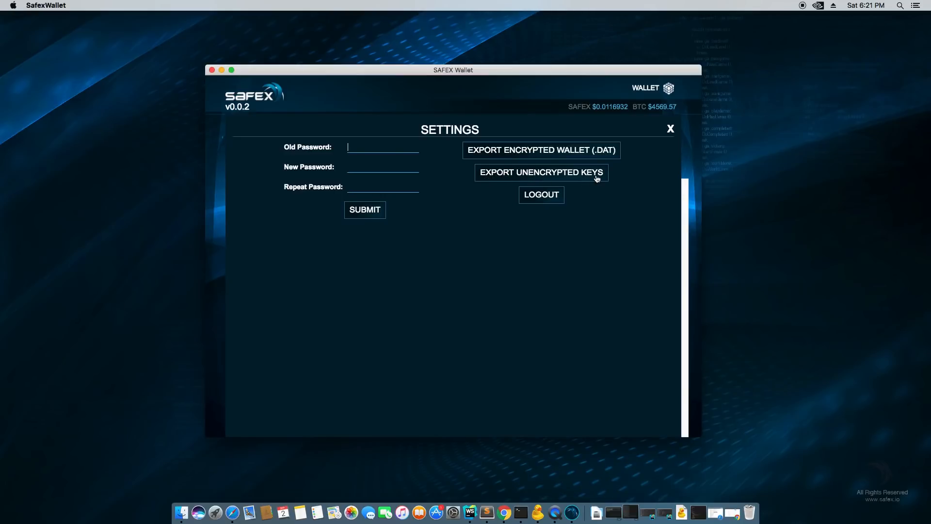
mouse_move(625, 175)
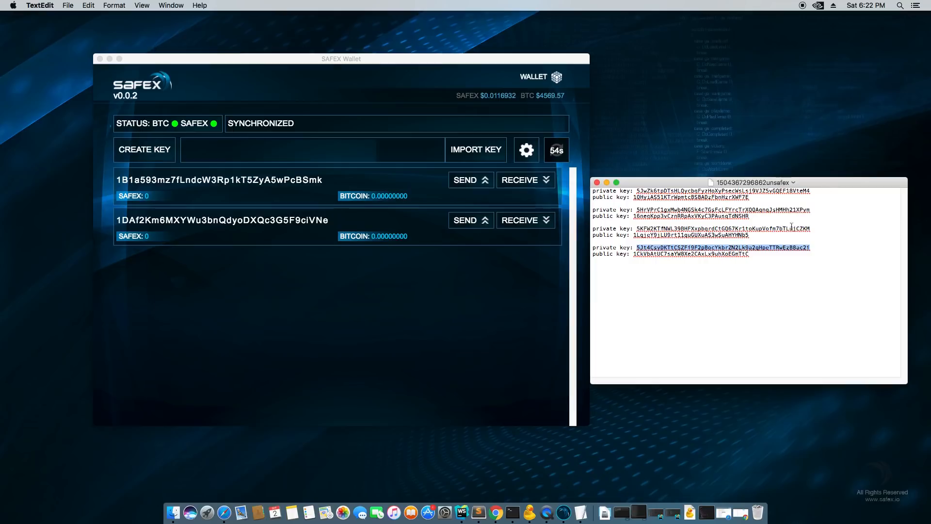
right_click(712, 247)
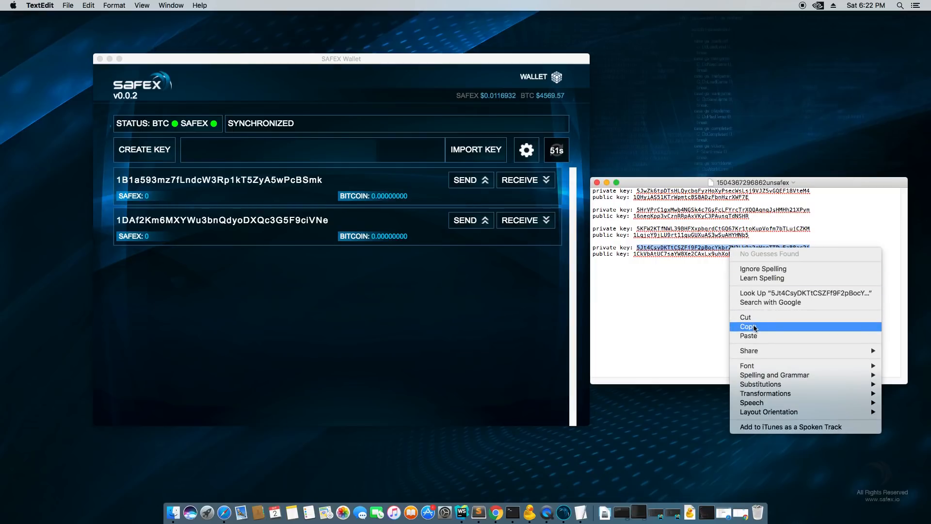
left_click(746, 326)
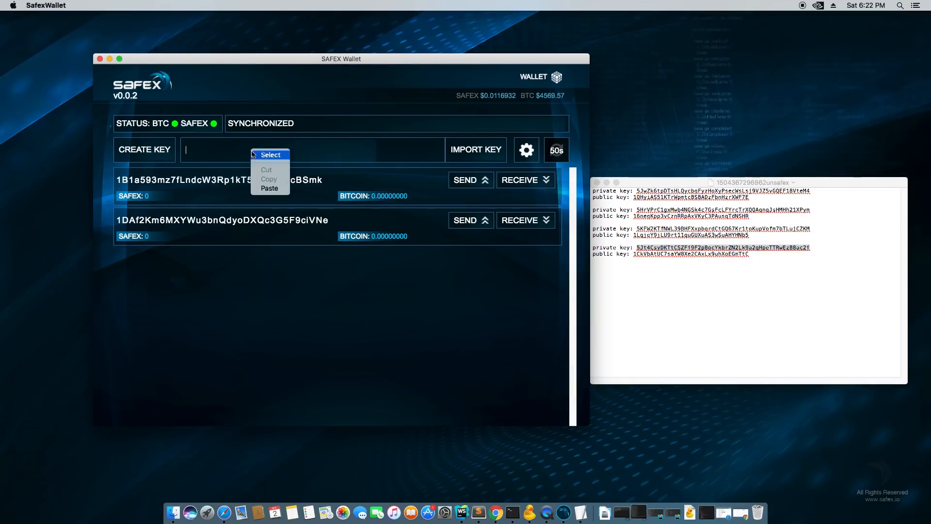
left_click(269, 188)
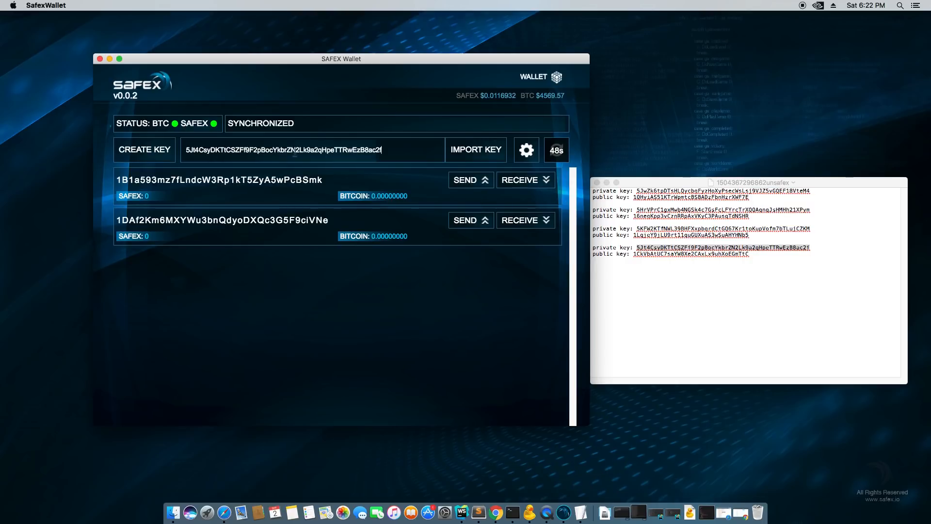
left_click(475, 148)
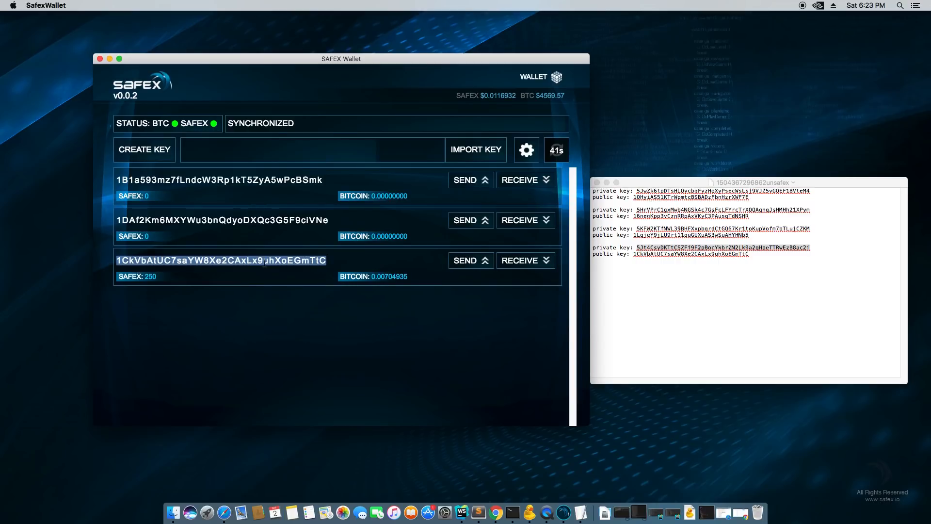
left_click(689, 254)
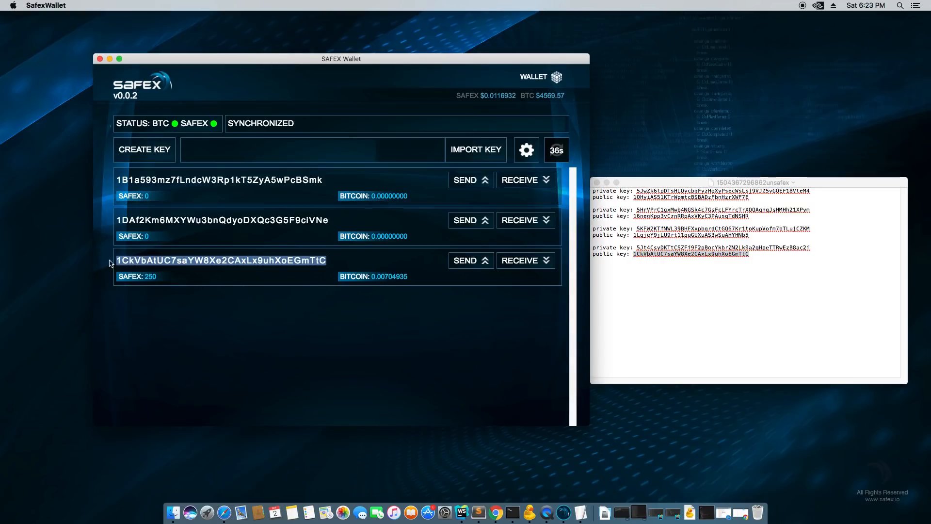
mouse_move(720, 253)
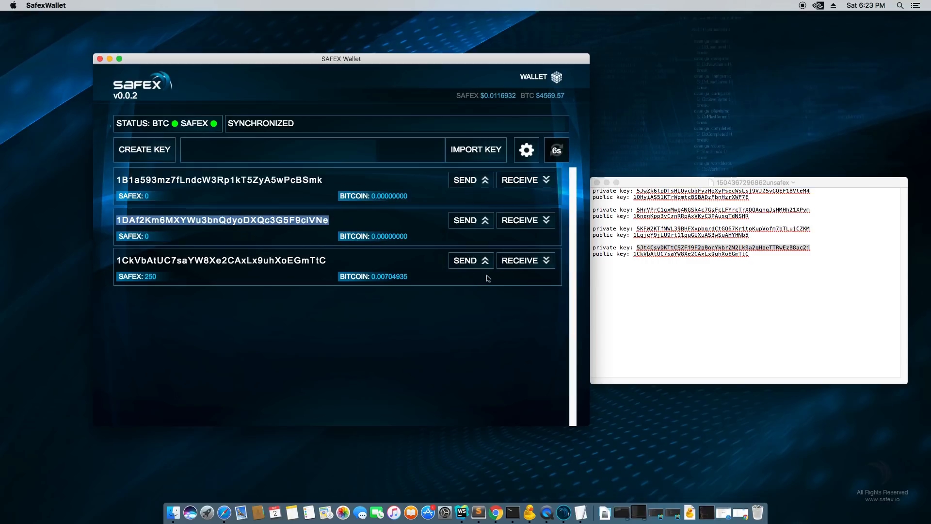
right_click(223, 219)
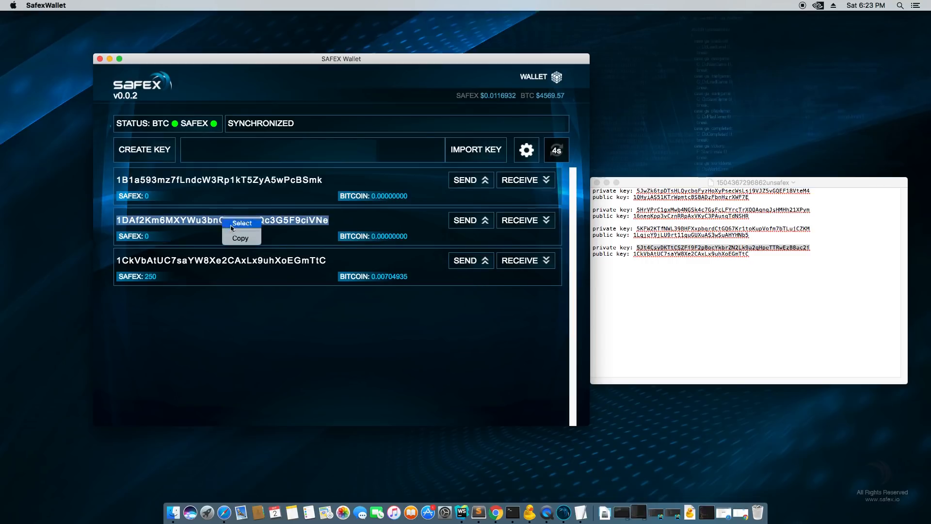
left_click(241, 223)
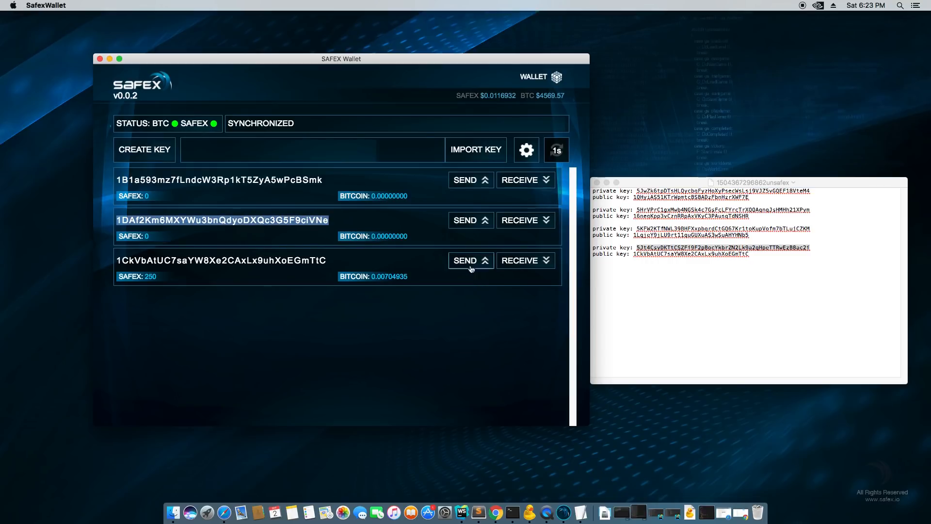
- Start a payment from the imported address, toggling currency to Bitcoin and back to SAFEX
left_click(469, 260)
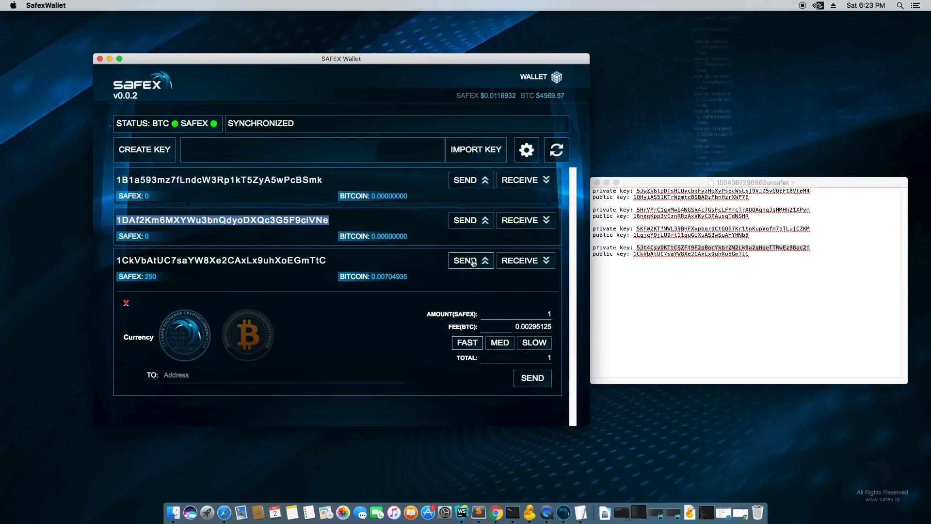
mouse_move(174, 348)
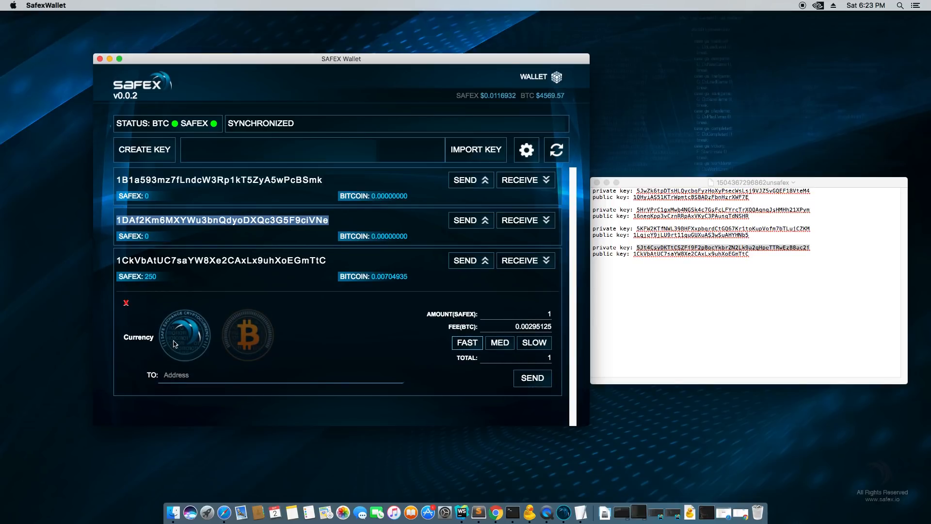
left_click(246, 333)
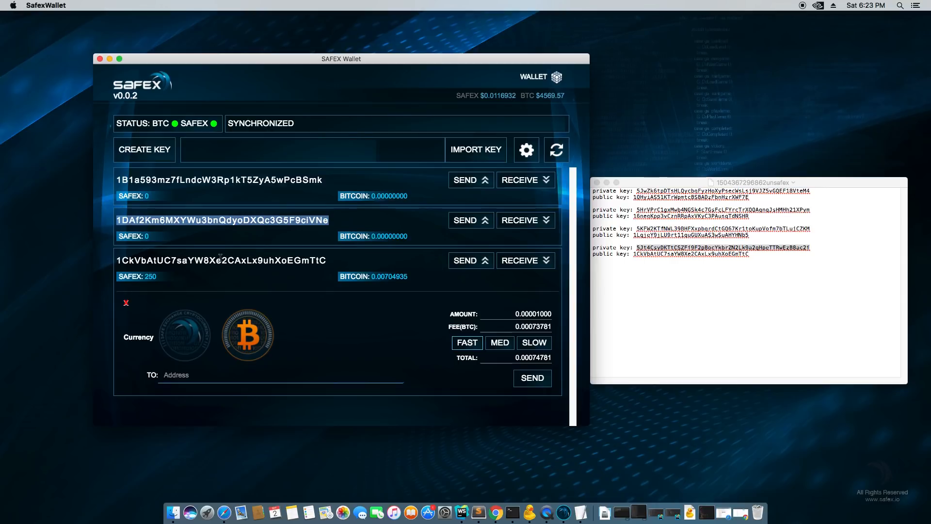
left_click(185, 333)
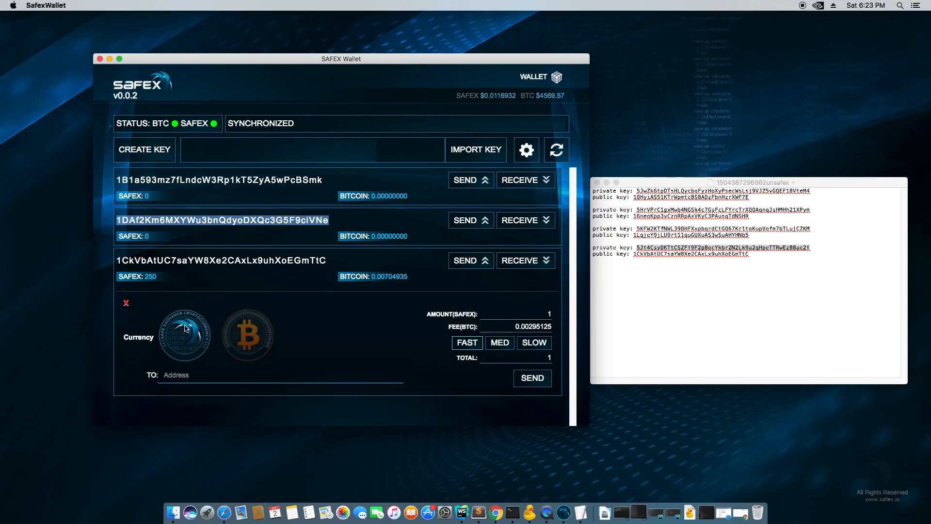
left_click(246, 333)
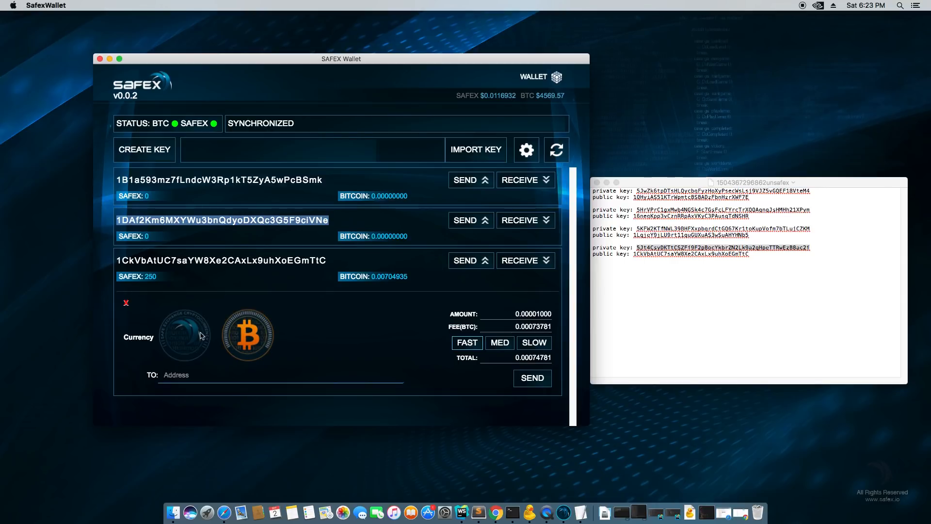
left_click(185, 334)
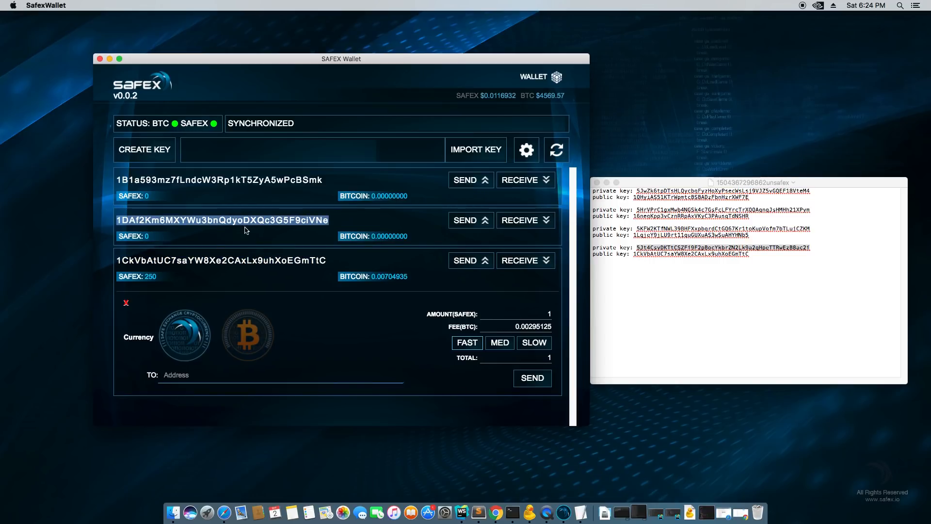
- Copy the second address again and paste it as the payment recipient
right_click(190, 219)
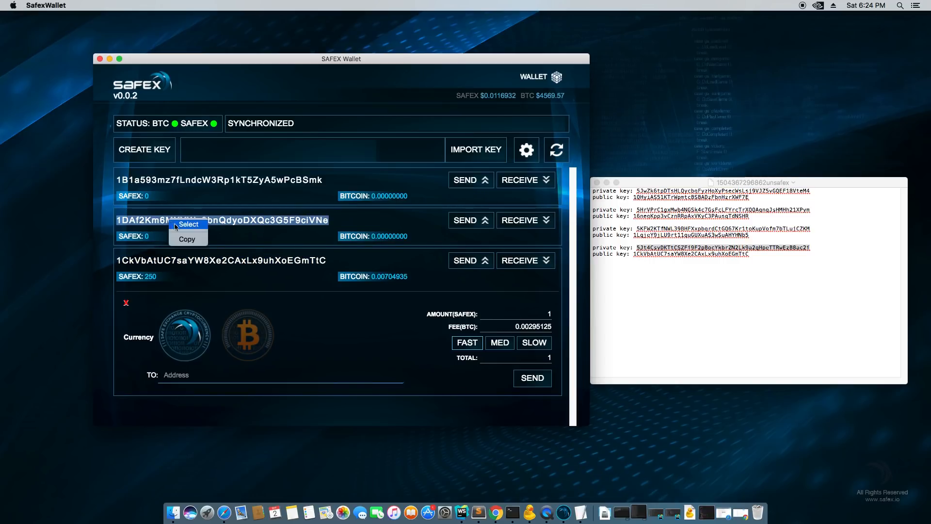
left_click(188, 224)
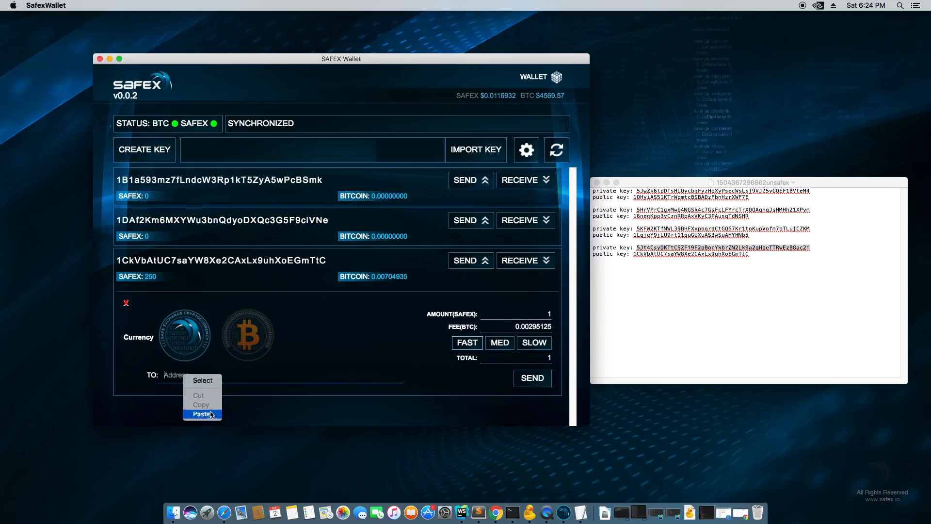
left_click(200, 414)
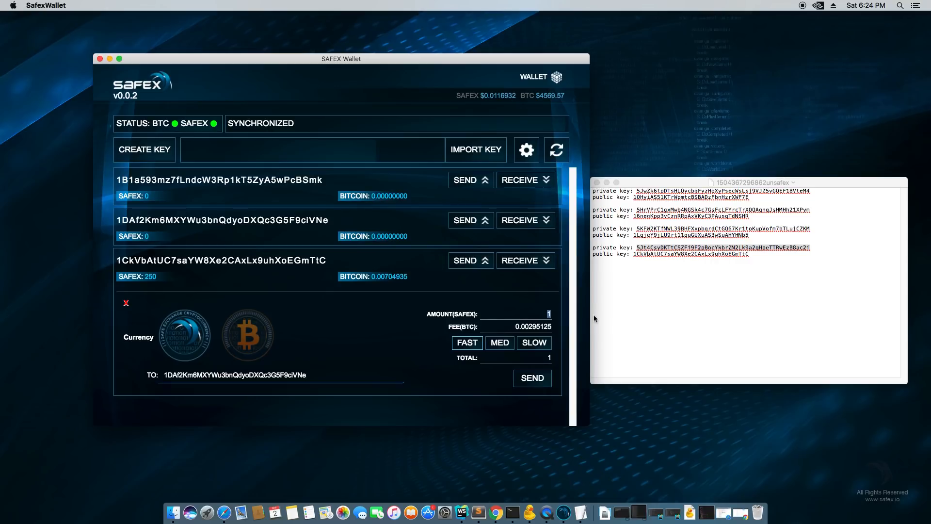
mouse_move(213, 344)
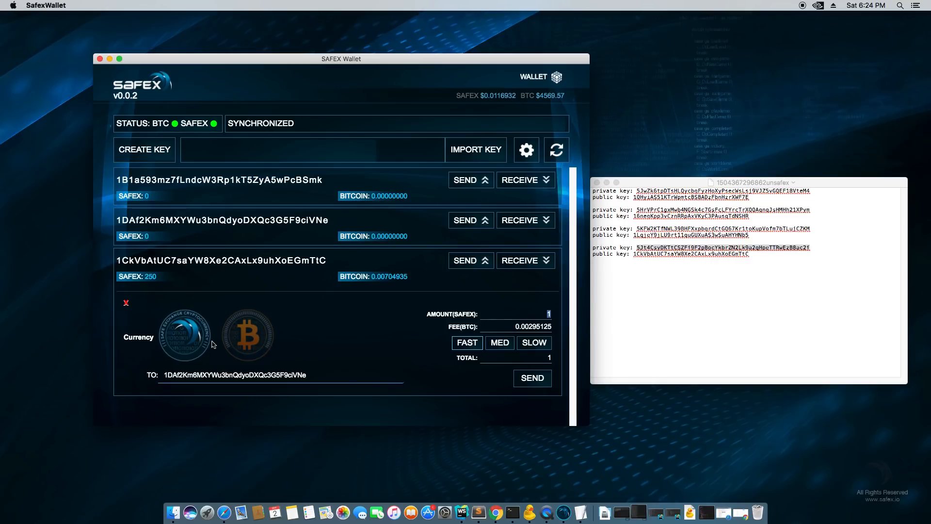
mouse_move(383, 336)
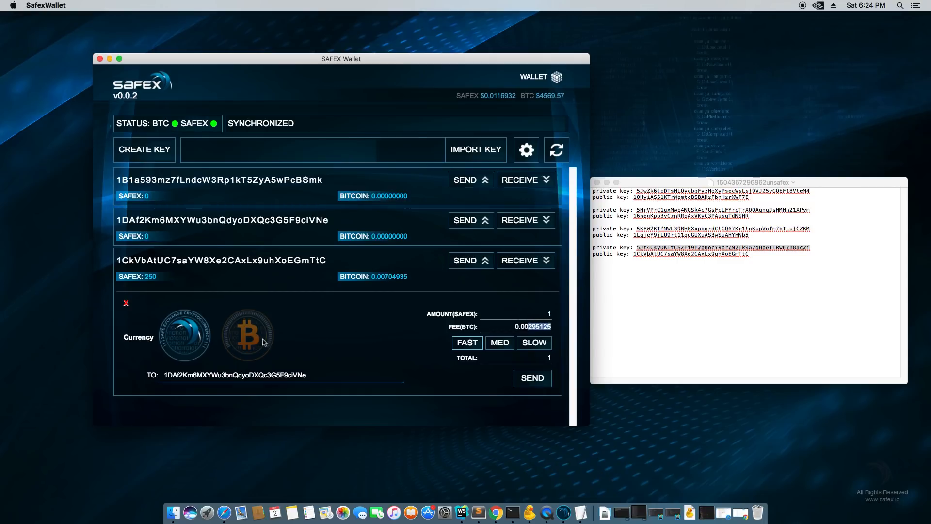
left_click(247, 334)
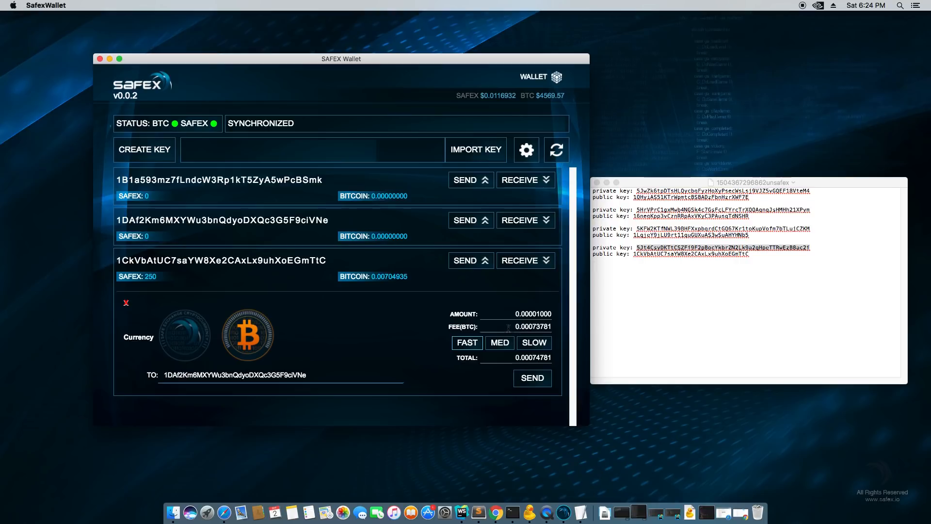
left_click(184, 333)
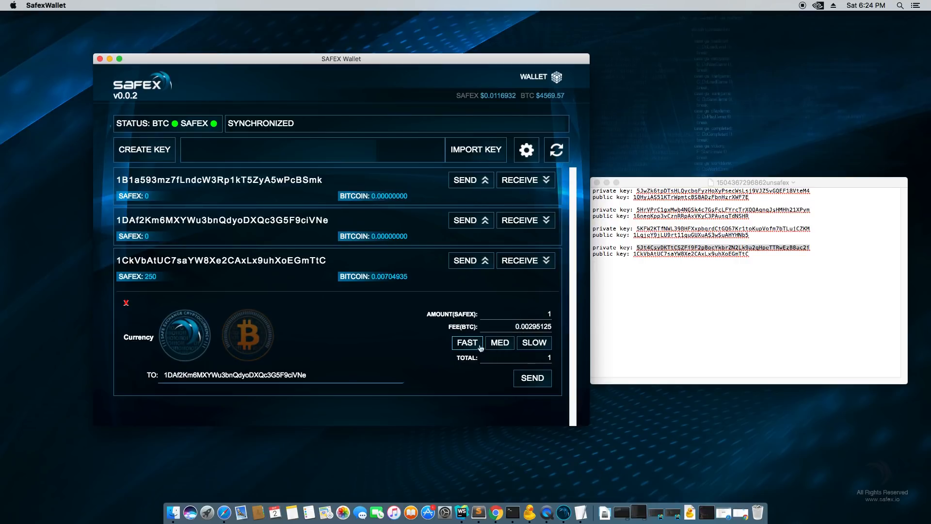
left_click(533, 343)
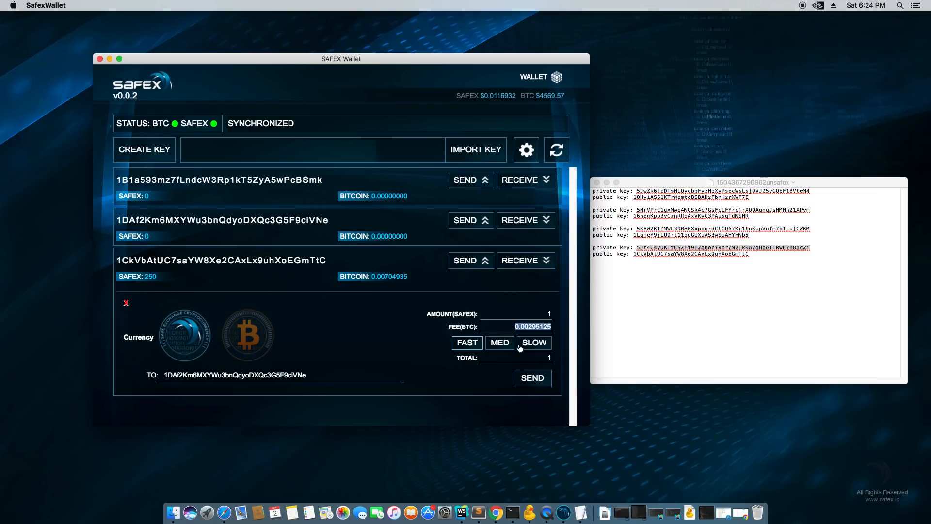
left_click(533, 343)
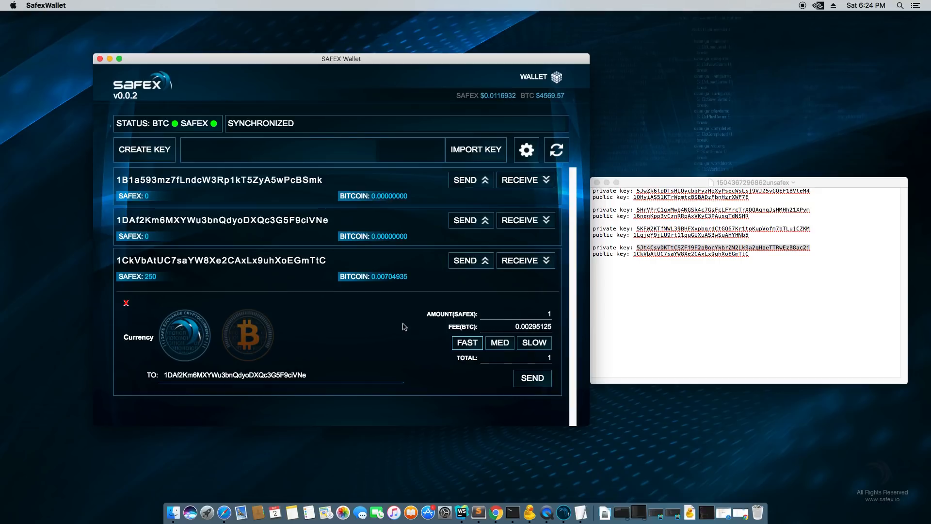
left_click(500, 343)
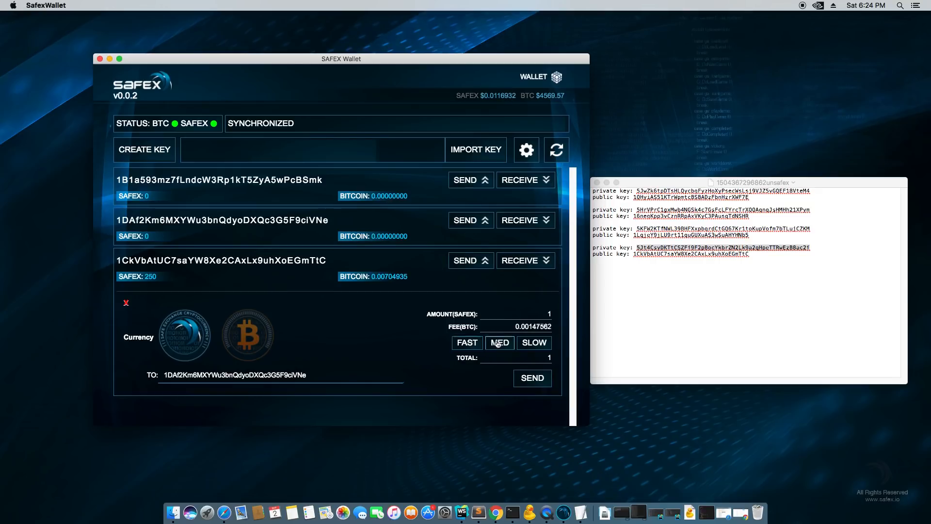
left_click(466, 343)
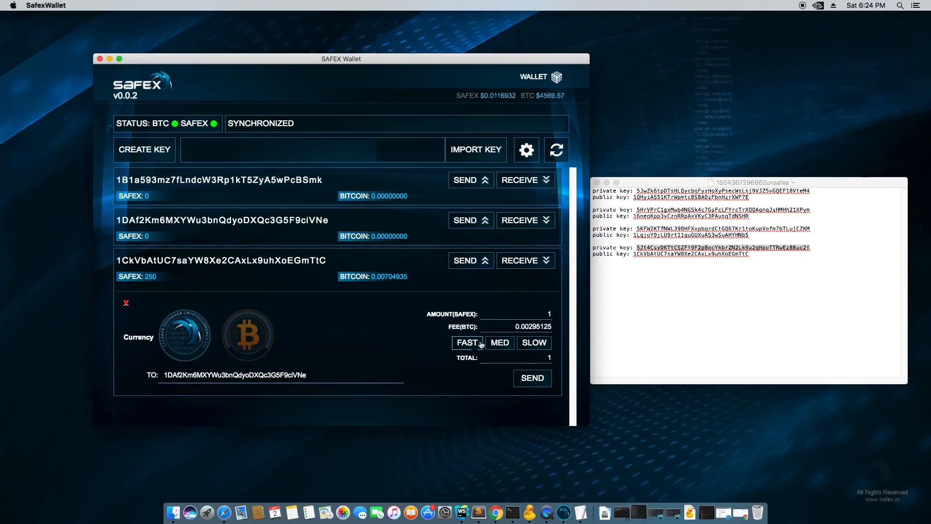
- Enter 250 SAFEX as the amount, then compare slow, medium and fast fees, ending on fast
type("25")
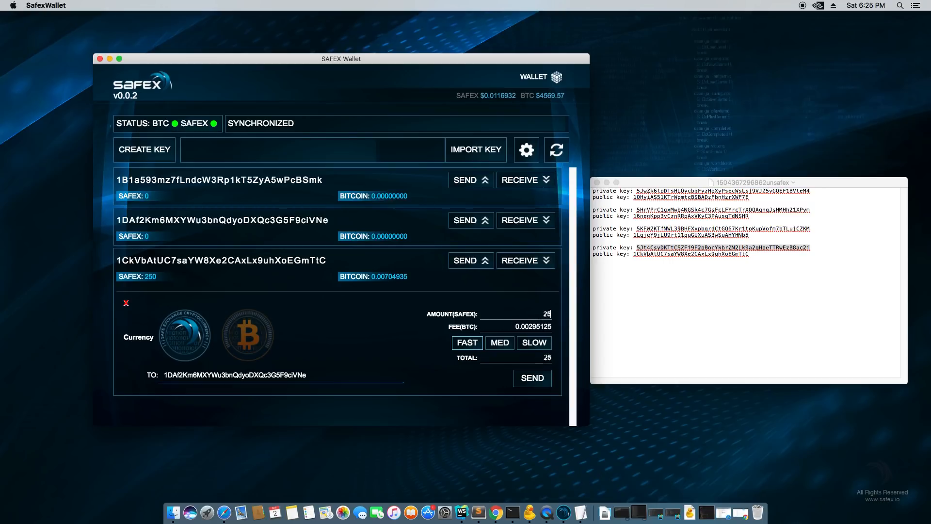
type("0")
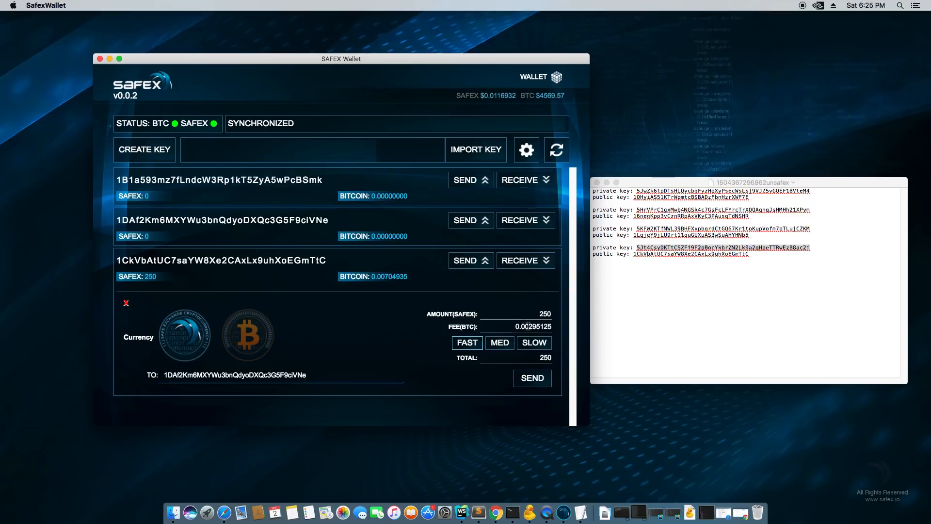
left_click(533, 343)
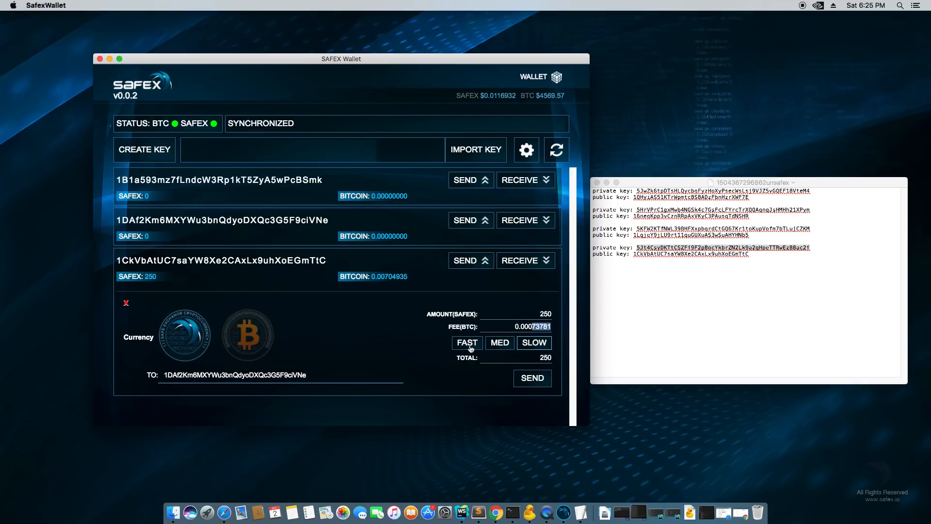
left_click(499, 342)
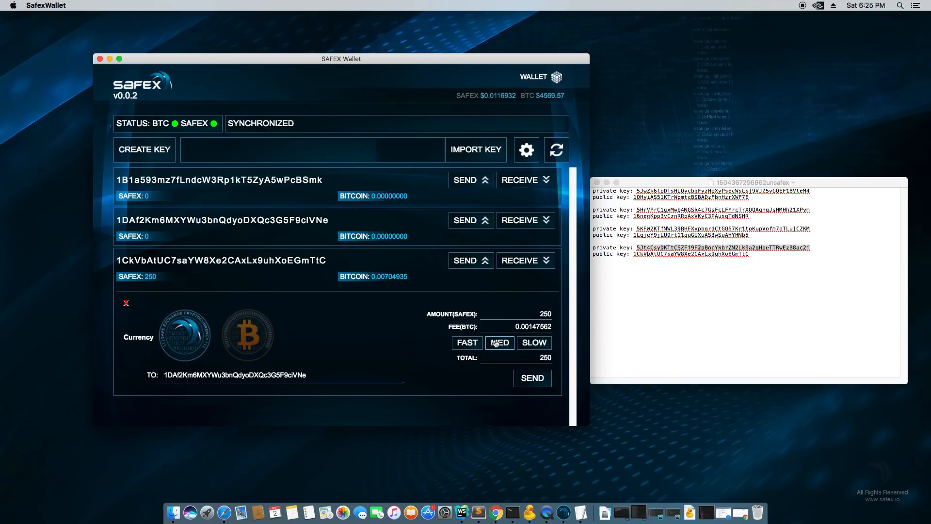
left_click(466, 342)
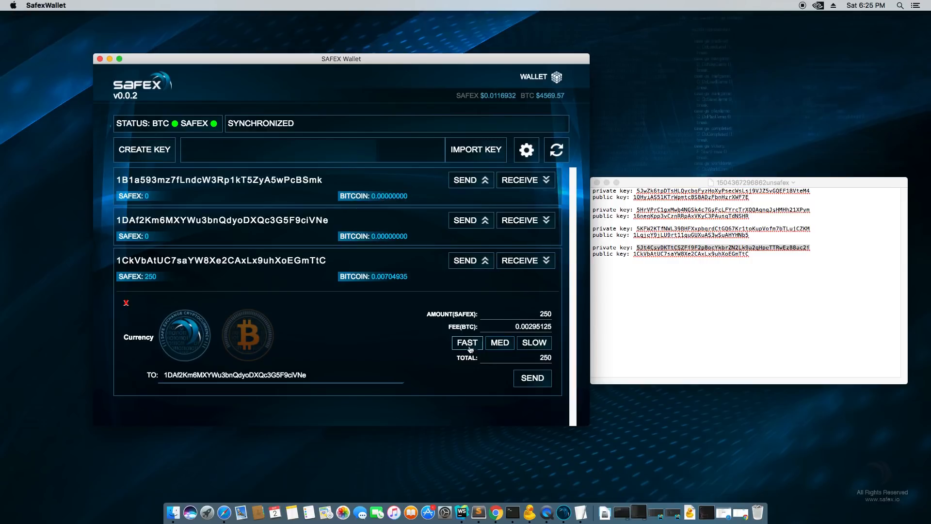
mouse_move(420, 354)
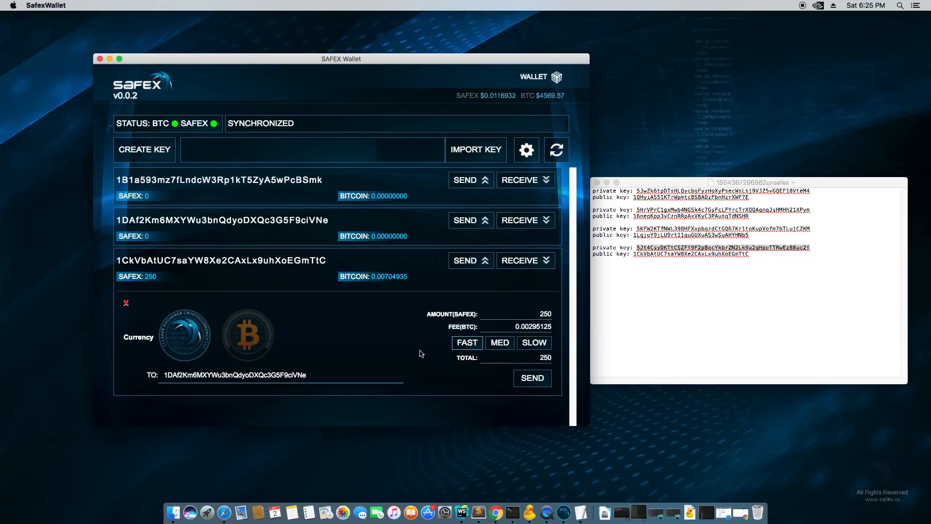
mouse_move(319, 286)
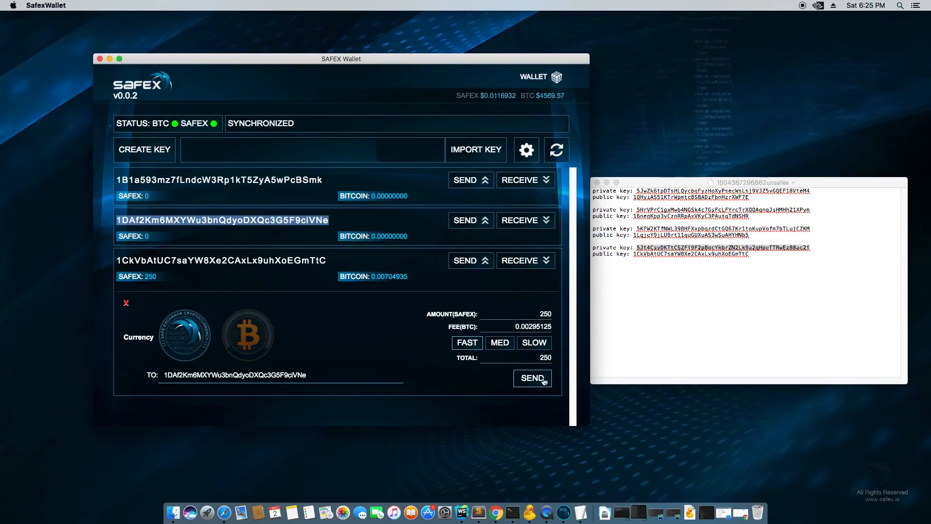
- Send and confirm the 250 SAFEX transfer, then dismiss the TX ID confirmation
left_click(531, 378)
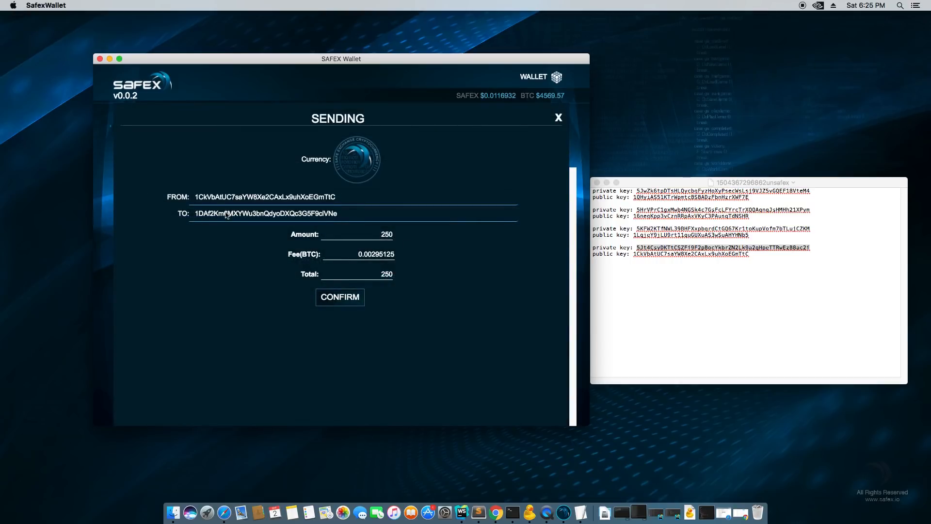
mouse_move(371, 146)
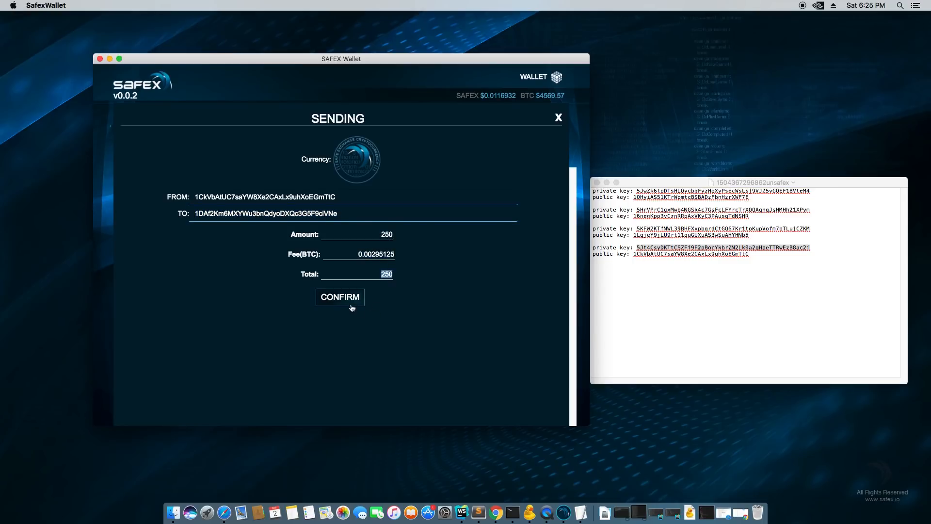
left_click(340, 297)
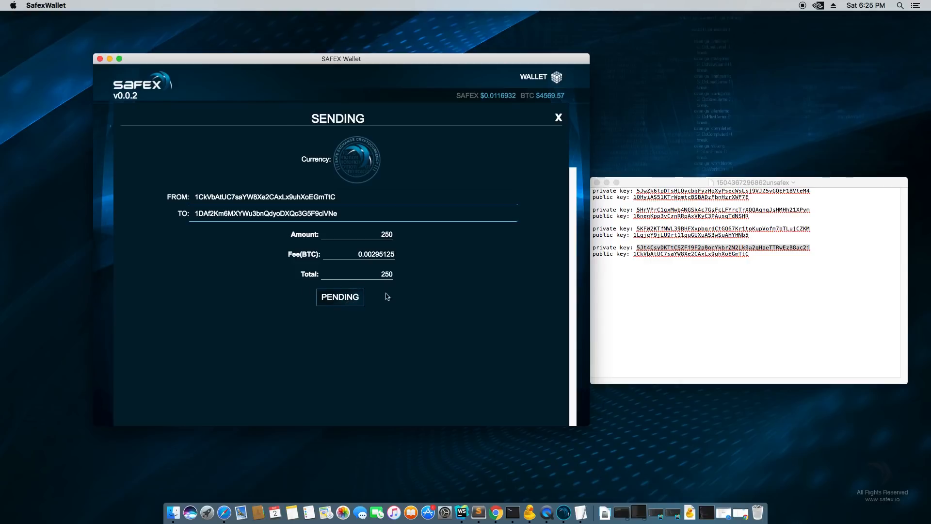
mouse_move(416, 329)
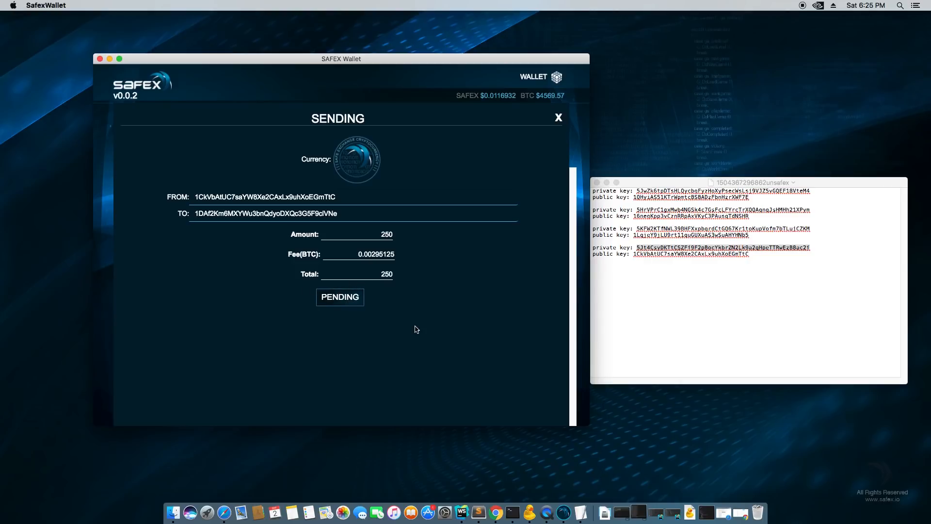
left_click(339, 297)
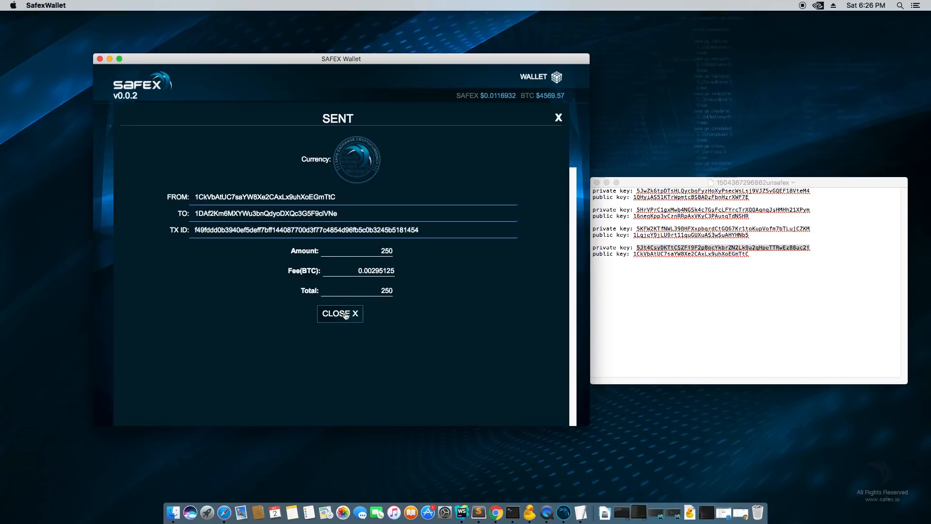
left_click(339, 314)
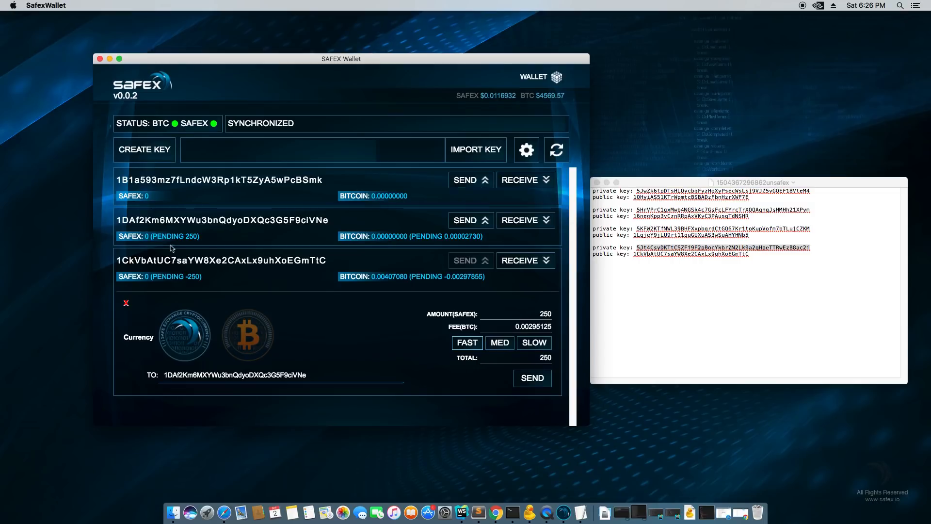
mouse_move(226, 238)
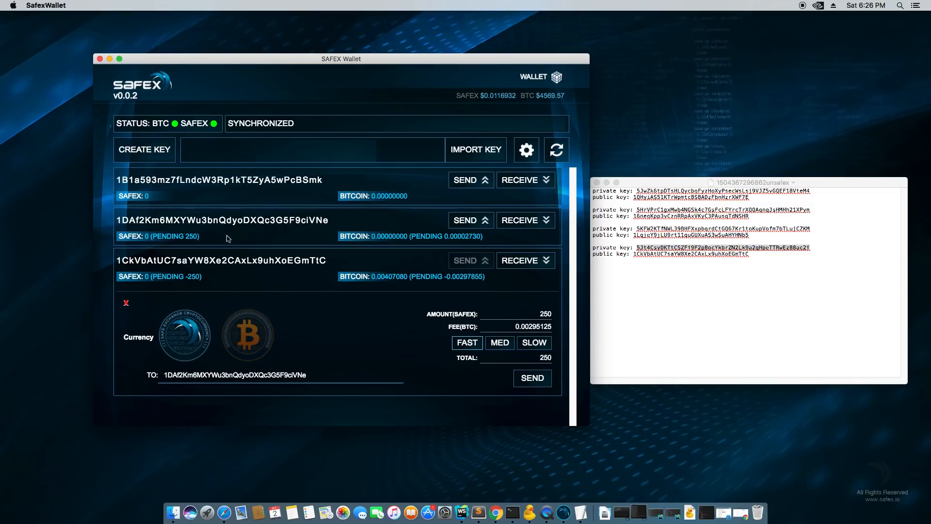
- Select the receiving address text and bring the wallet window back to the front
double_click(463, 276)
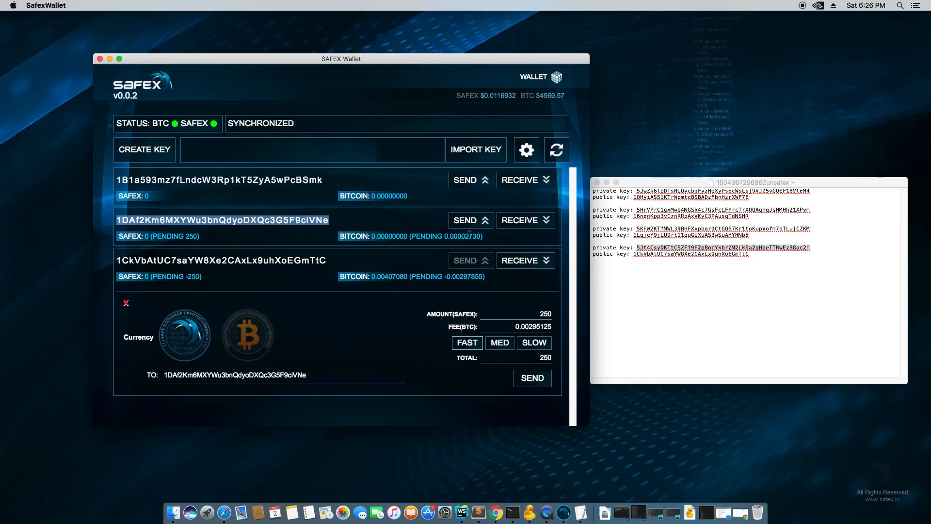
mouse_move(284, 291)
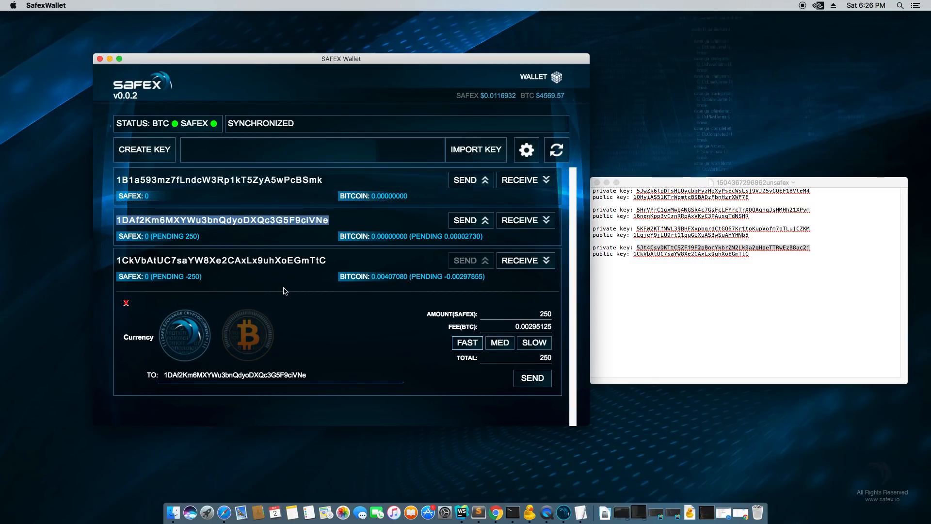
mouse_move(347, 270)
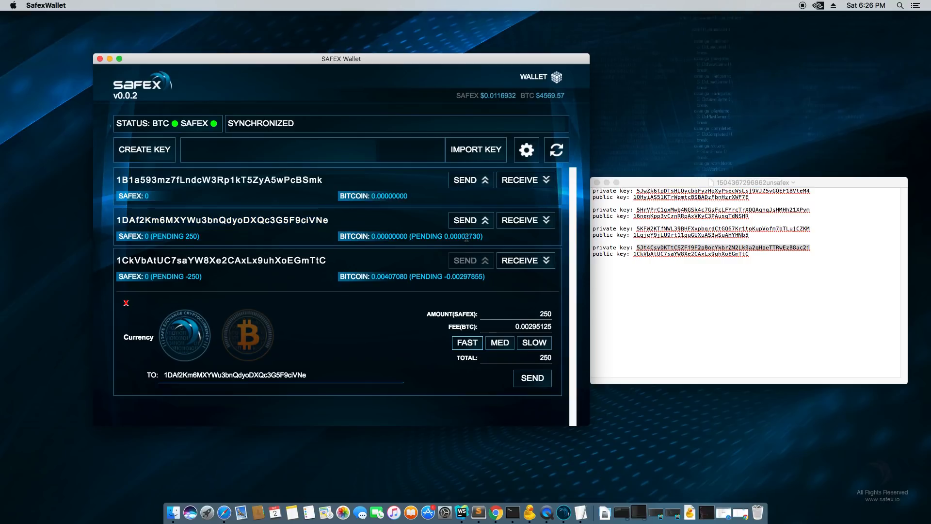
mouse_move(469, 247)
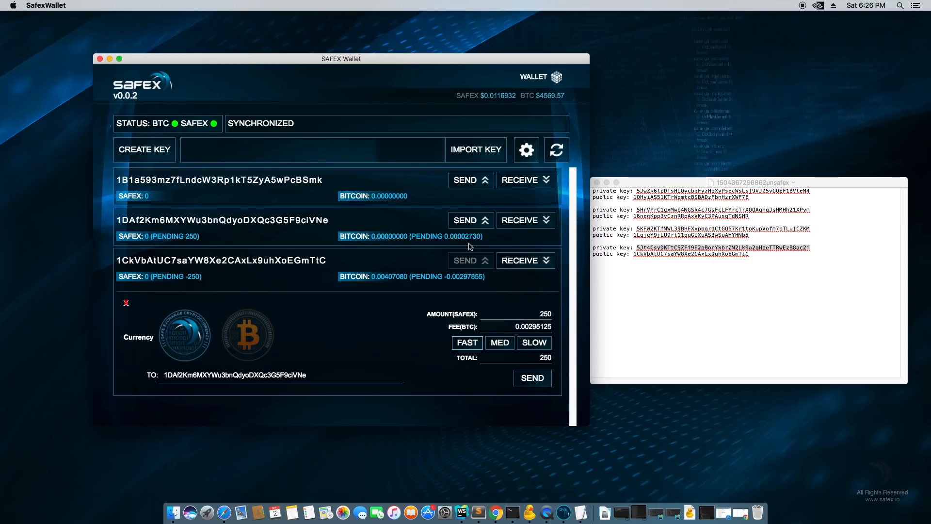
mouse_move(185, 322)
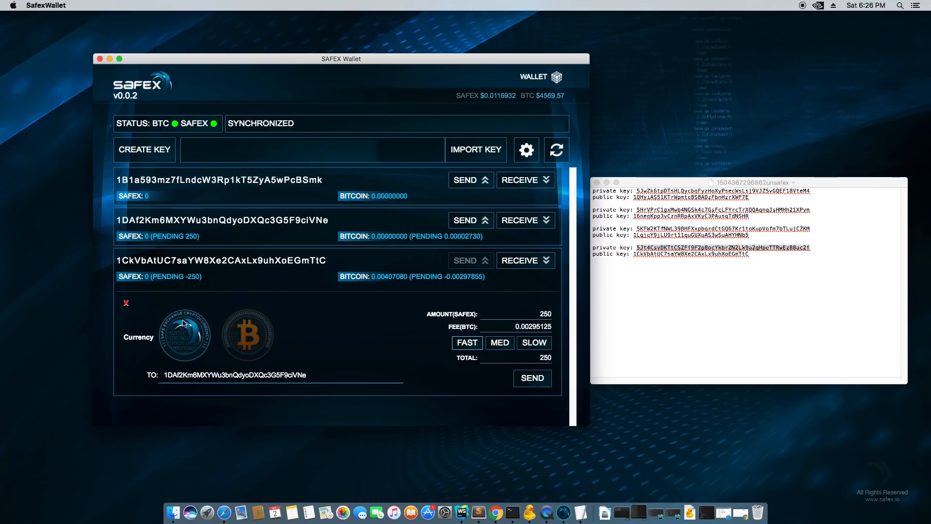
mouse_move(286, 271)
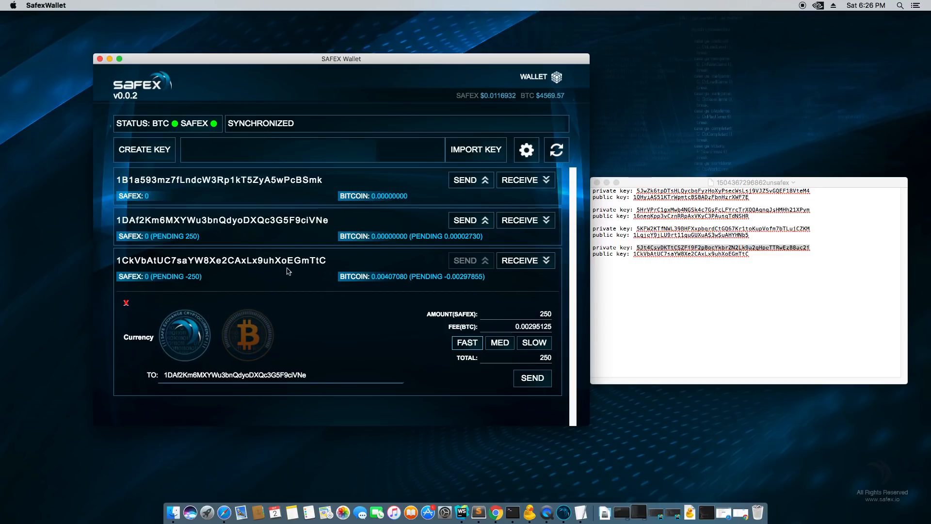
mouse_move(469, 221)
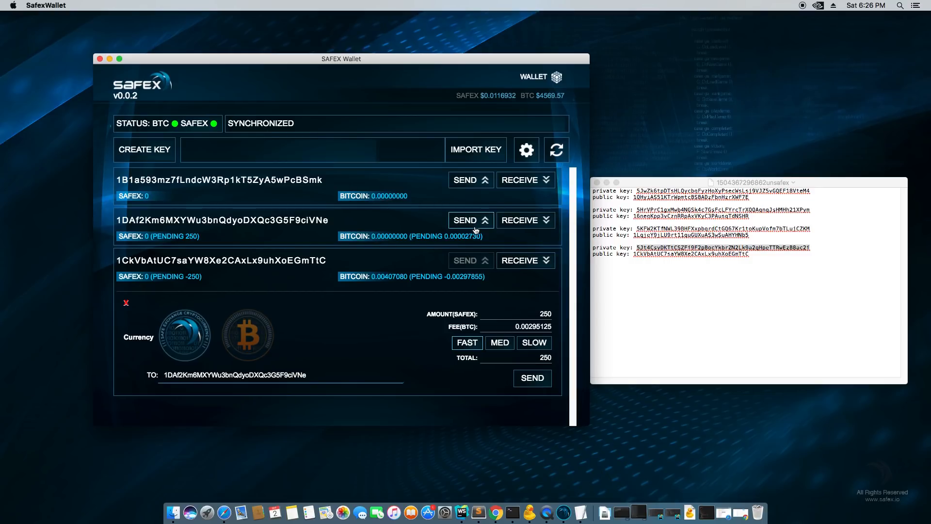
mouse_move(470, 260)
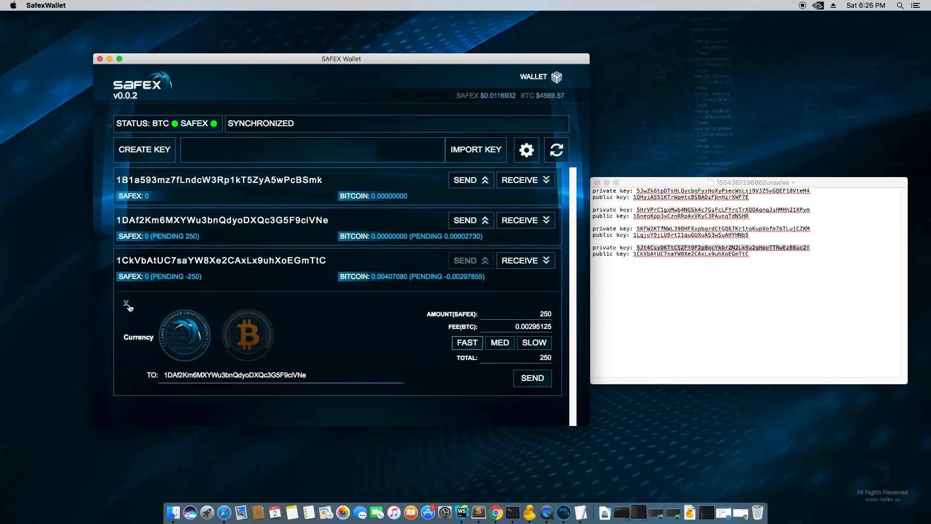
left_click(125, 302)
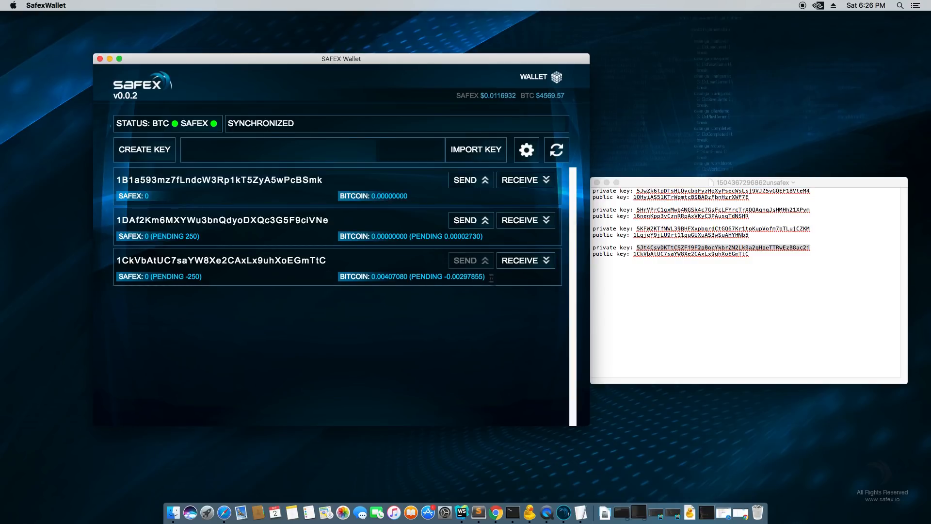
double_click(178, 276)
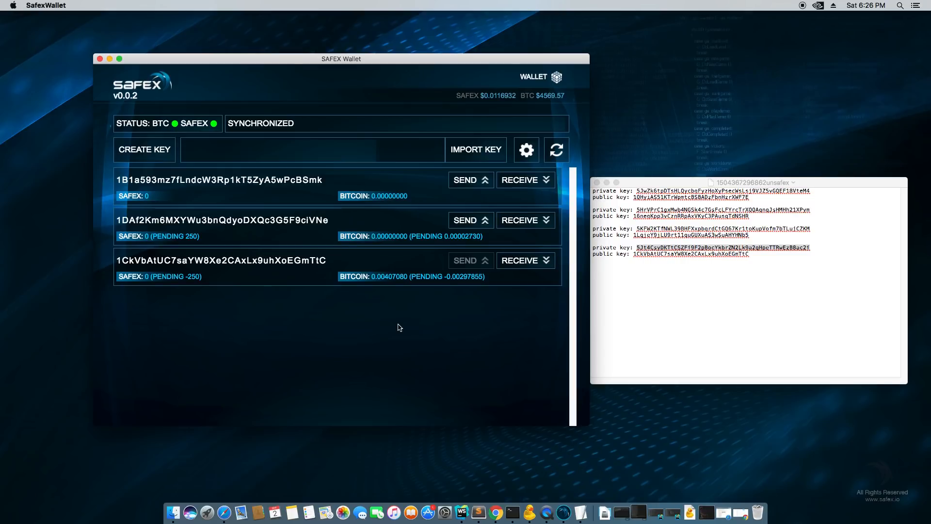
mouse_move(407, 301)
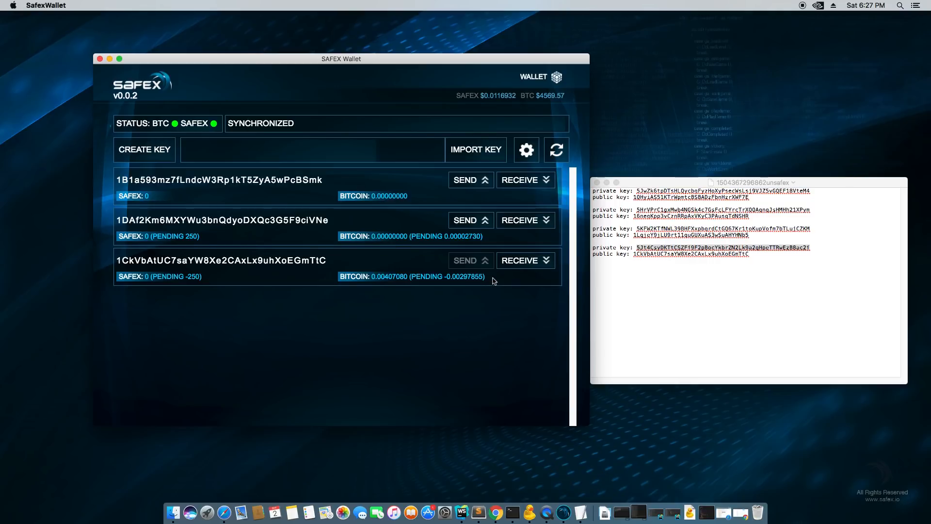
mouse_move(416, 287)
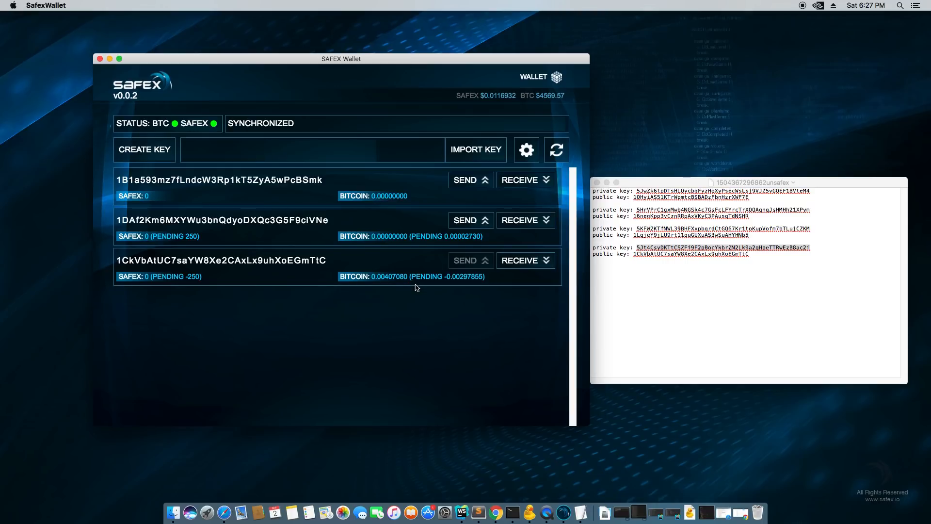
mouse_move(439, 254)
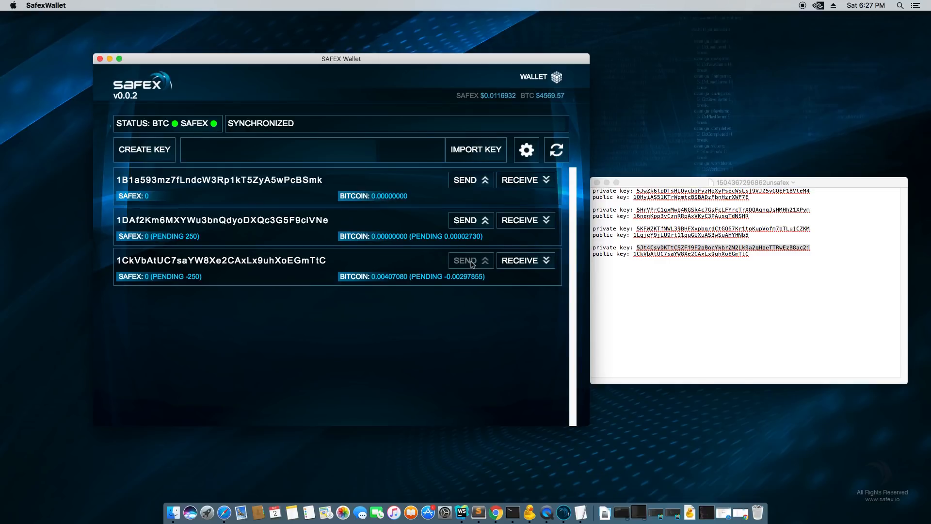
mouse_move(431, 259)
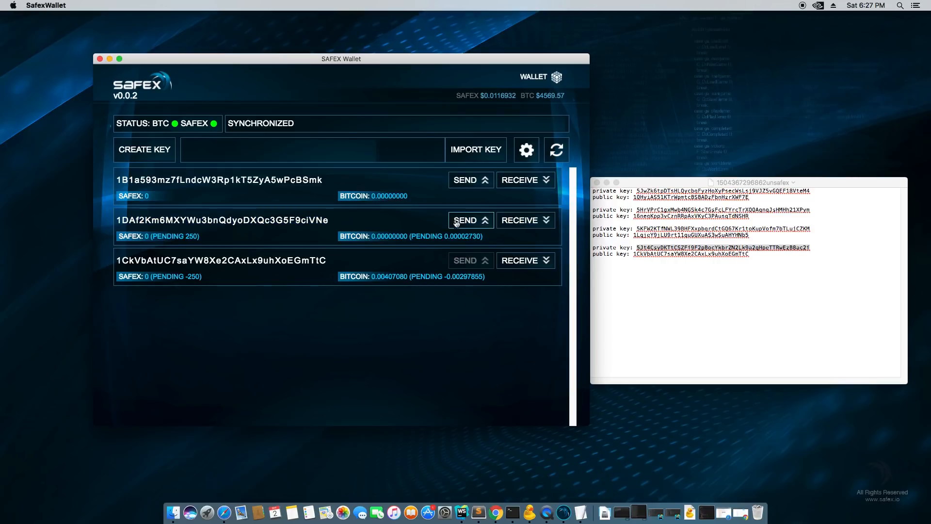
left_click(466, 219)
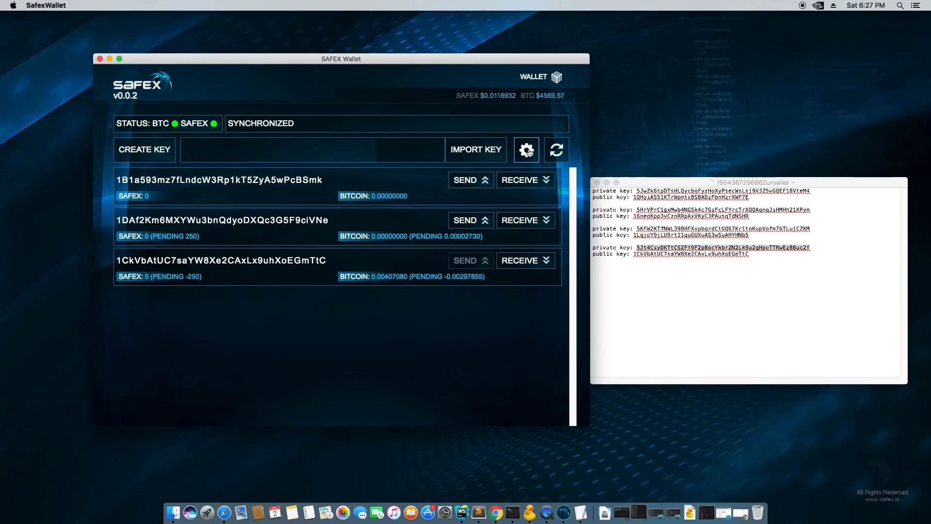
left_click(312, 149)
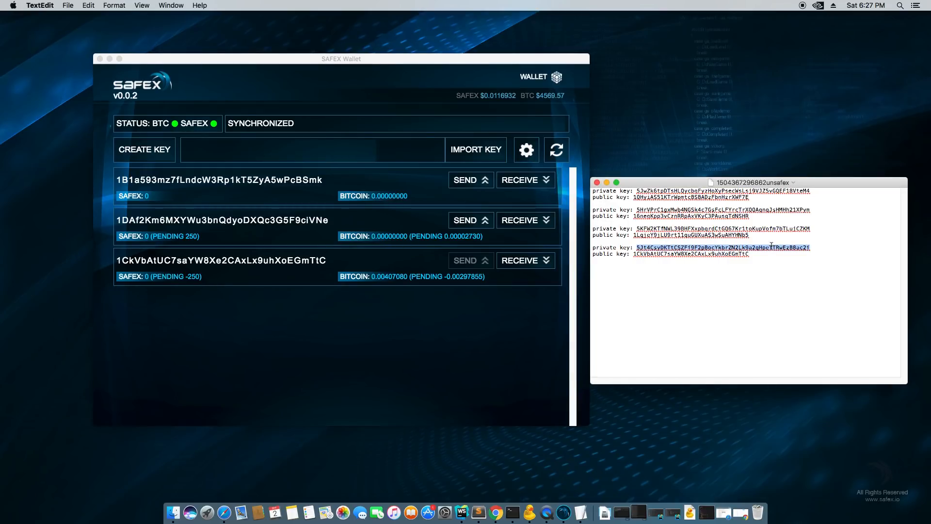
right_click(722, 247)
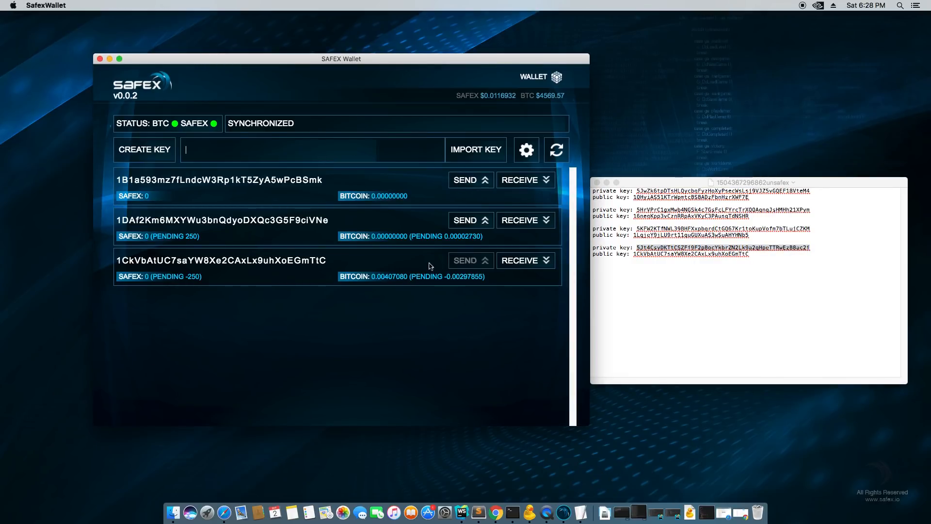
mouse_move(491, 233)
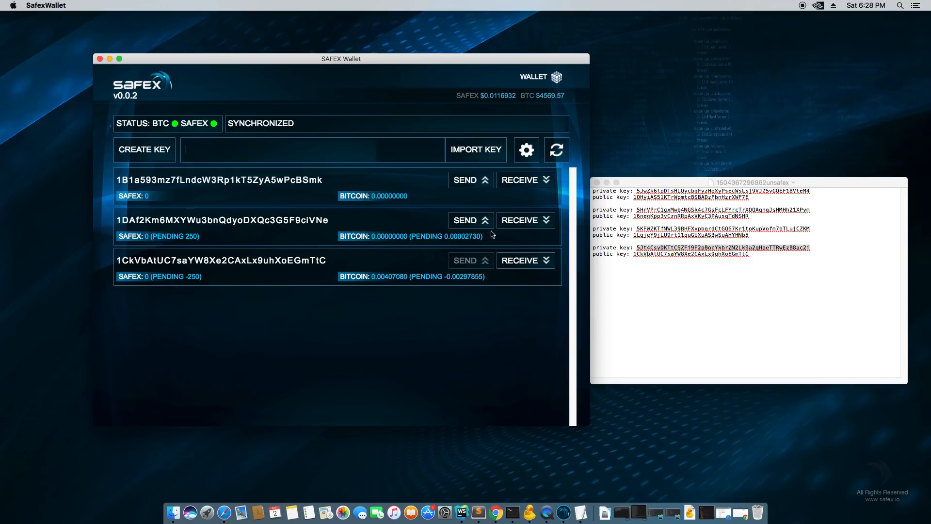
left_click(465, 220)
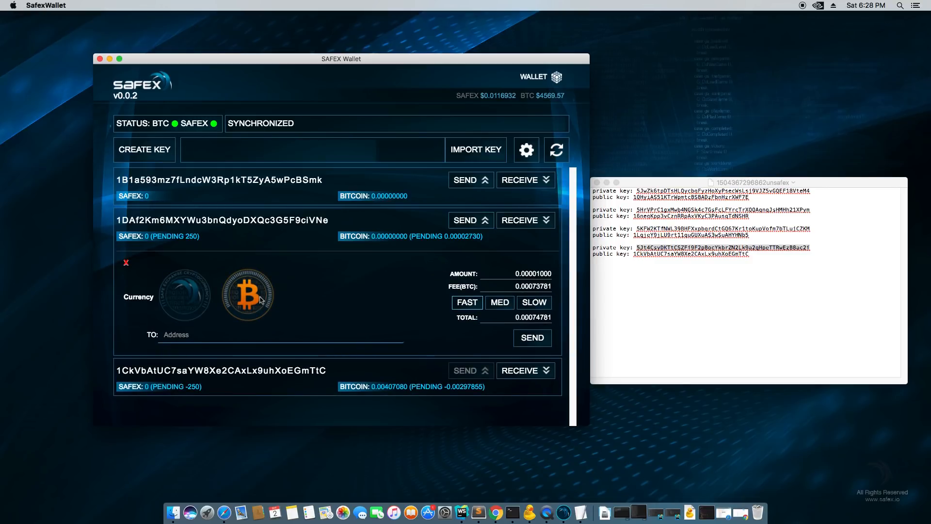
mouse_move(264, 275)
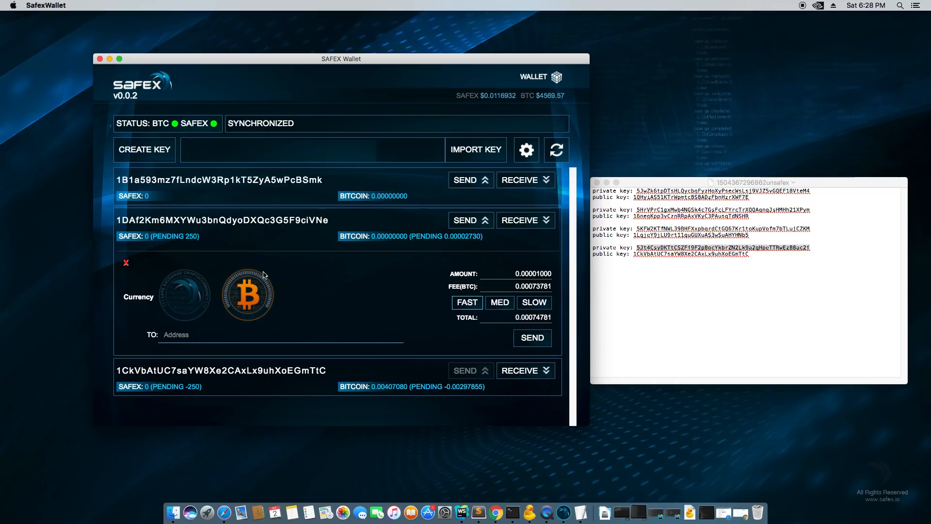
mouse_move(308, 281)
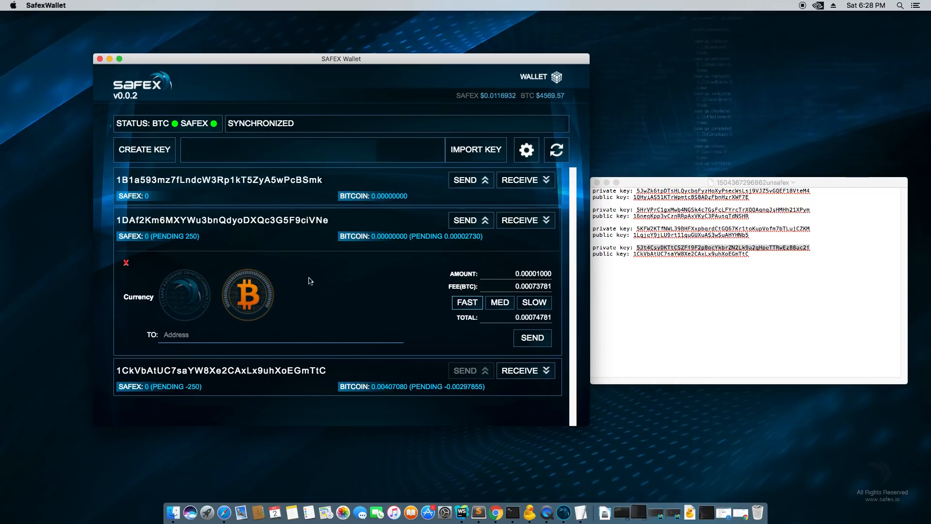
mouse_move(266, 272)
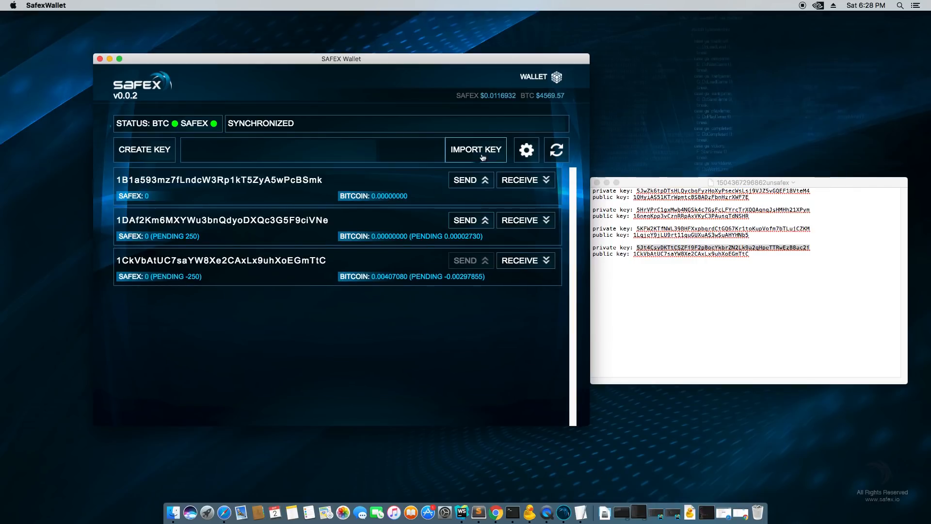
mouse_move(526, 149)
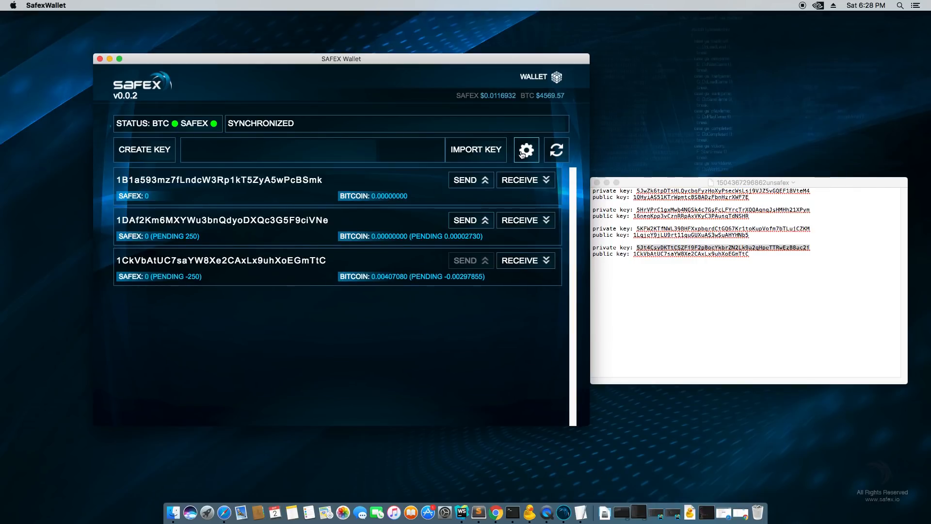
- Export the encrypted wallet .dat backup to the Desktop
left_click(525, 148)
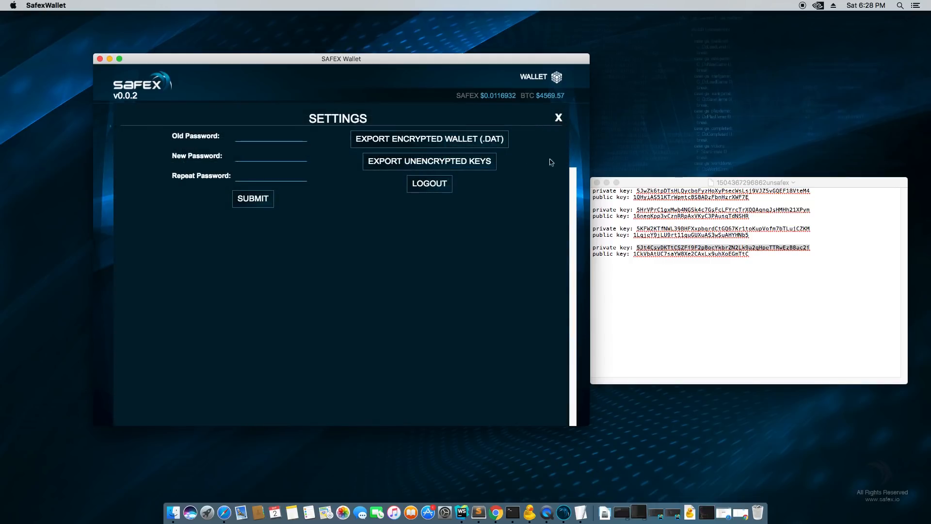
left_click(428, 138)
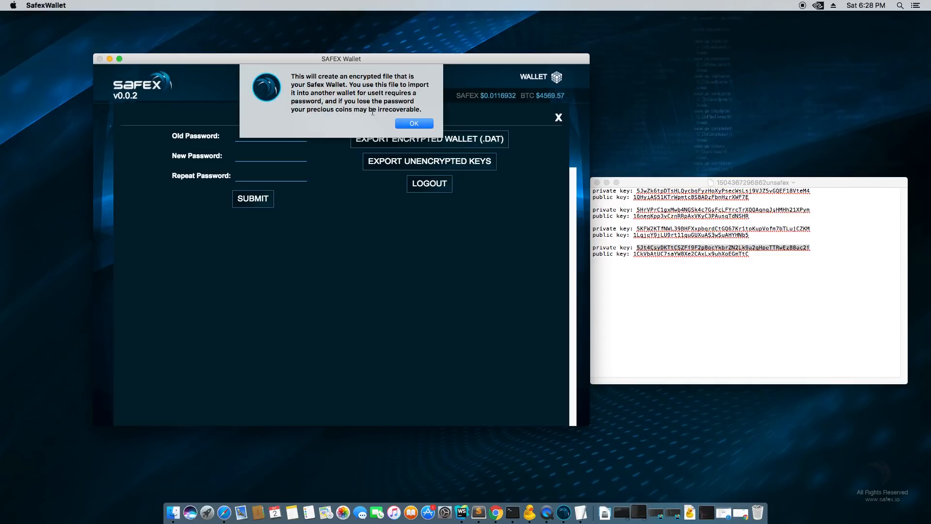
left_click(414, 123)
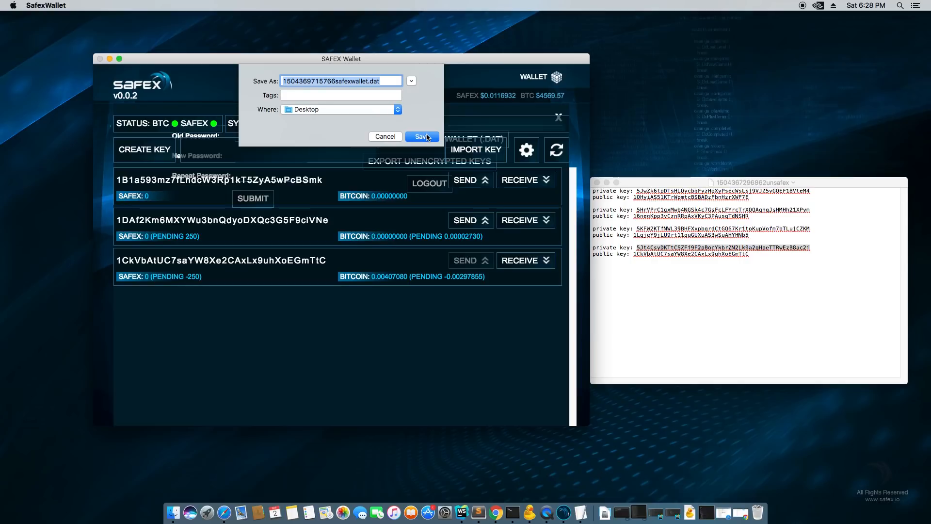
left_click(422, 136)
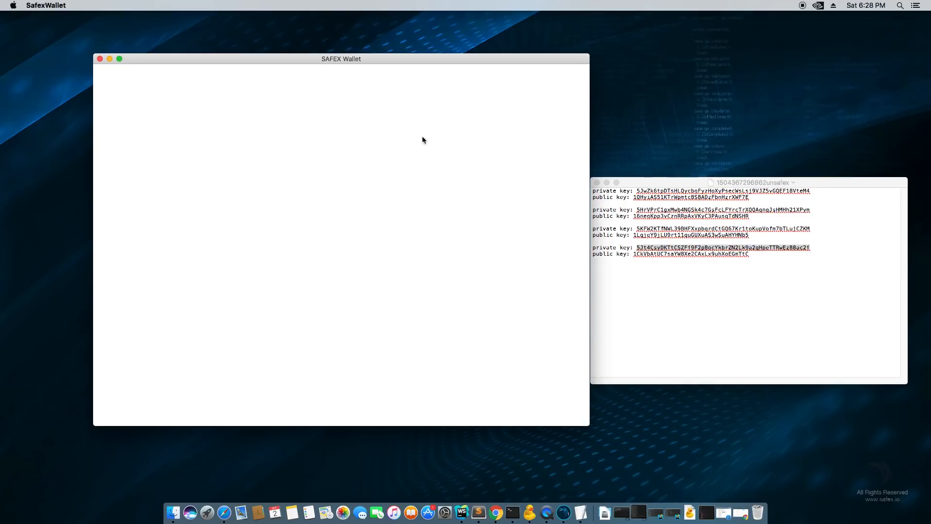
left_click_drag(341, 58, 350, 51)
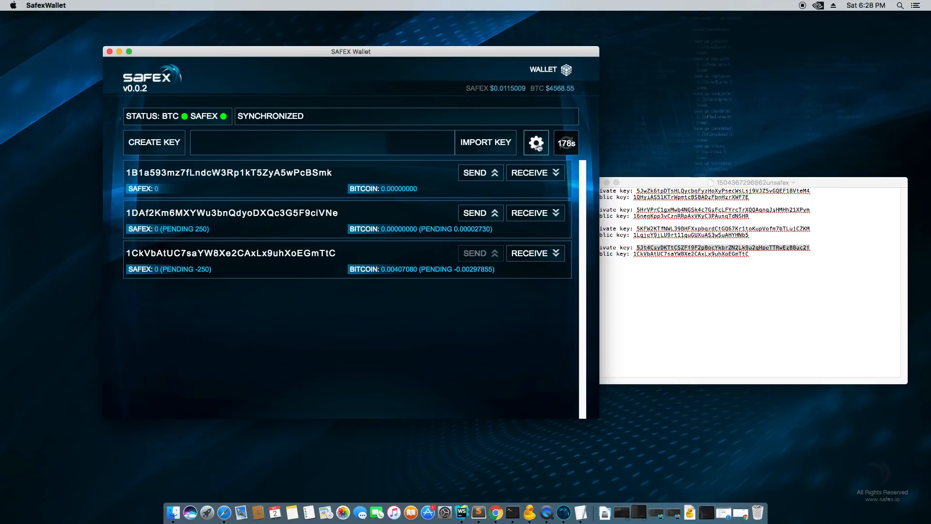
- Export the encrypted wallet .dat backup again, saving it to Downloads
left_click(534, 143)
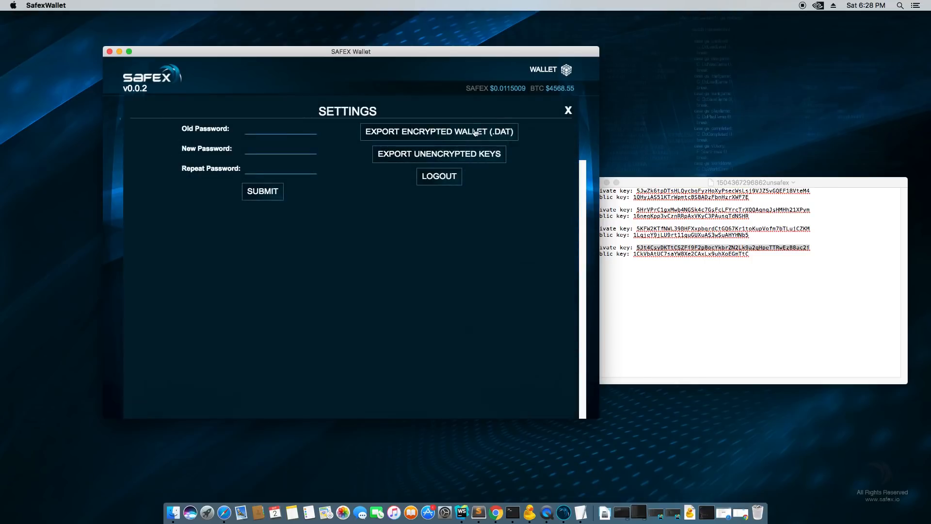
left_click(438, 131)
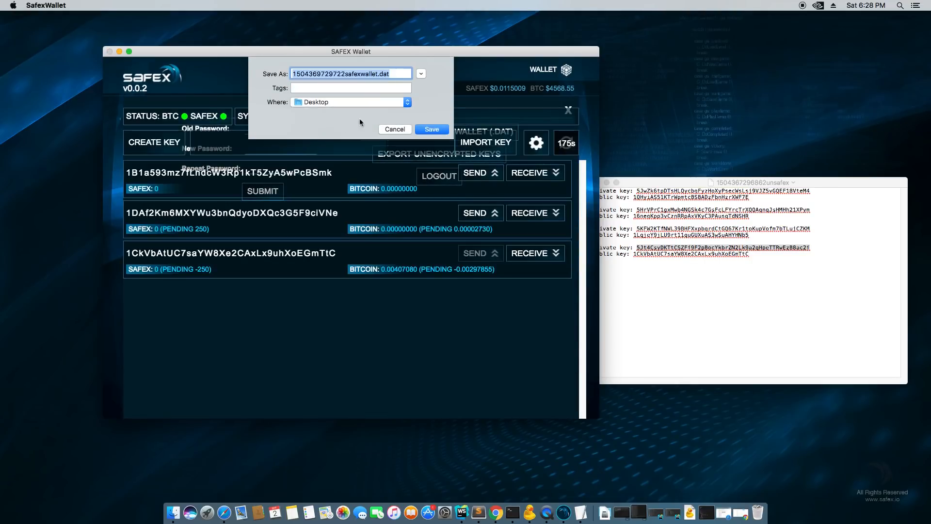
left_click(406, 101)
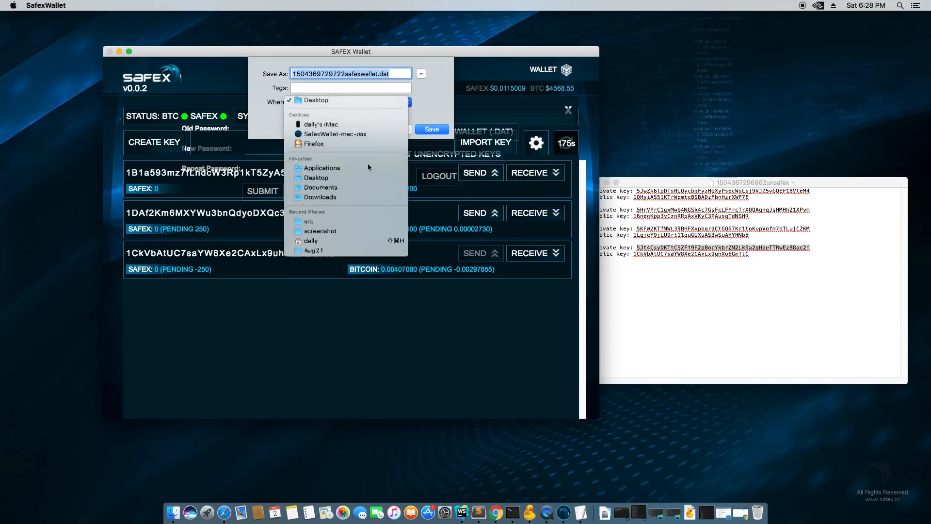
left_click(320, 189)
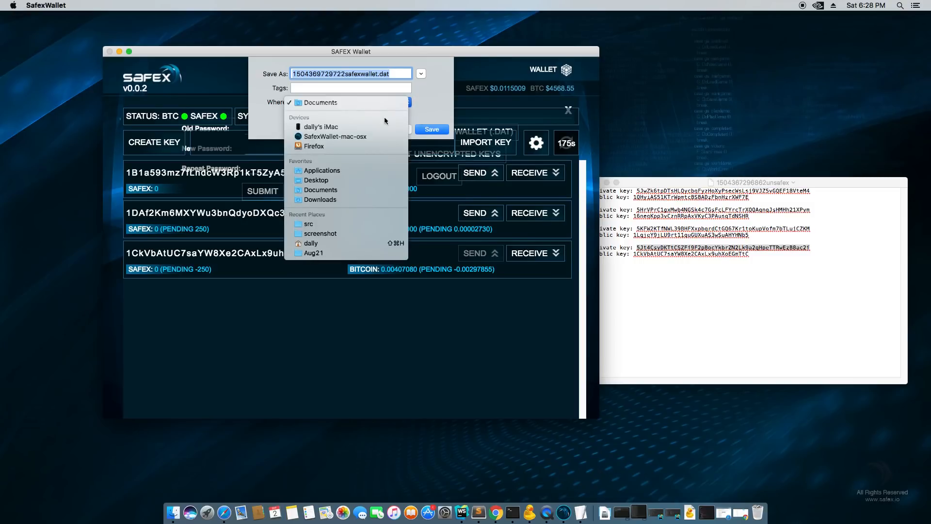
left_click(319, 199)
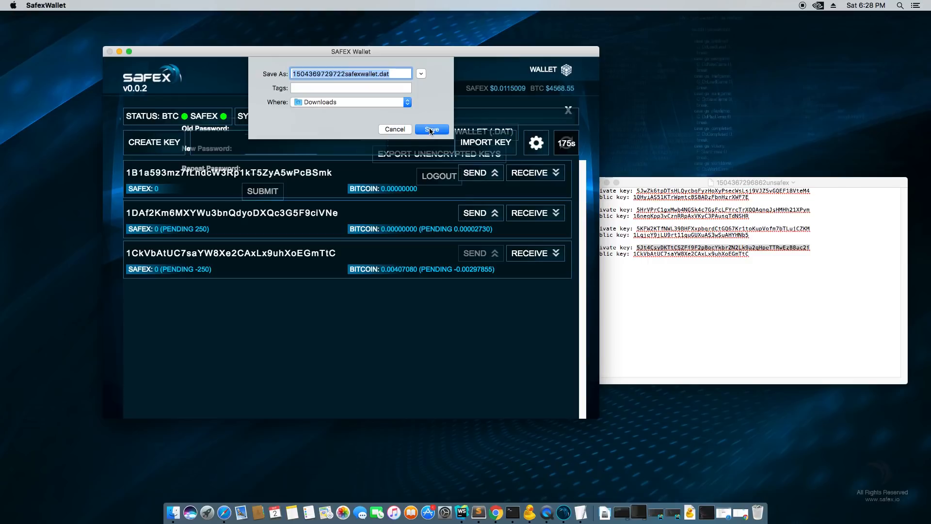
left_click(431, 129)
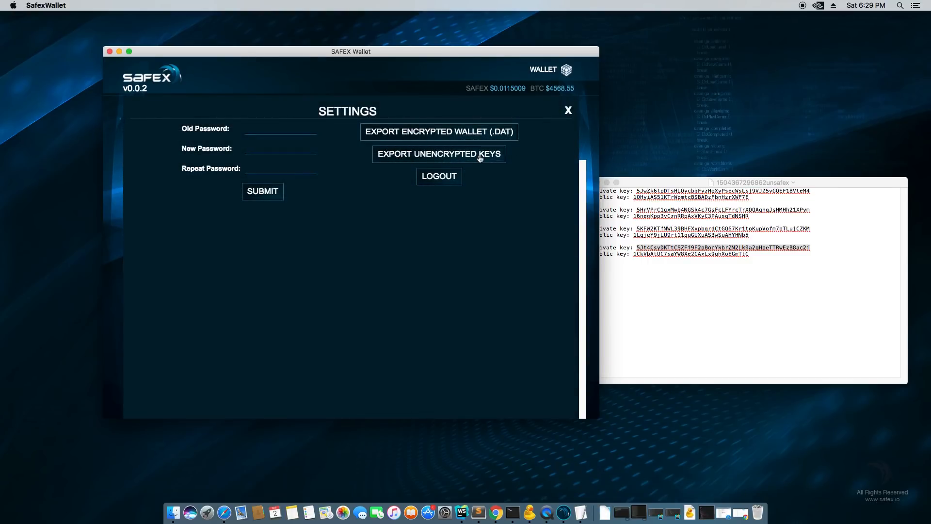
- Export the unencrypted private keys to Downloads, then log out of the wallet
left_click(438, 154)
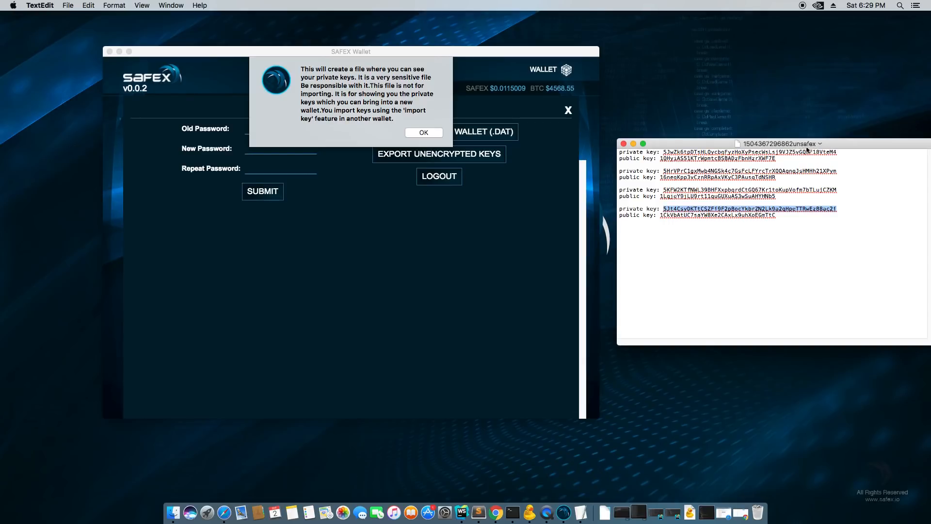
mouse_move(693, 190)
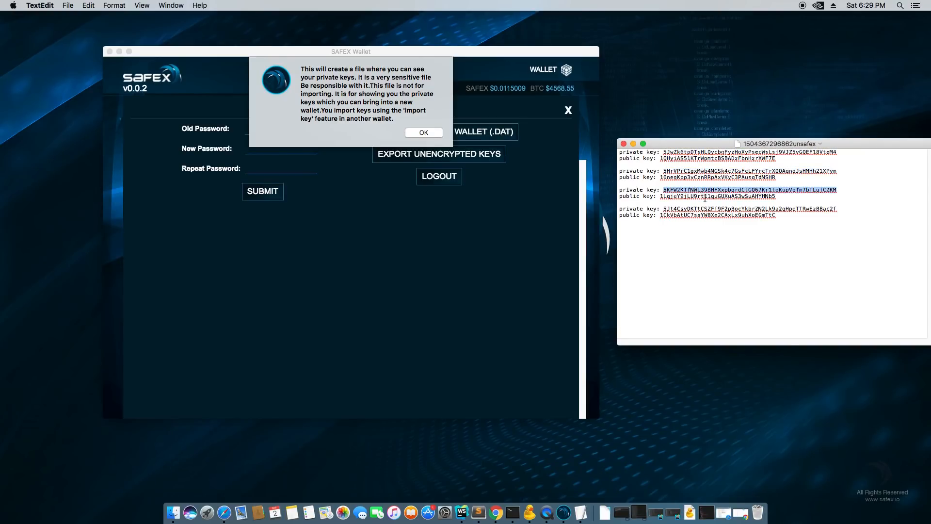
left_click(423, 132)
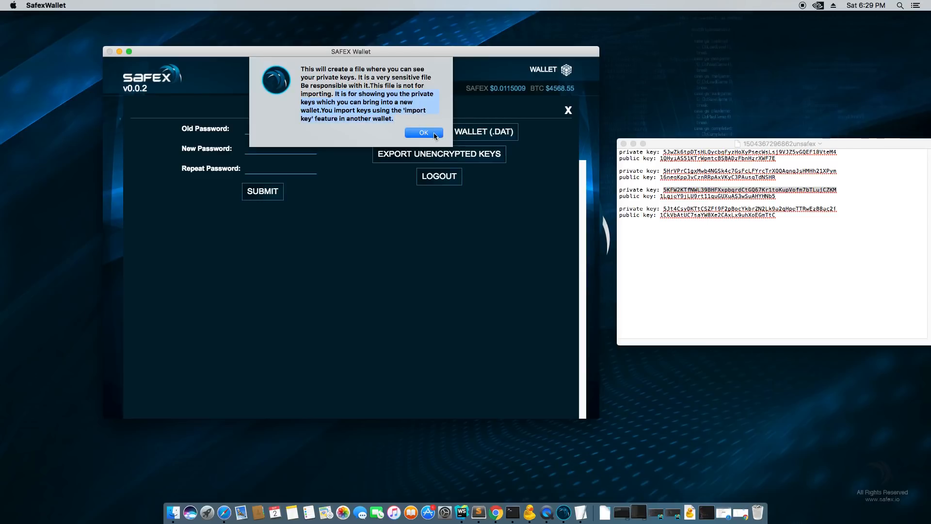
left_click(424, 132)
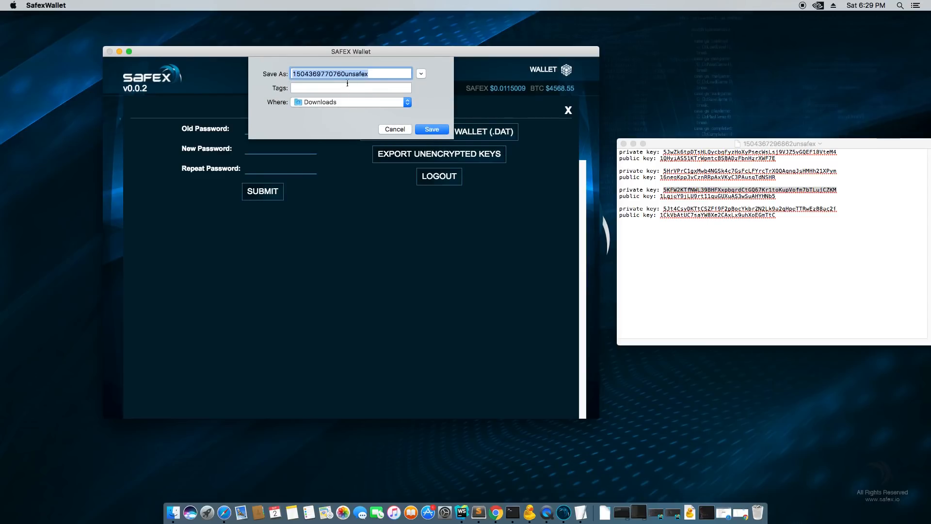
left_click(431, 129)
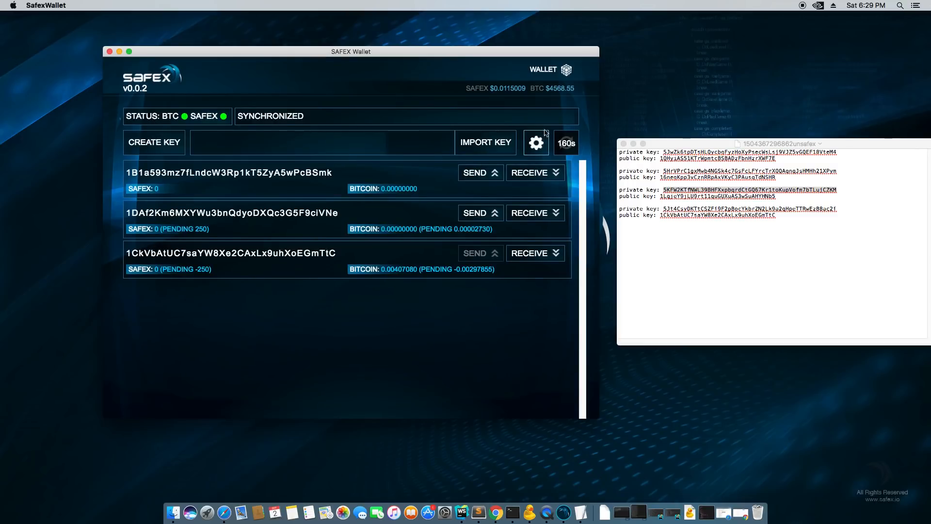
left_click(535, 142)
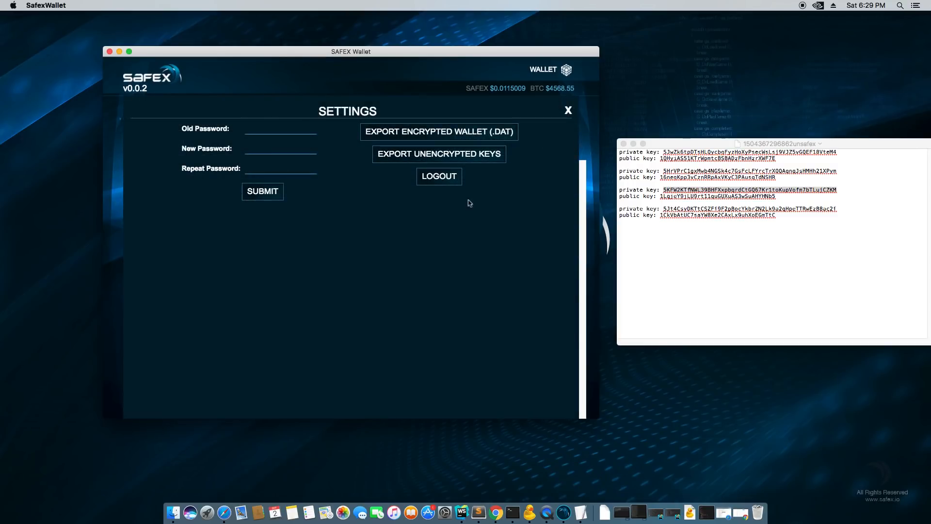
left_click(438, 176)
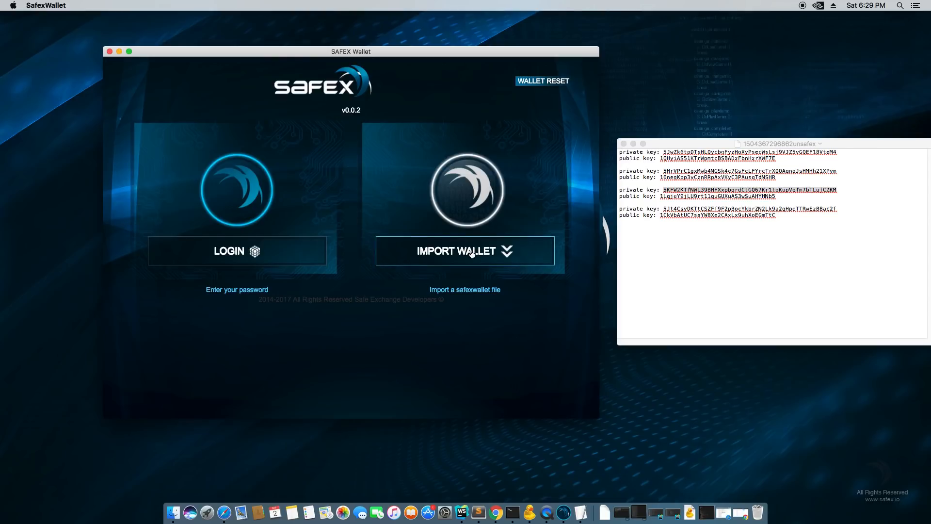
mouse_move(541, 81)
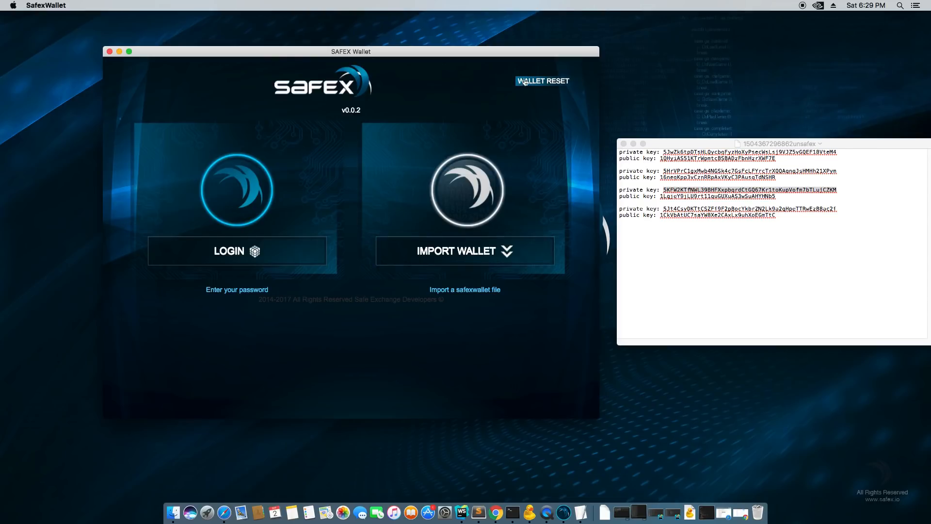
left_click(464, 250)
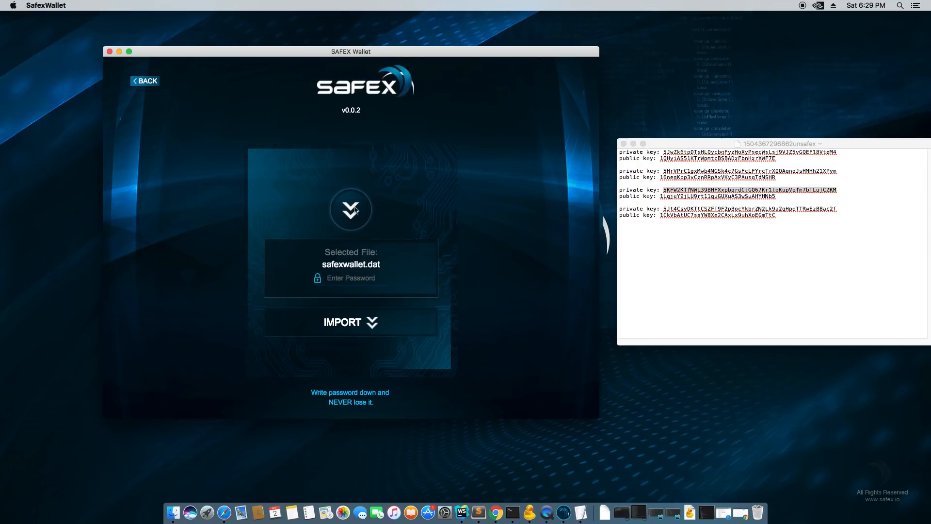
left_click(350, 209)
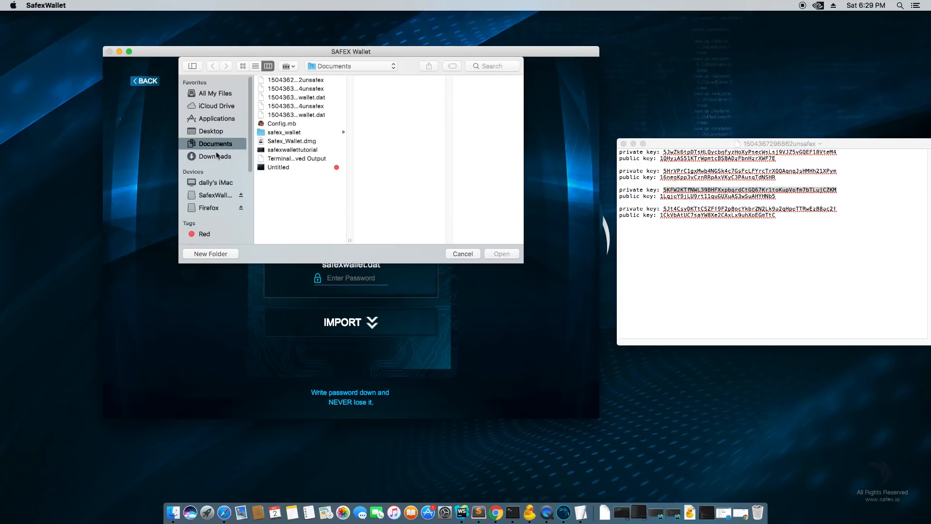
left_click(214, 156)
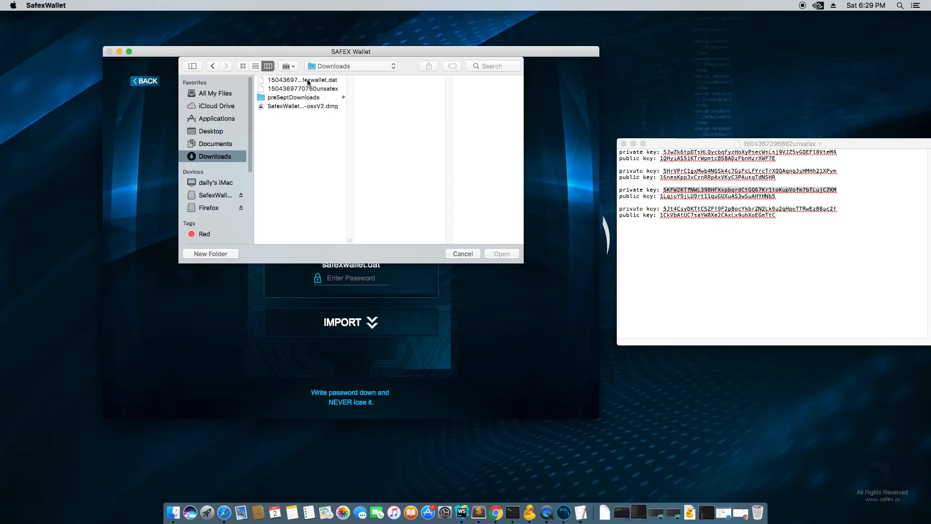
left_click(302, 79)
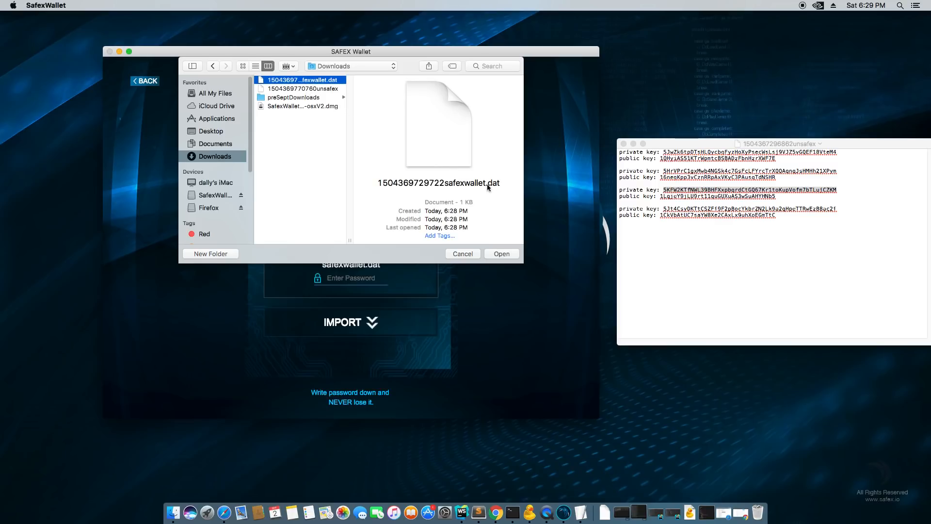
left_click(501, 254)
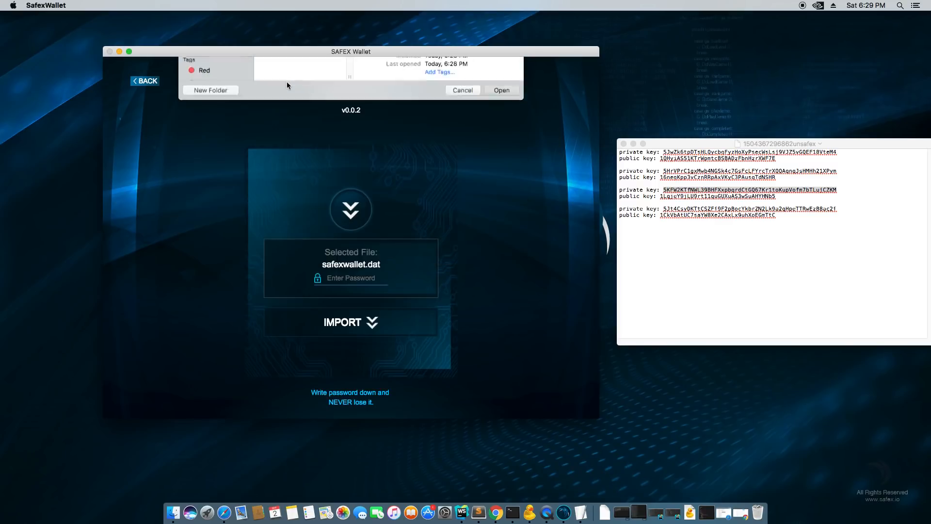
left_click(500, 89)
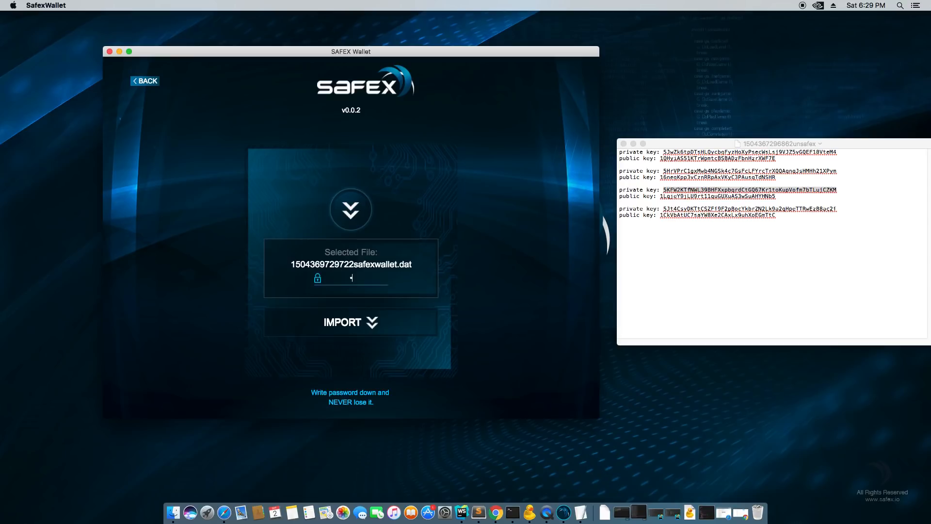
left_click(350, 323)
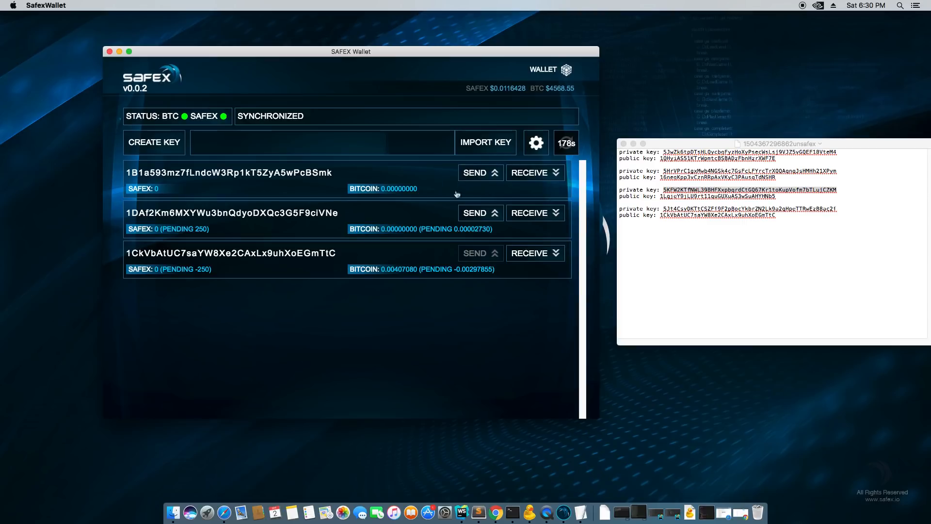
mouse_move(550, 117)
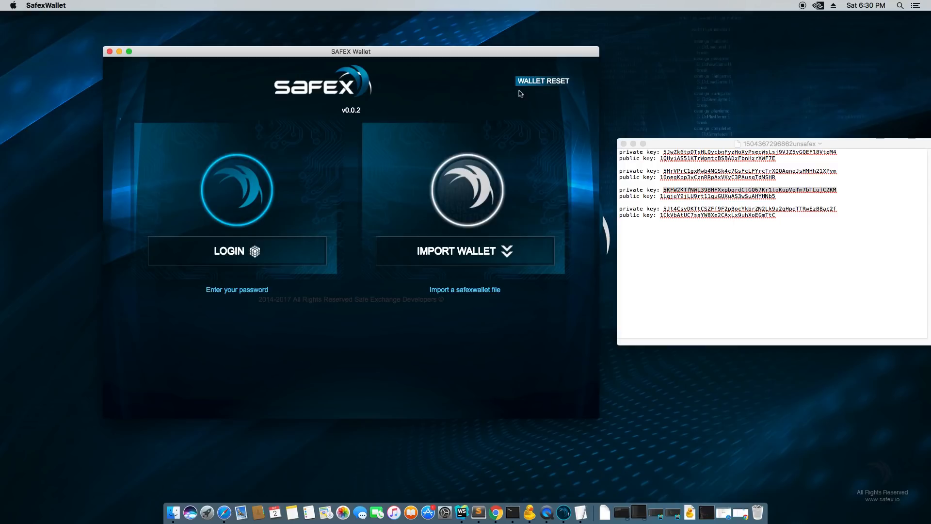
mouse_move(560, 93)
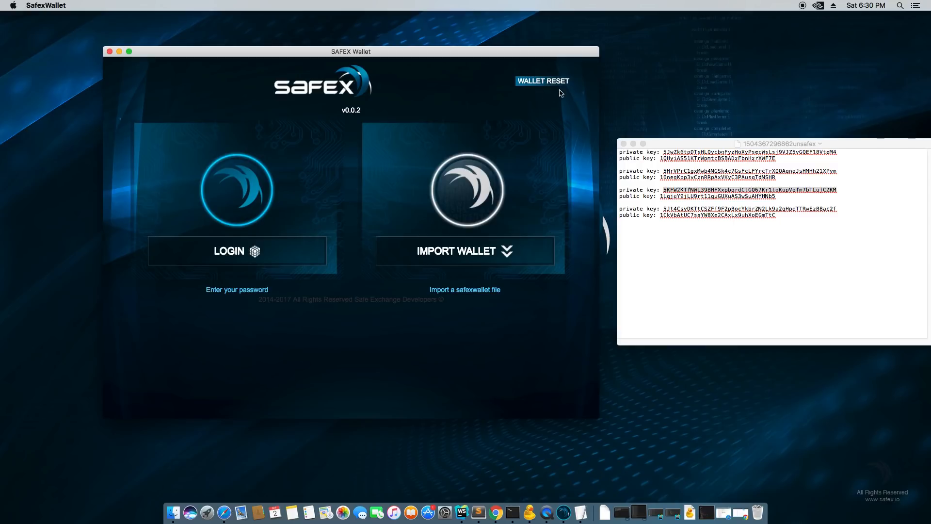
mouse_move(542, 93)
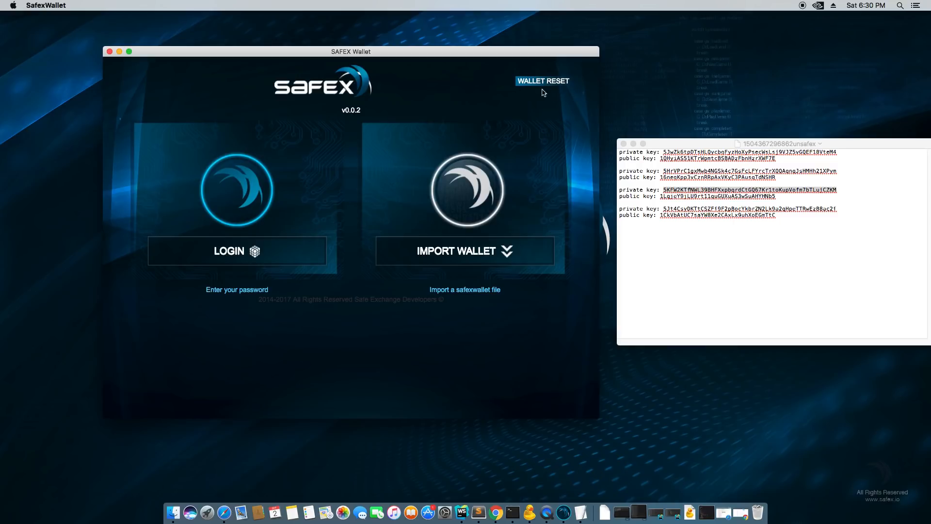
mouse_move(424, 132)
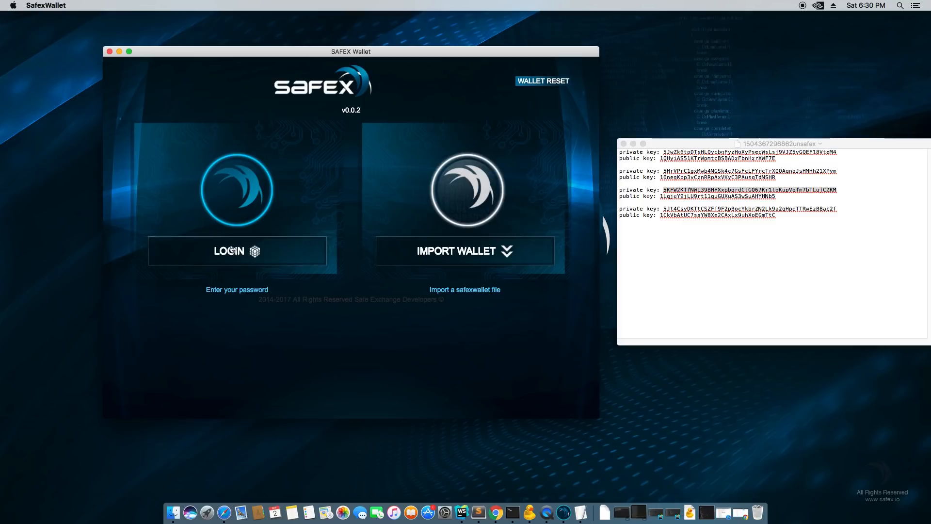
- Log back in with the password and open the wallet settings
left_click(236, 250)
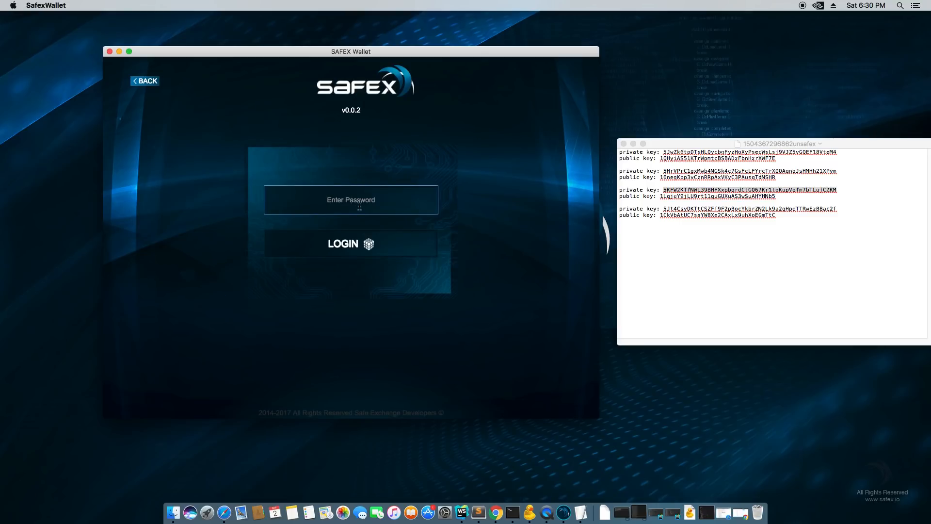
left_click(350, 244)
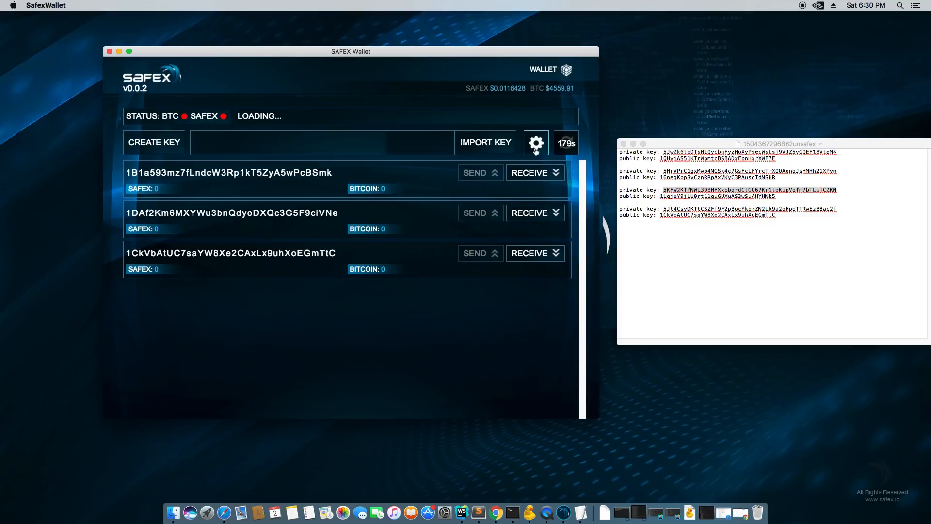
left_click(535, 143)
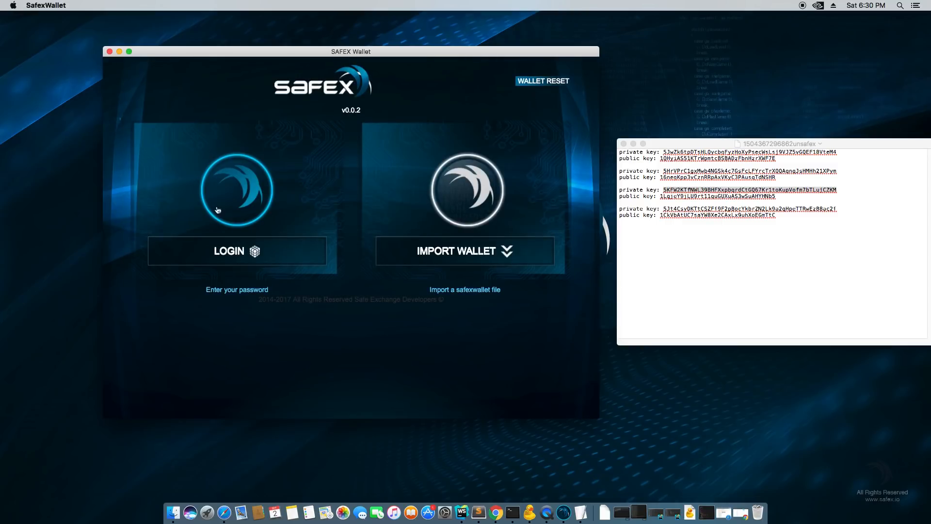
mouse_move(542, 81)
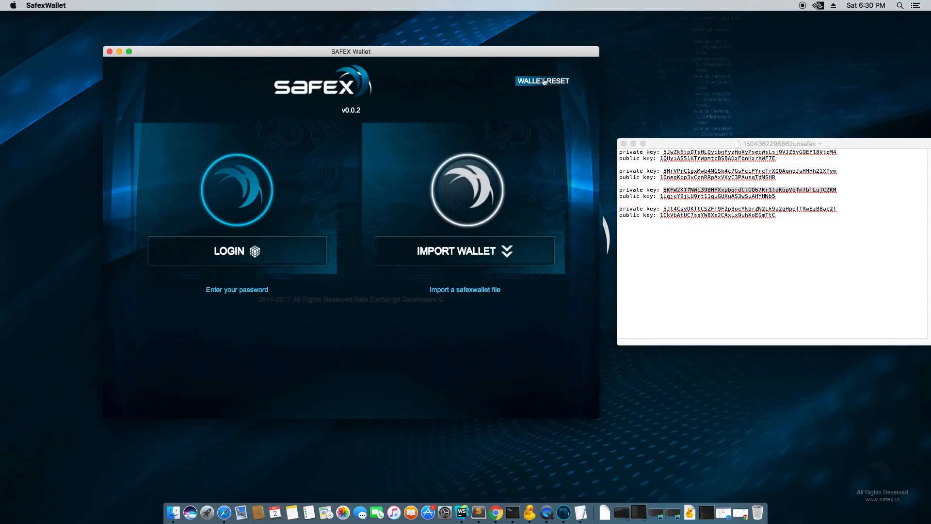
- Start the wallet reset and save the unencrypted key backup using the password
left_click(542, 81)
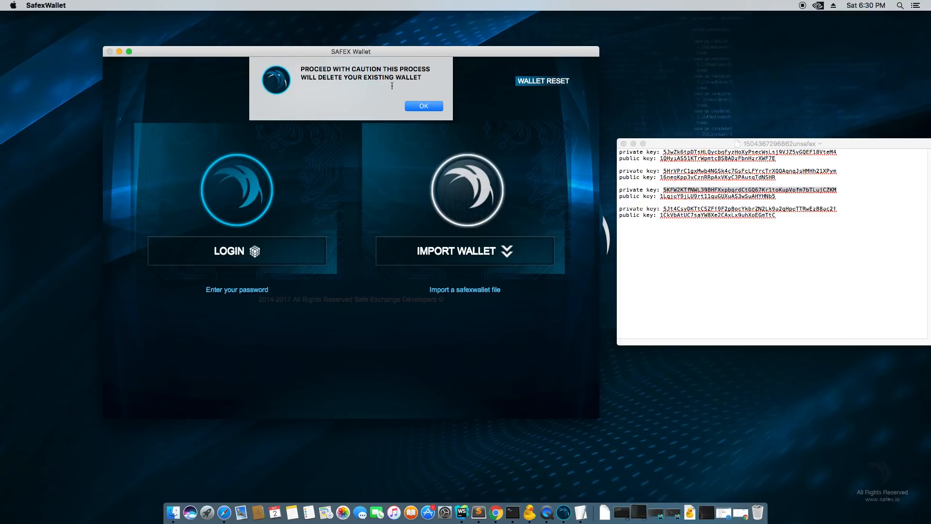
left_click(423, 106)
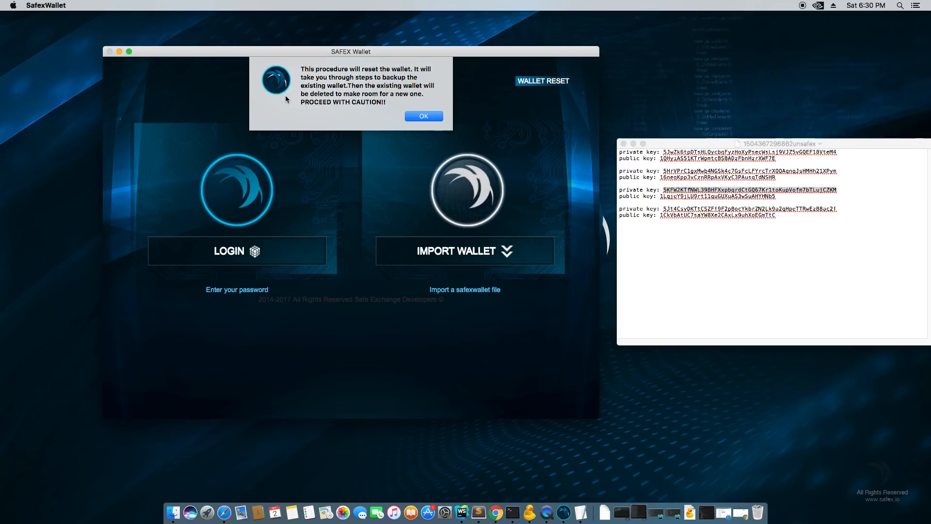
left_click(423, 116)
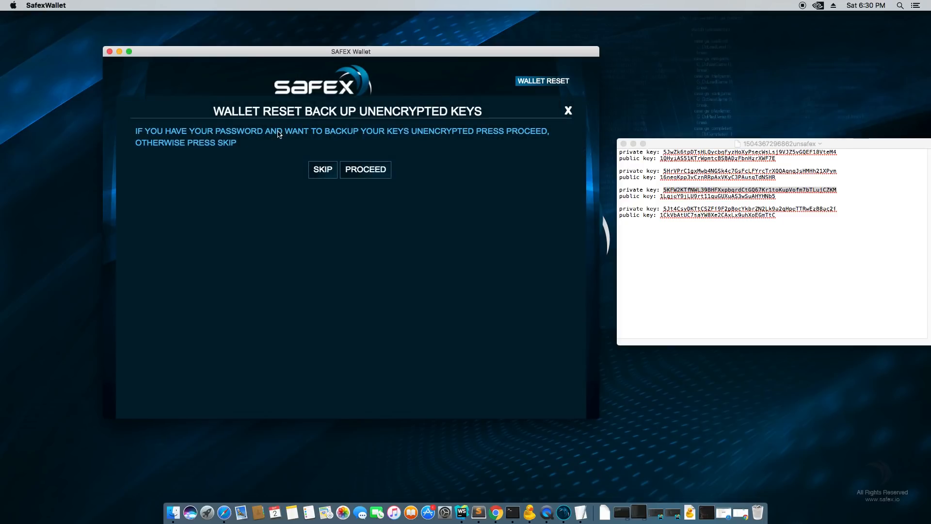
mouse_move(322, 175)
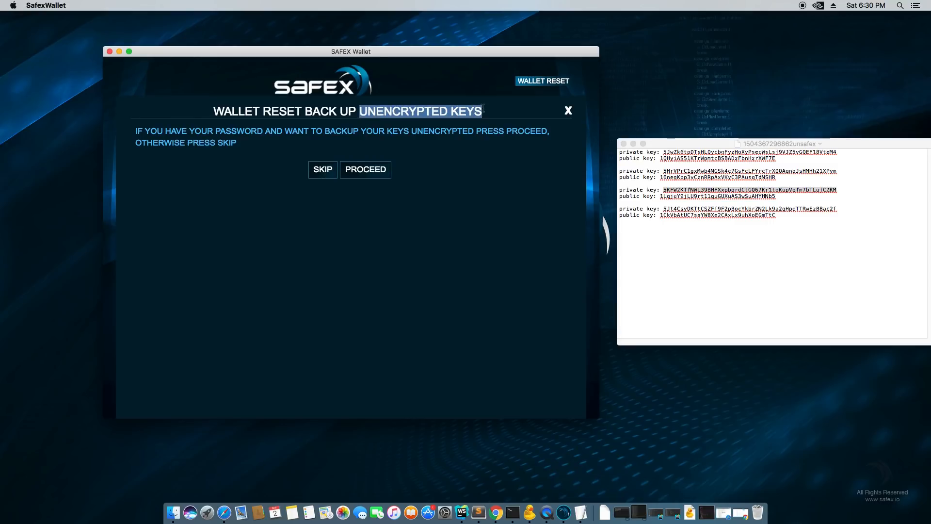
left_click(365, 169)
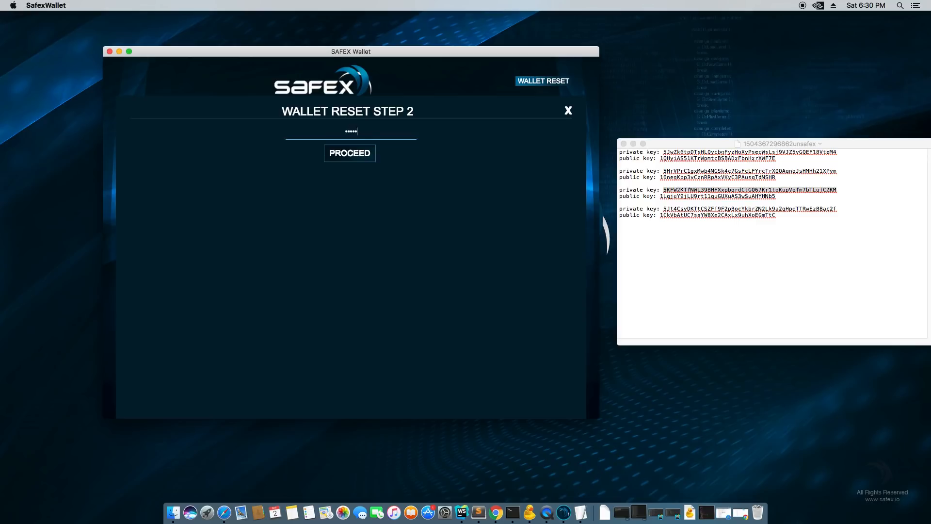
left_click(349, 153)
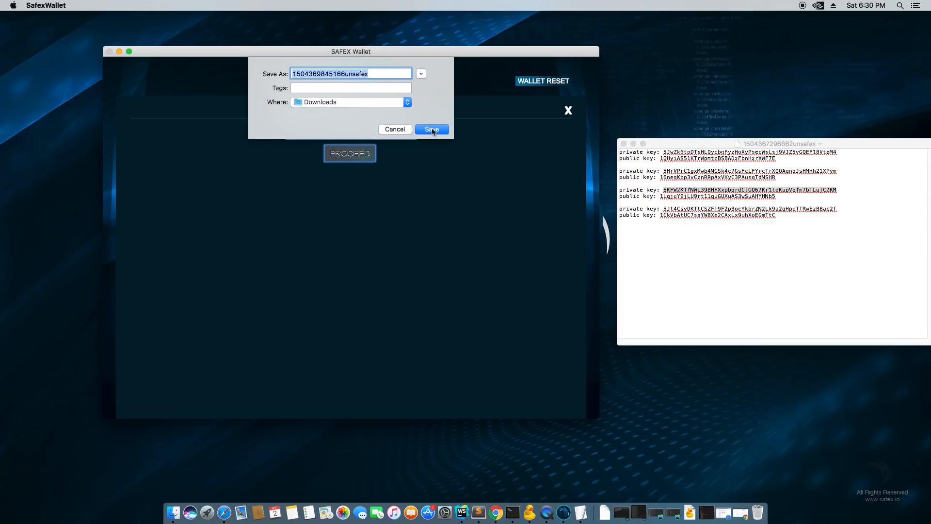
left_click(431, 129)
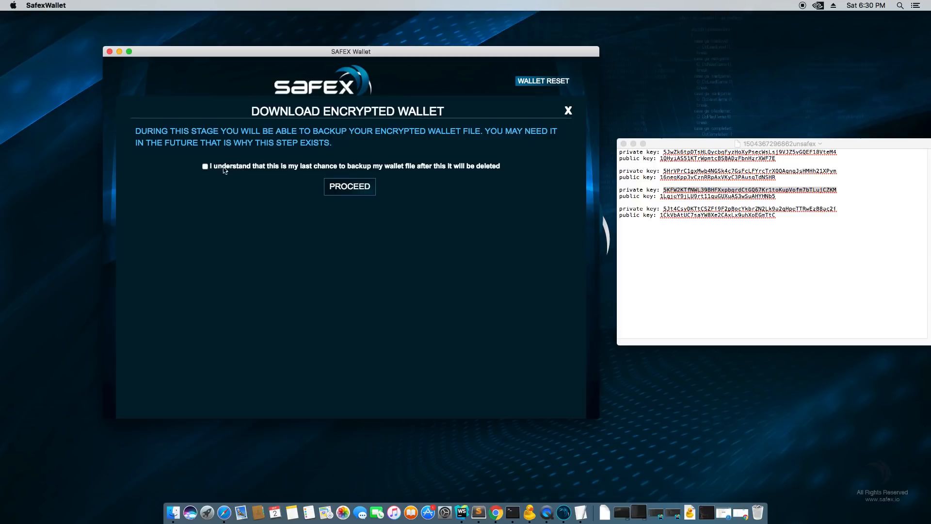
- Save the encrypted wallet backup to Downloads, confirm deletion, and finish the reset
left_click(204, 166)
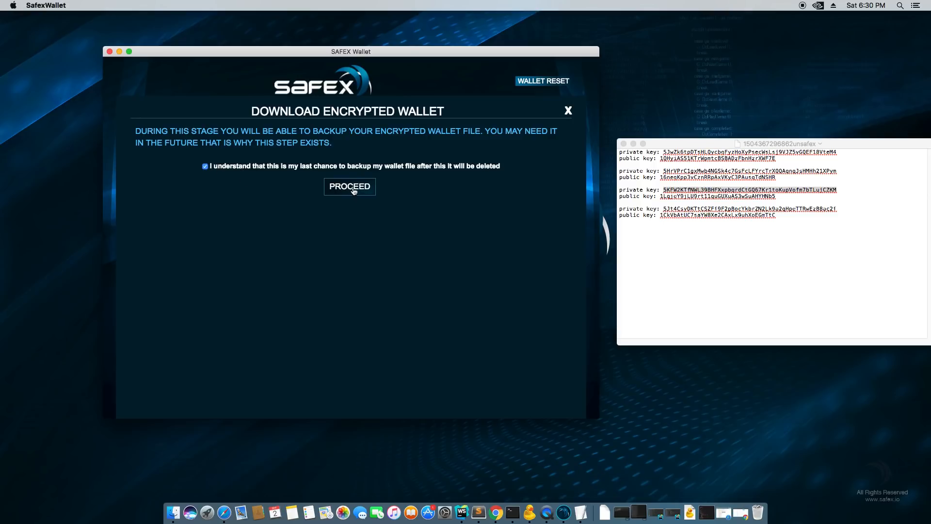
left_click(349, 186)
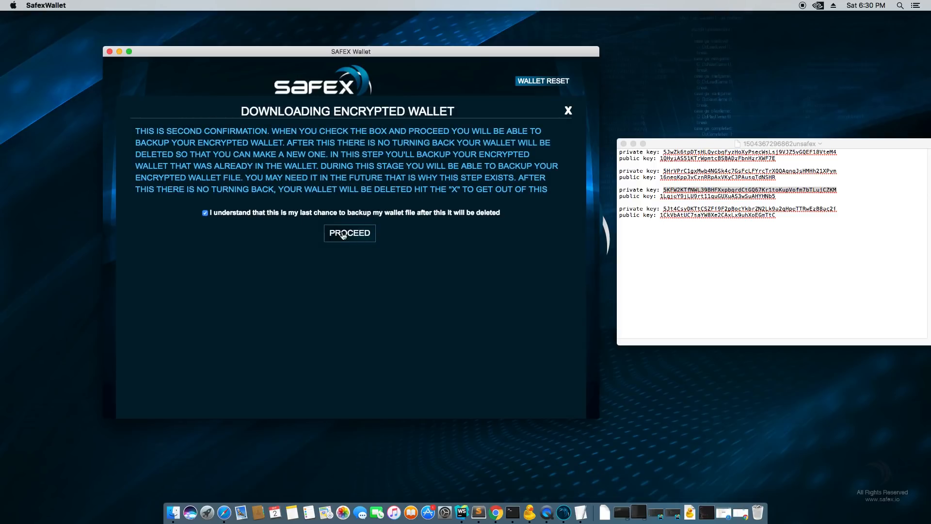
left_click(349, 233)
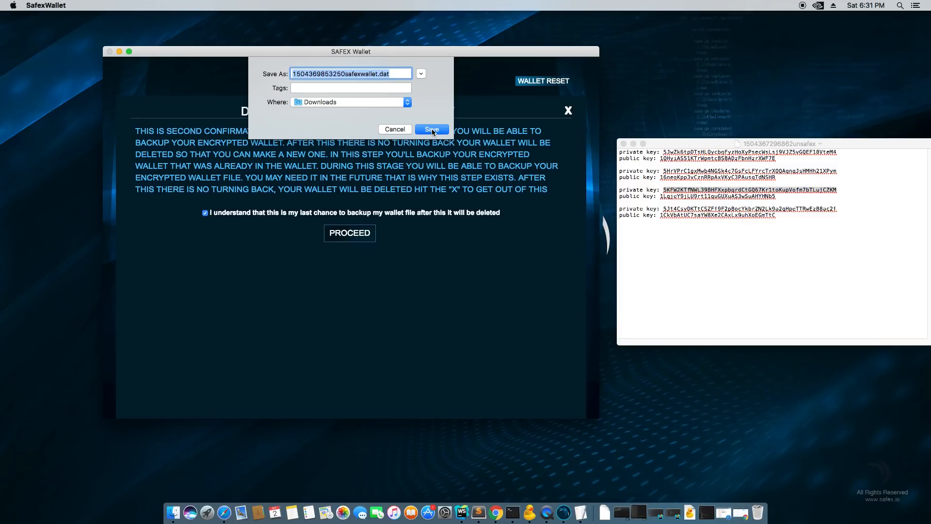
left_click(431, 129)
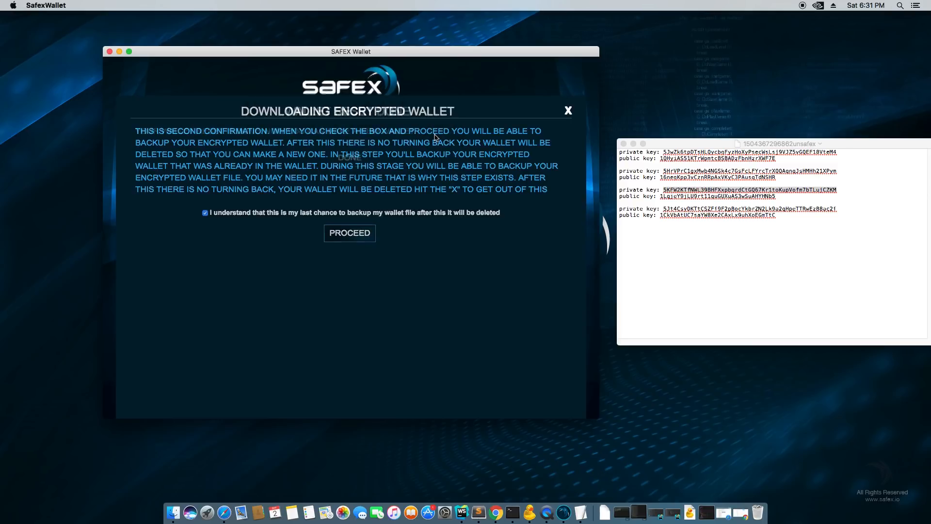
left_click(349, 233)
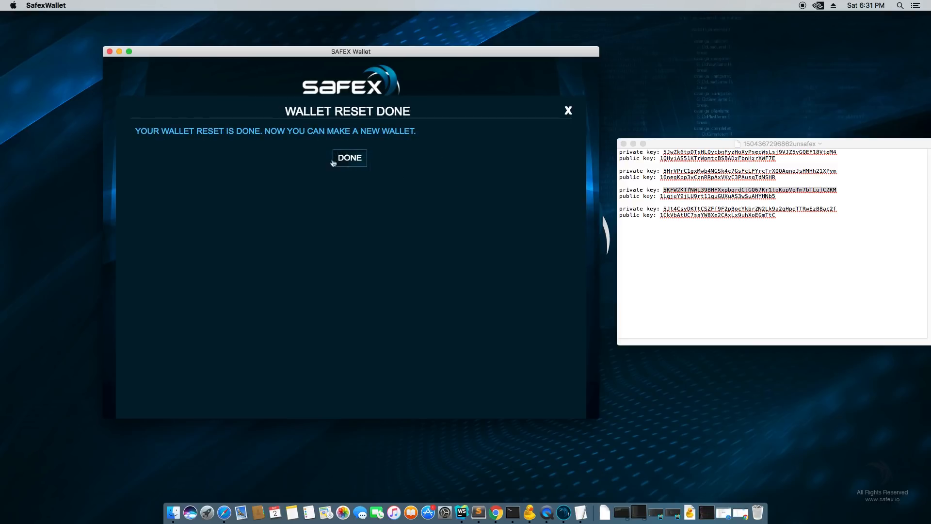
left_click(349, 158)
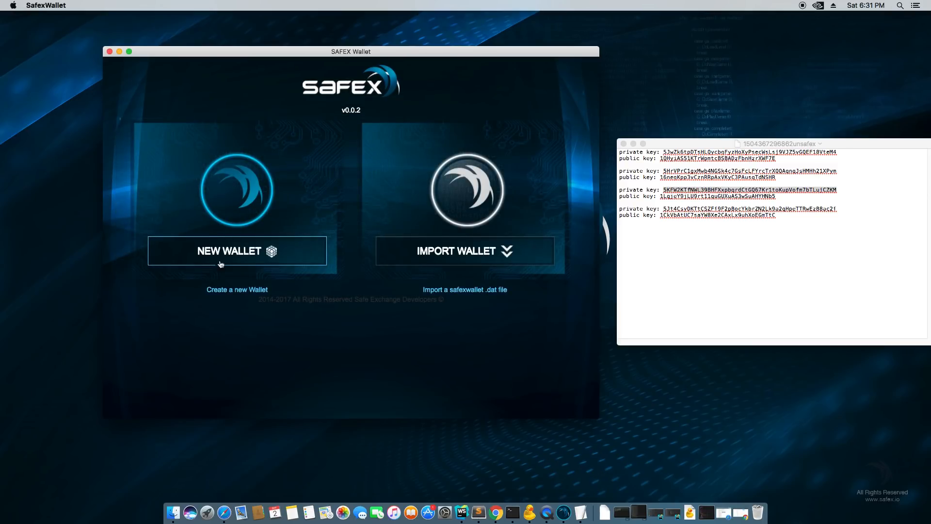
mouse_move(293, 269)
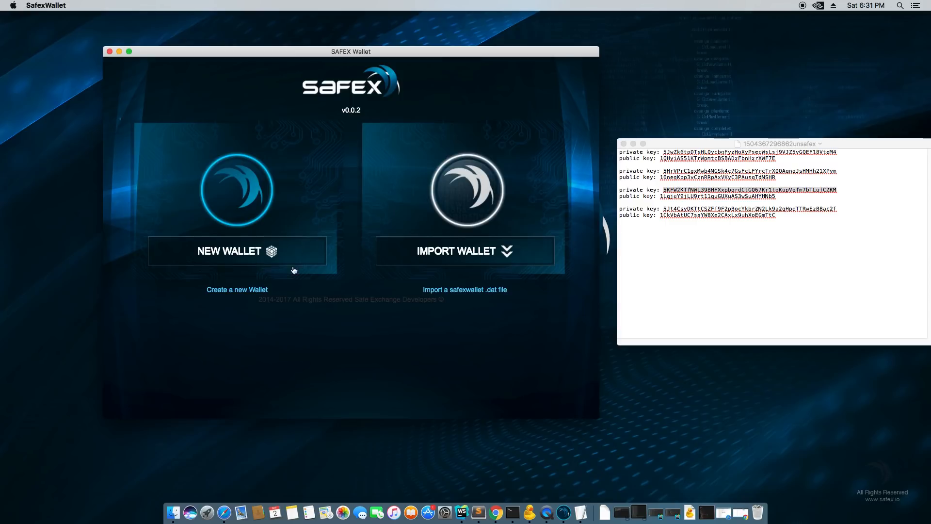
mouse_move(481, 250)
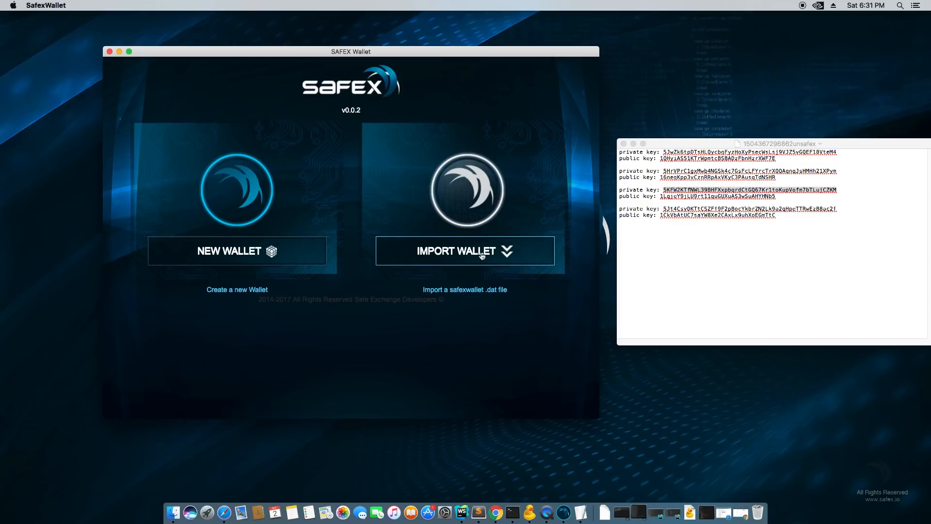
mouse_move(312, 256)
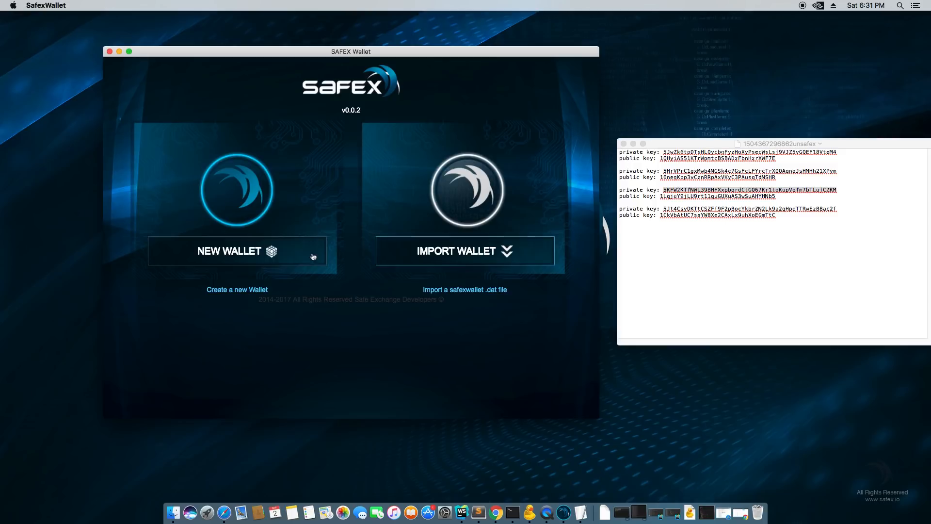
left_click(465, 250)
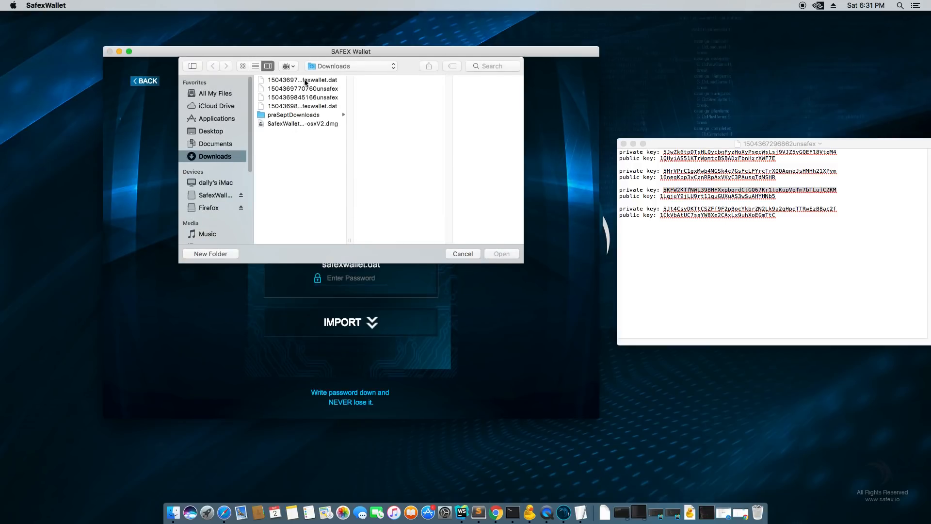
left_click(302, 79)
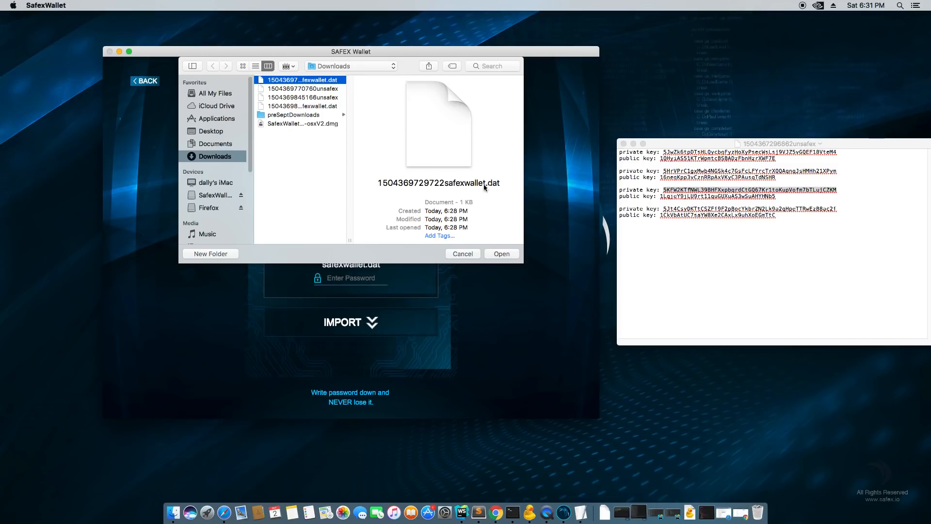
mouse_move(326, 82)
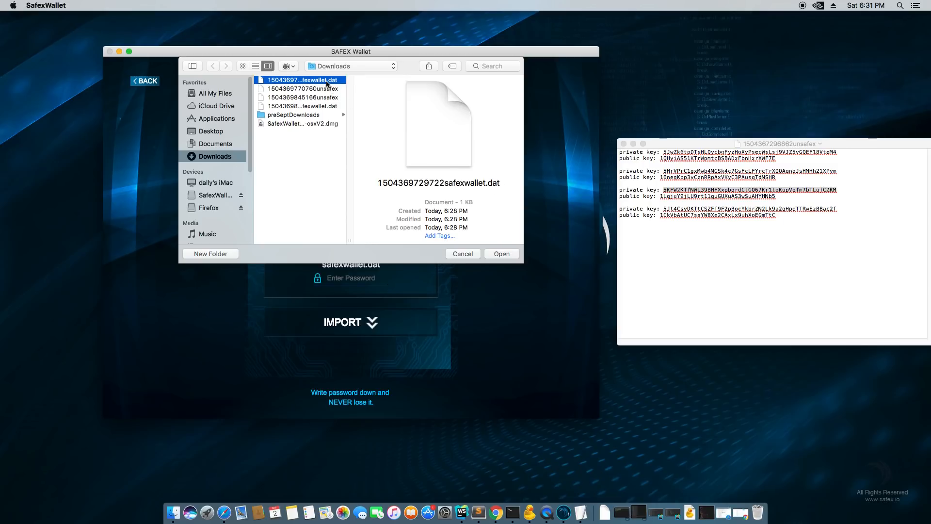
left_click(500, 253)
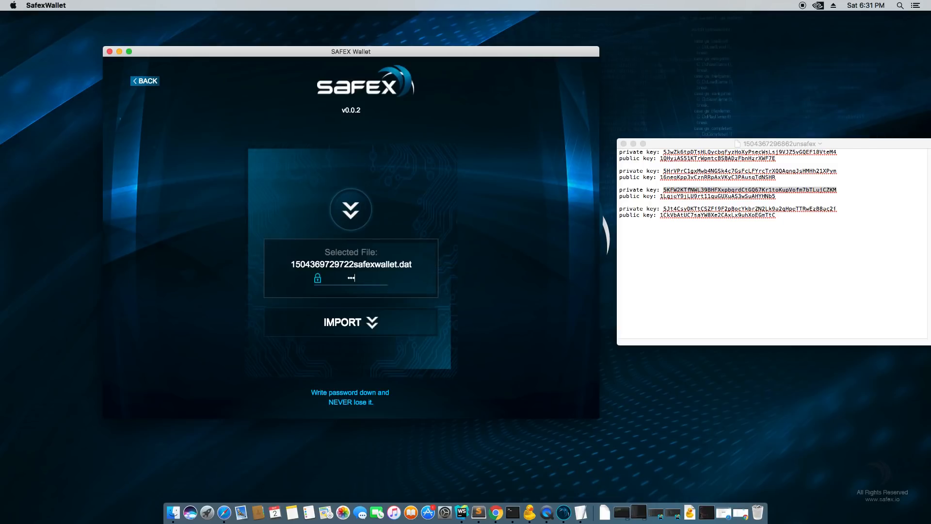
left_click(350, 322)
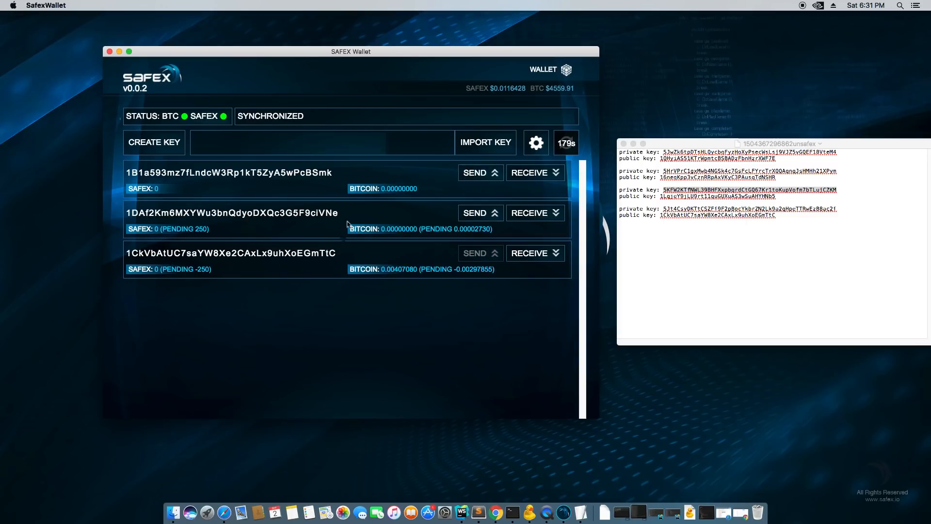
left_click(534, 142)
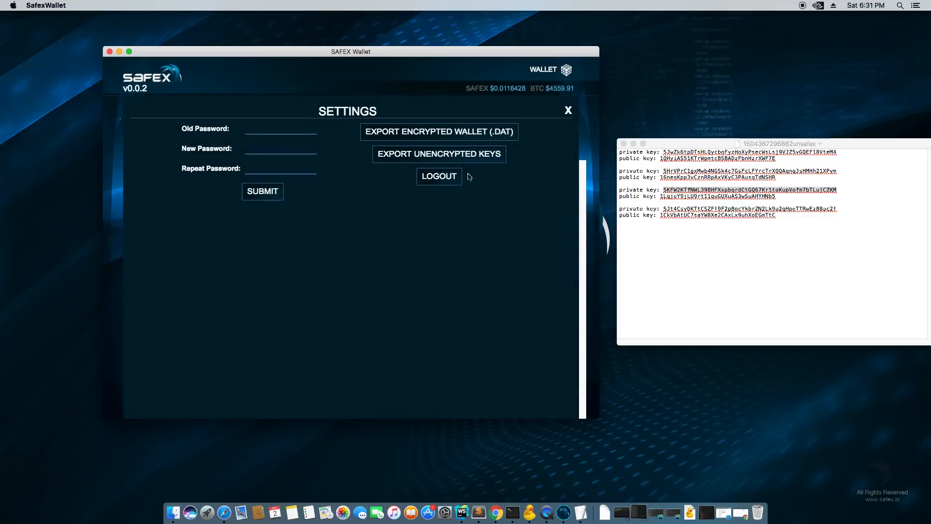
left_click(438, 175)
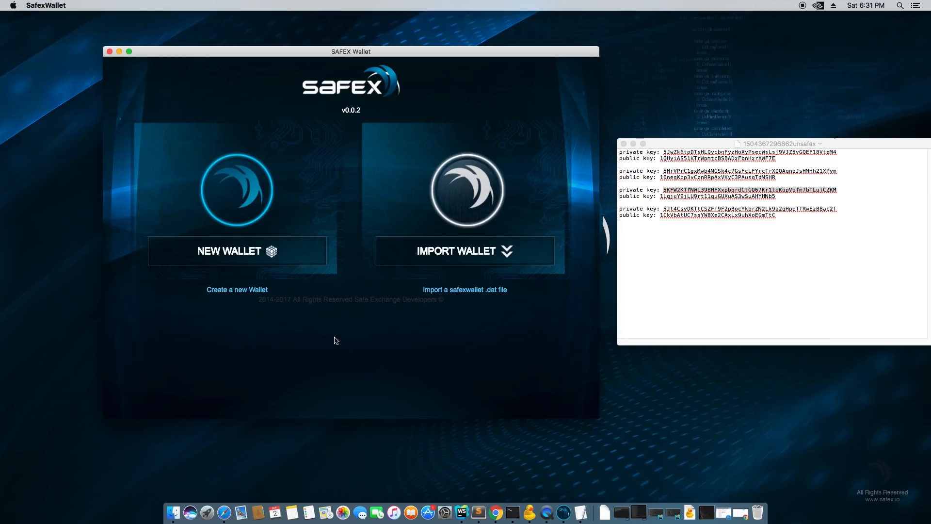
- Create a new password-protected wallet with one empty address and open Downloads in Finder
left_click(236, 251)
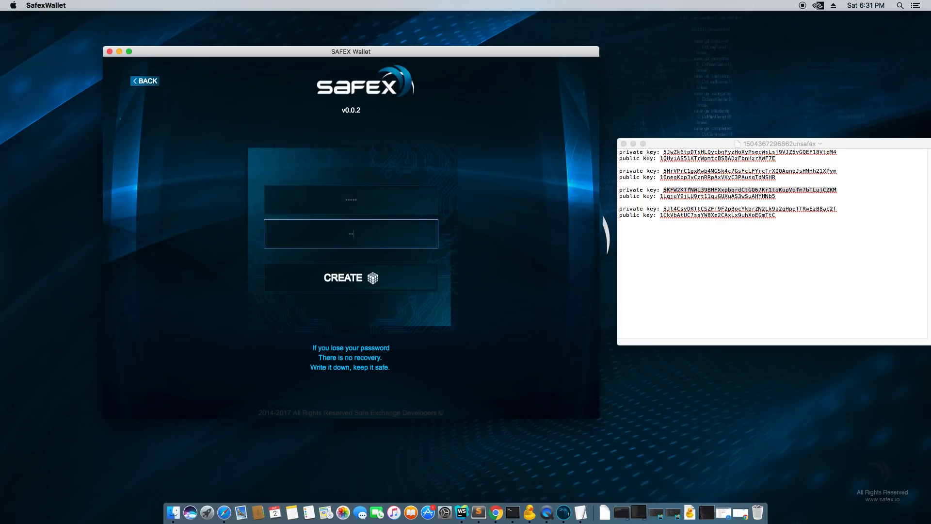
left_click(350, 277)
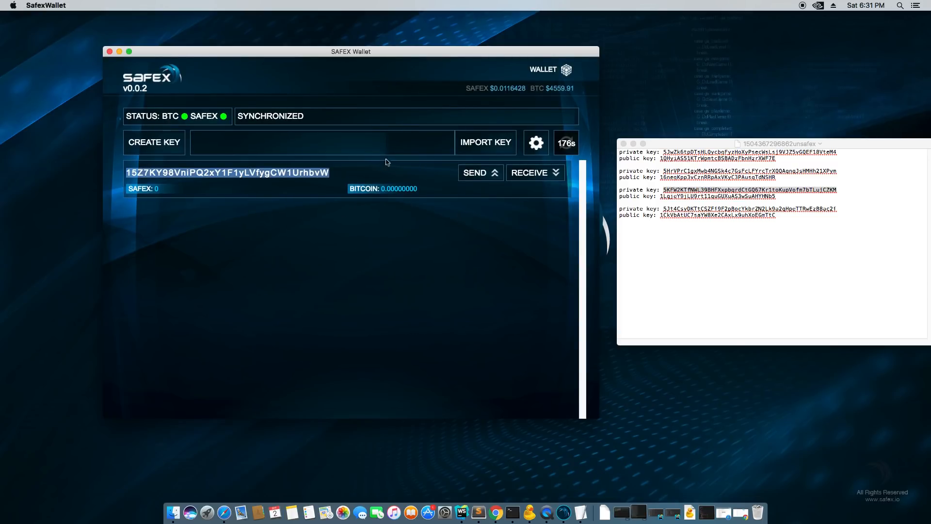
mouse_move(172, 511)
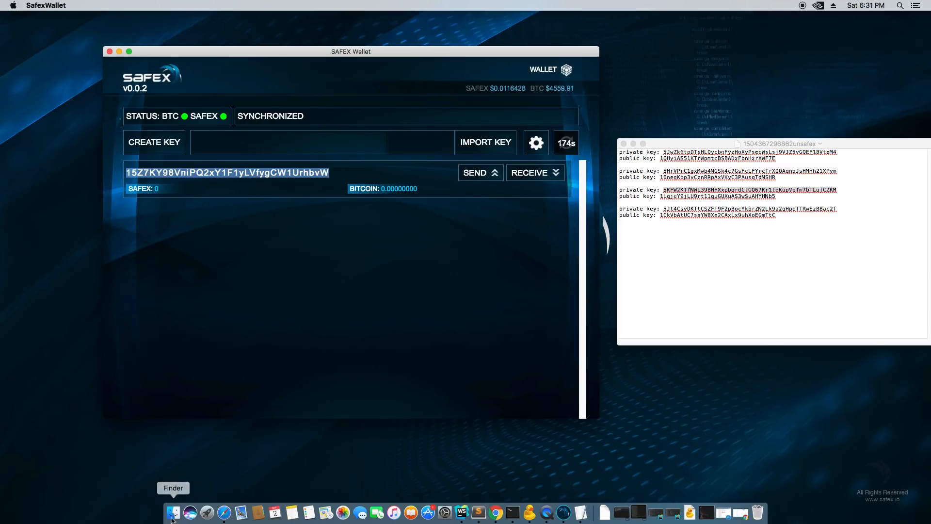
left_click(173, 511)
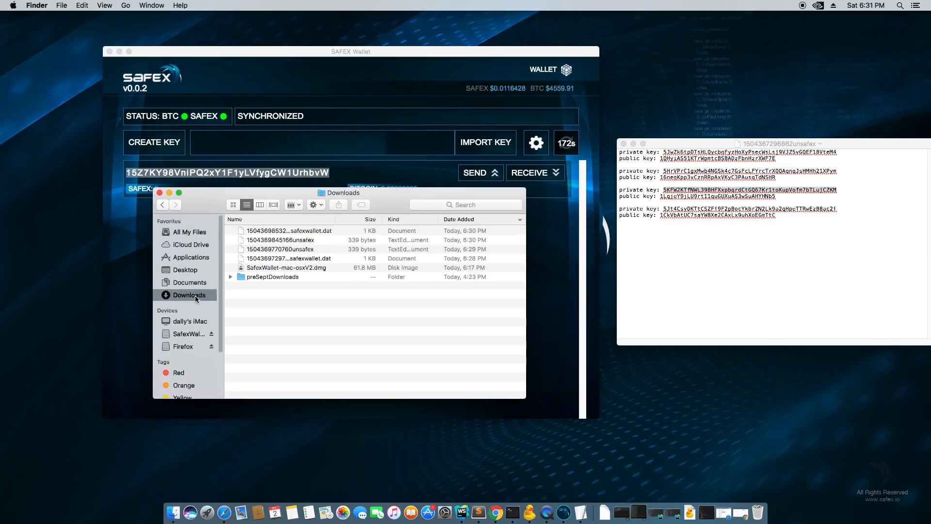
double_click(288, 240)
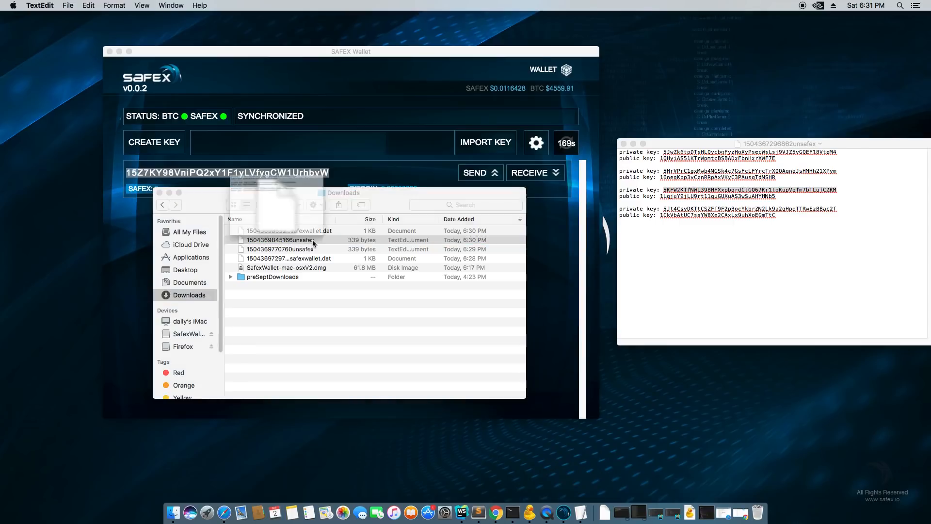
double_click(280, 240)
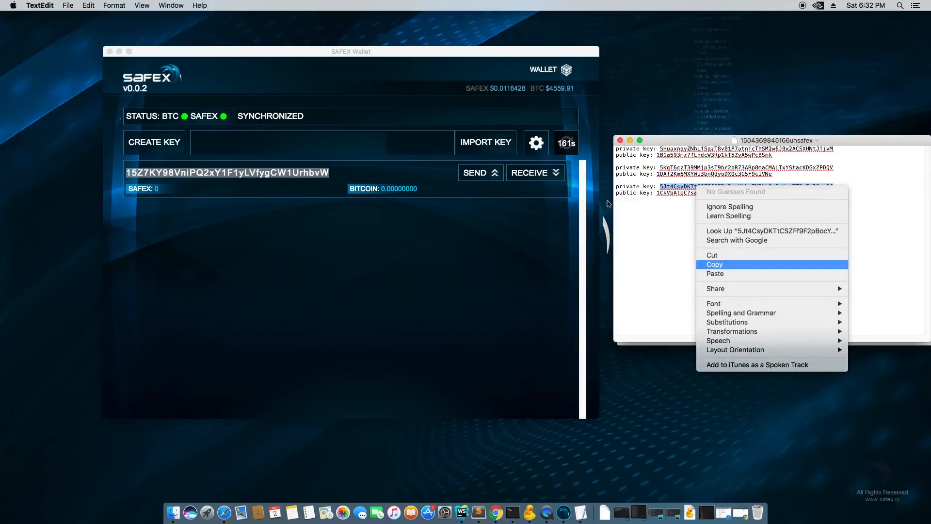
left_click(714, 264)
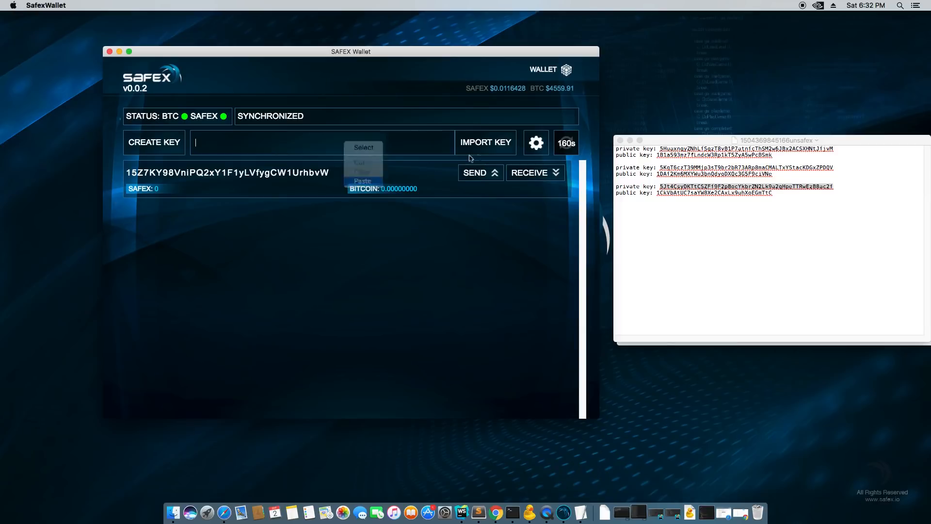
left_click(362, 180)
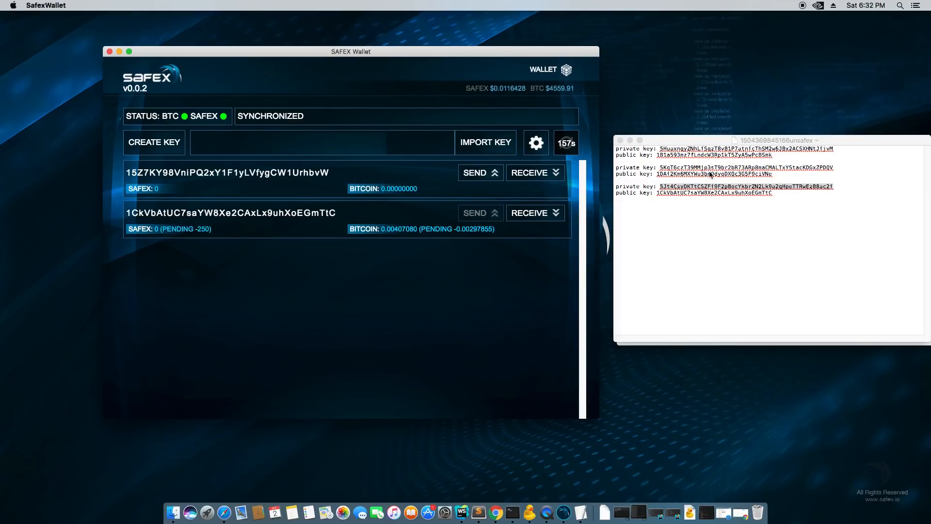
- Import a second private key from the key file into the wallet
right_click(685, 167)
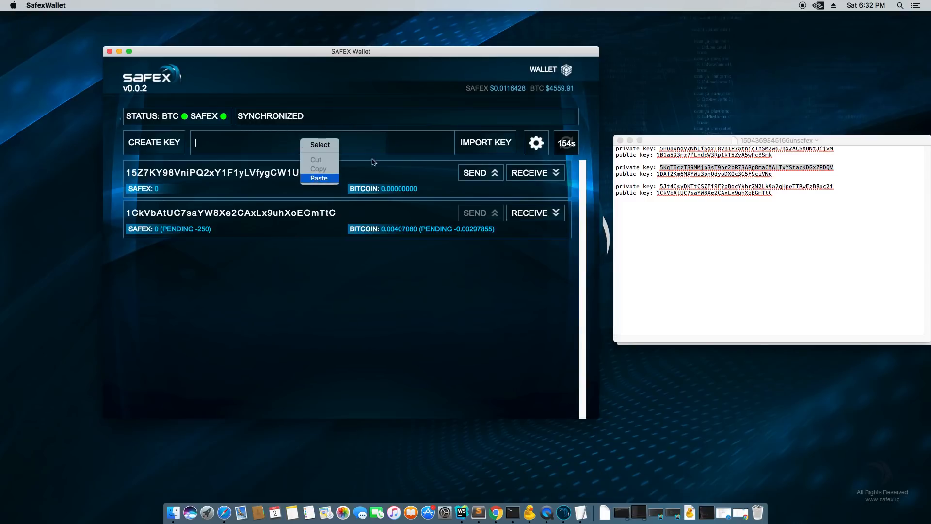
left_click(319, 178)
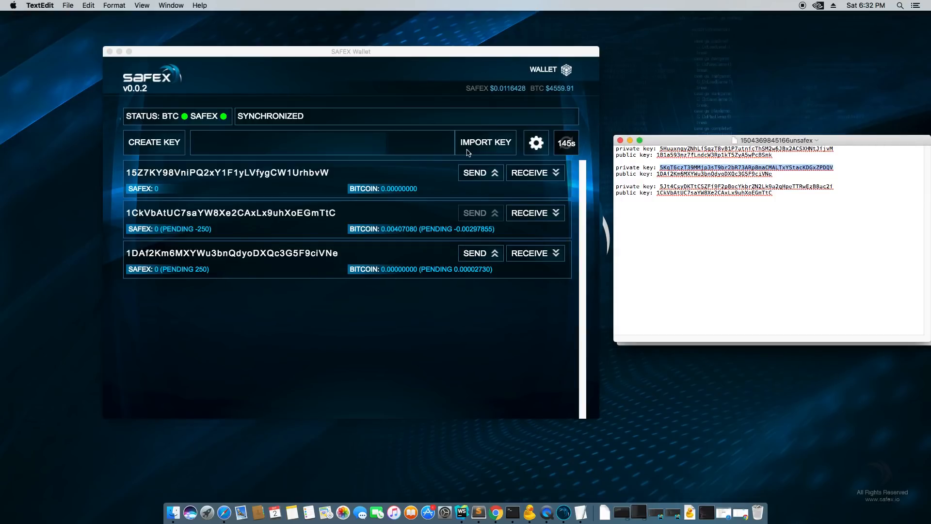
left_click(350, 51)
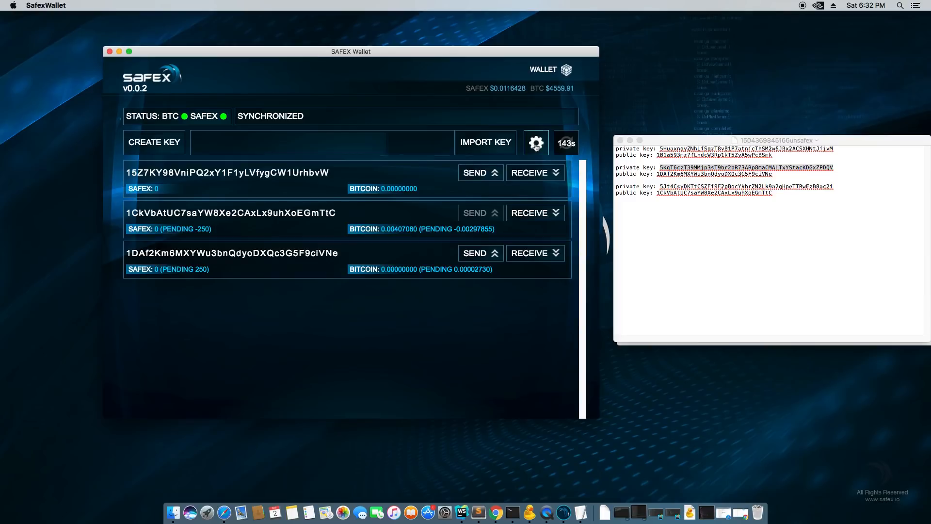
- Log out of the new wallet through Settings, back to the login-or-import screen
left_click(535, 142)
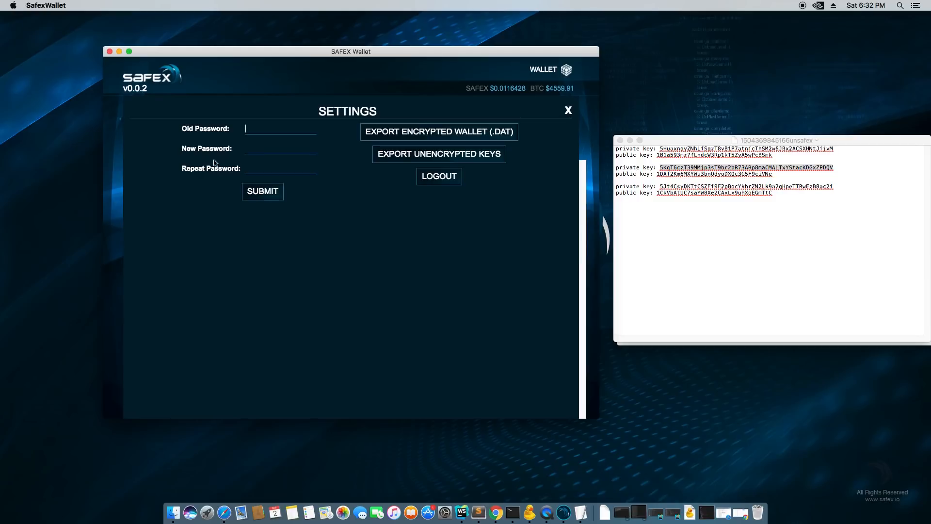
mouse_move(567, 111)
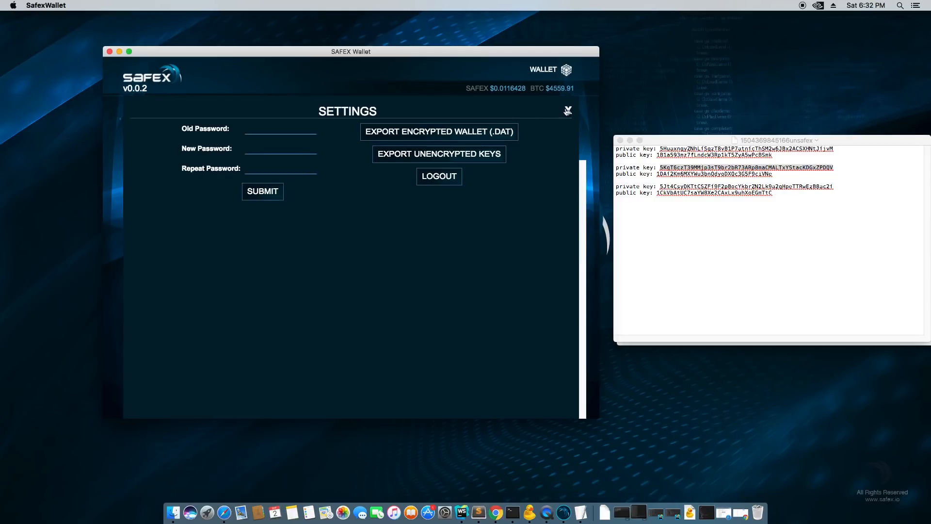
left_click(566, 111)
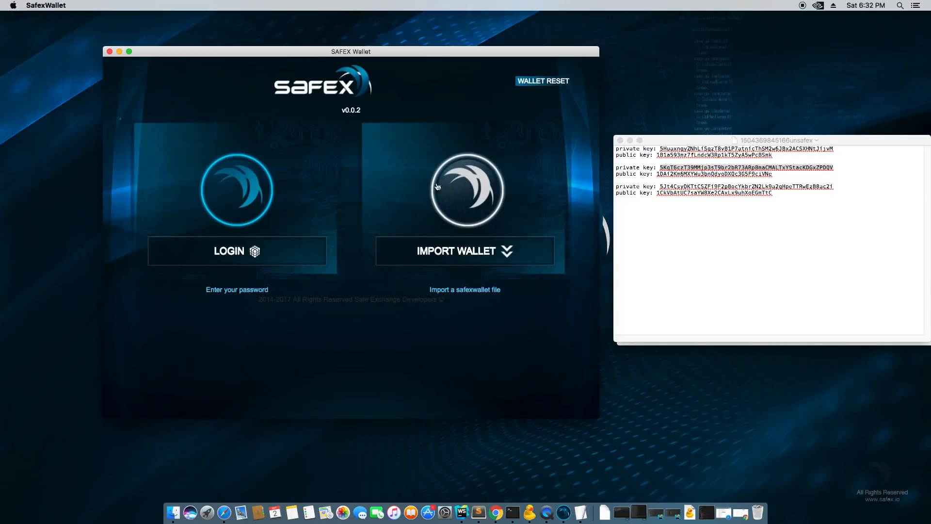
mouse_move(436, 147)
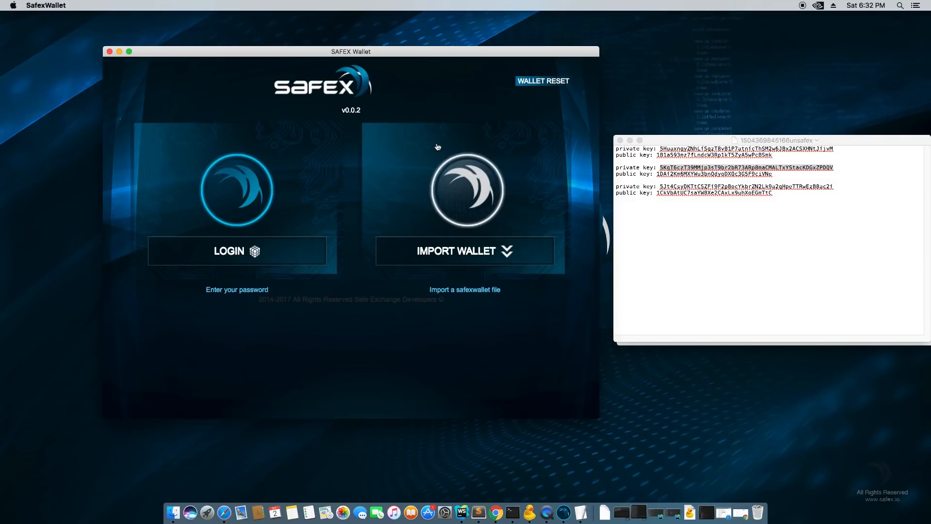